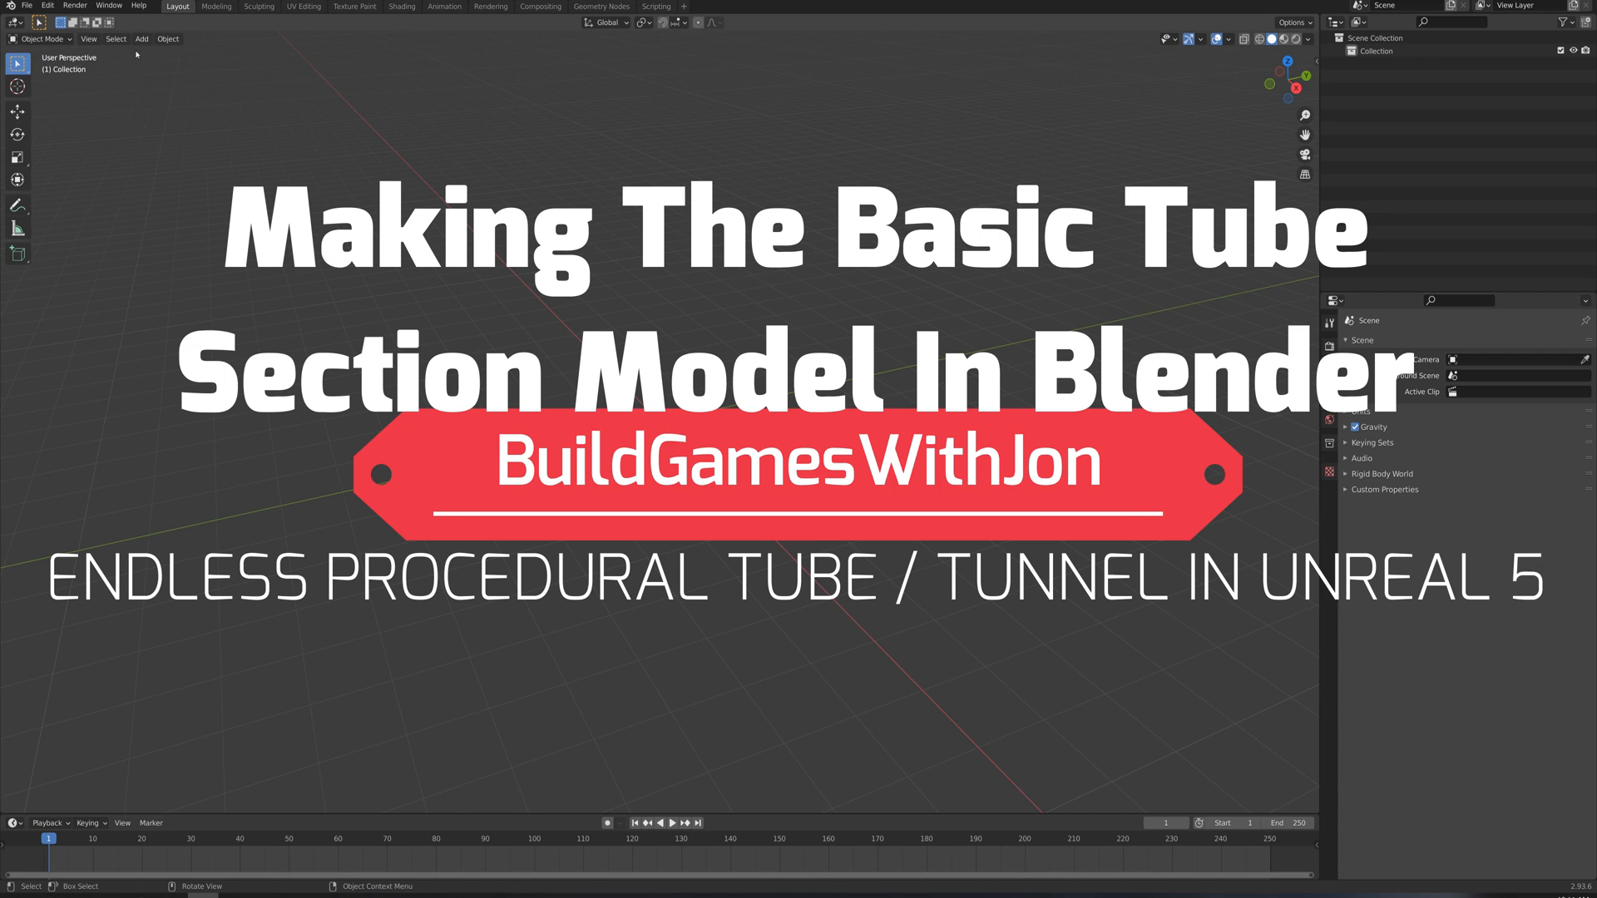
Add a NURBS circle and delete its extra segments, leaving a quarter-circle arc.
left_click(142, 39)
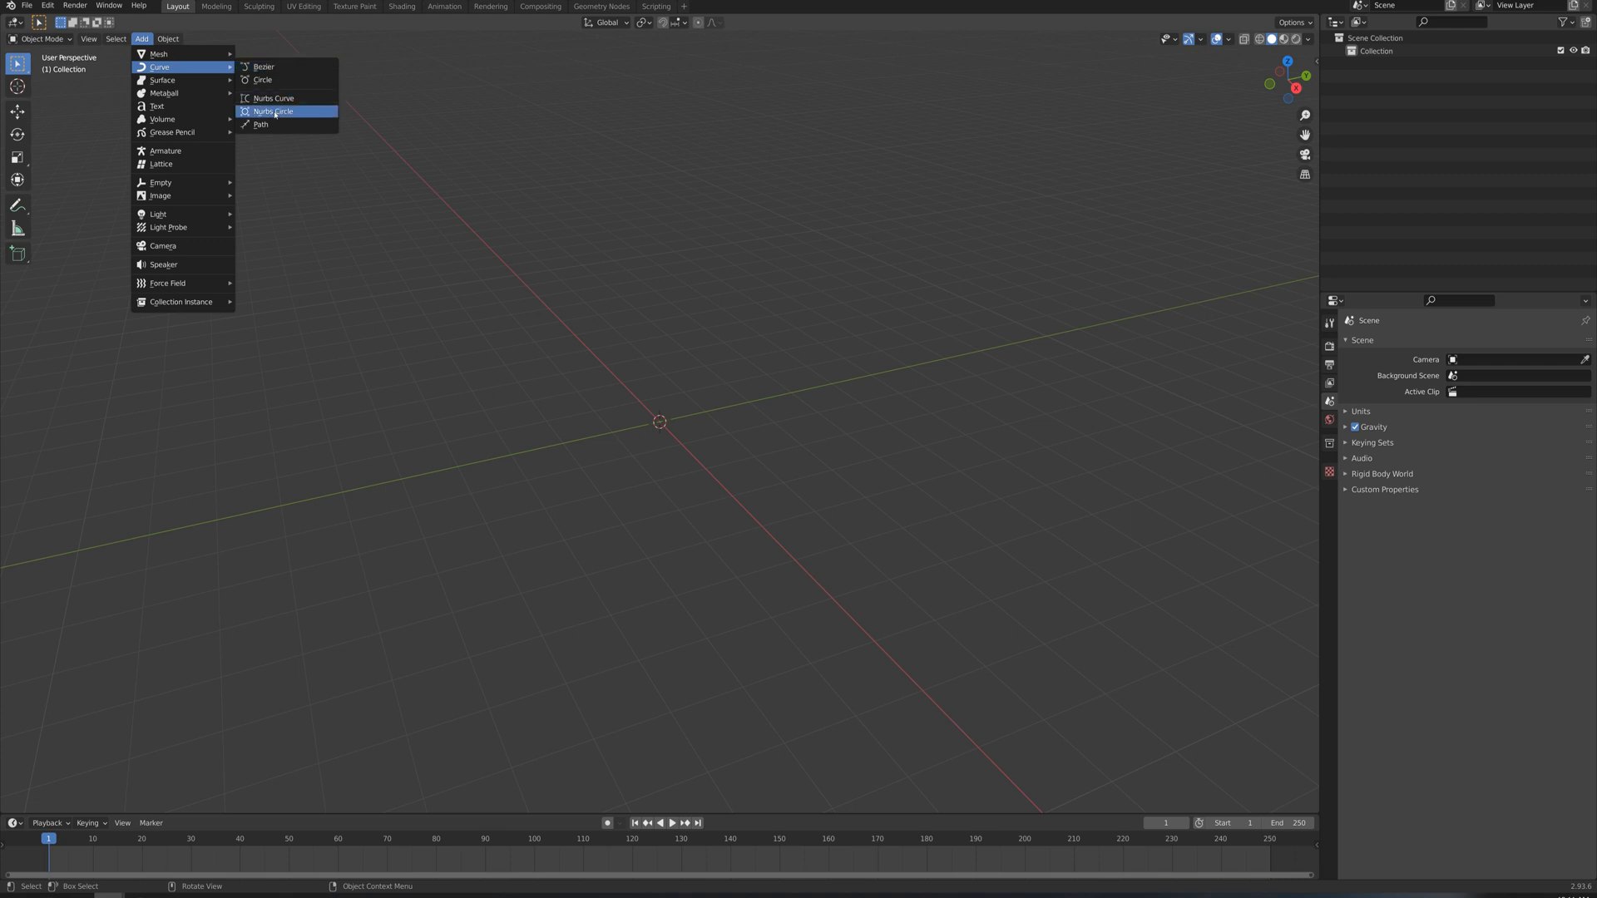
left_click(272, 111)
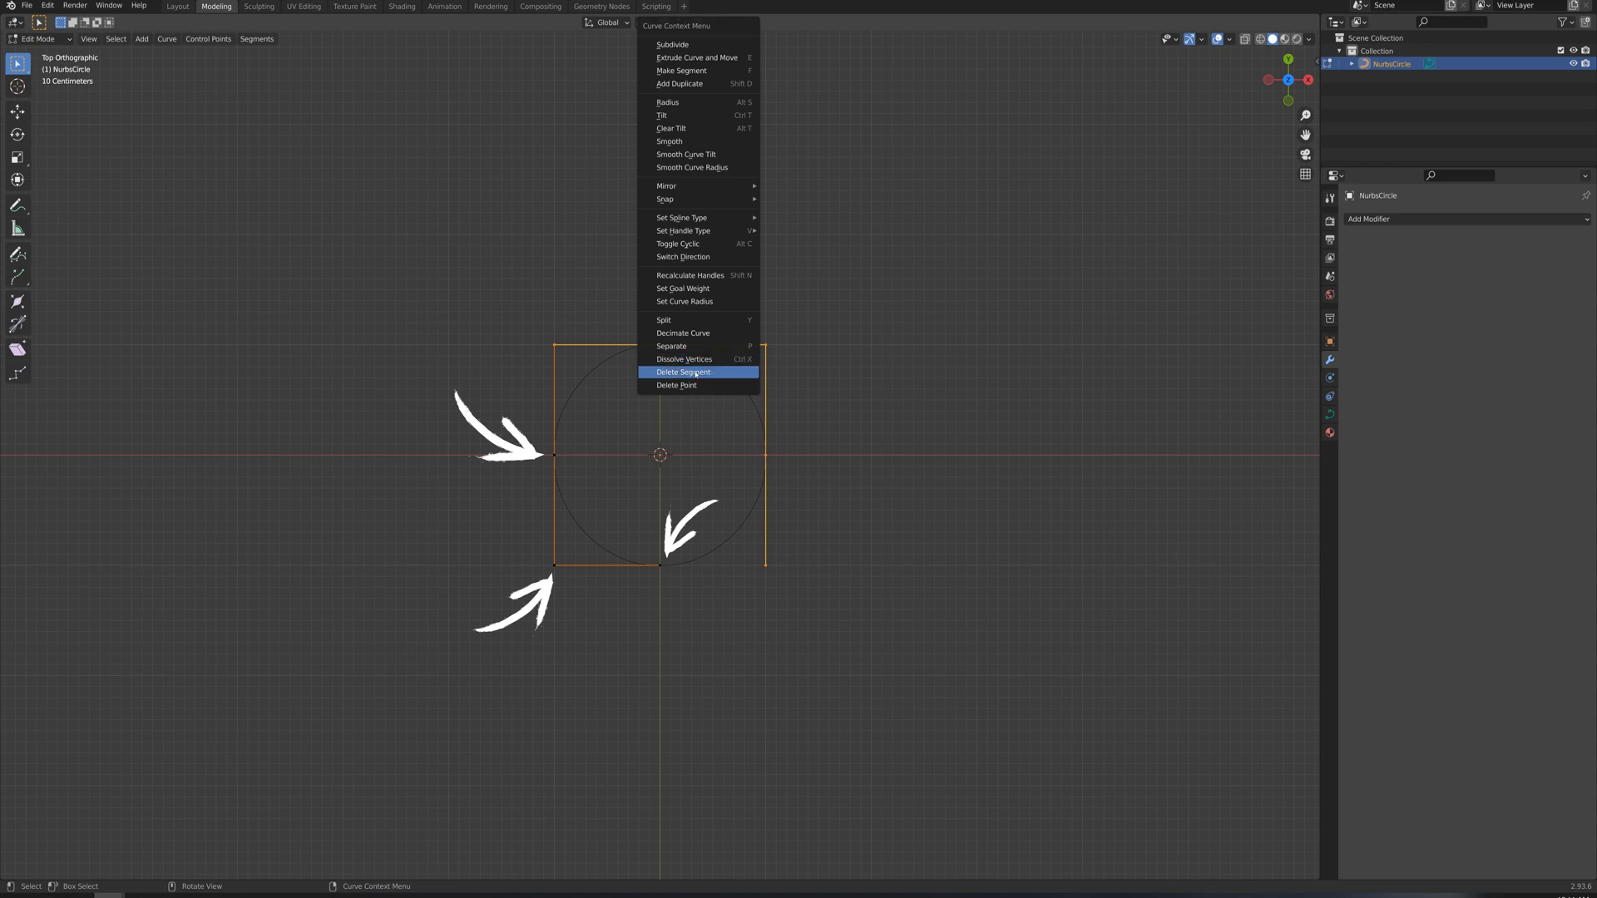
left_click(682, 371)
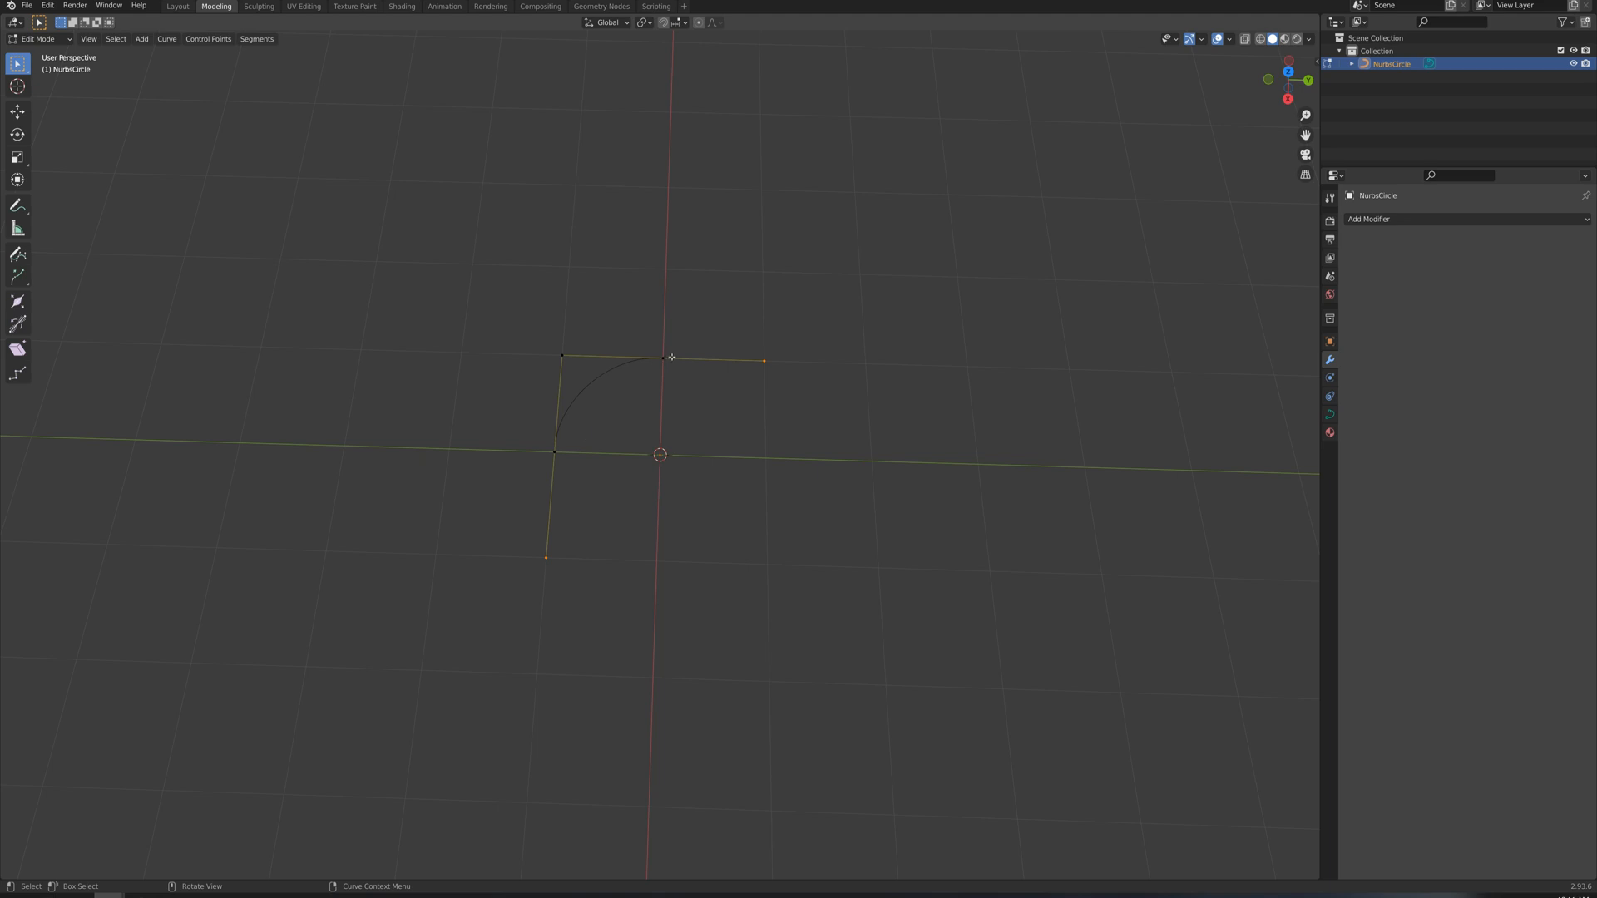
left_click(176, 6)
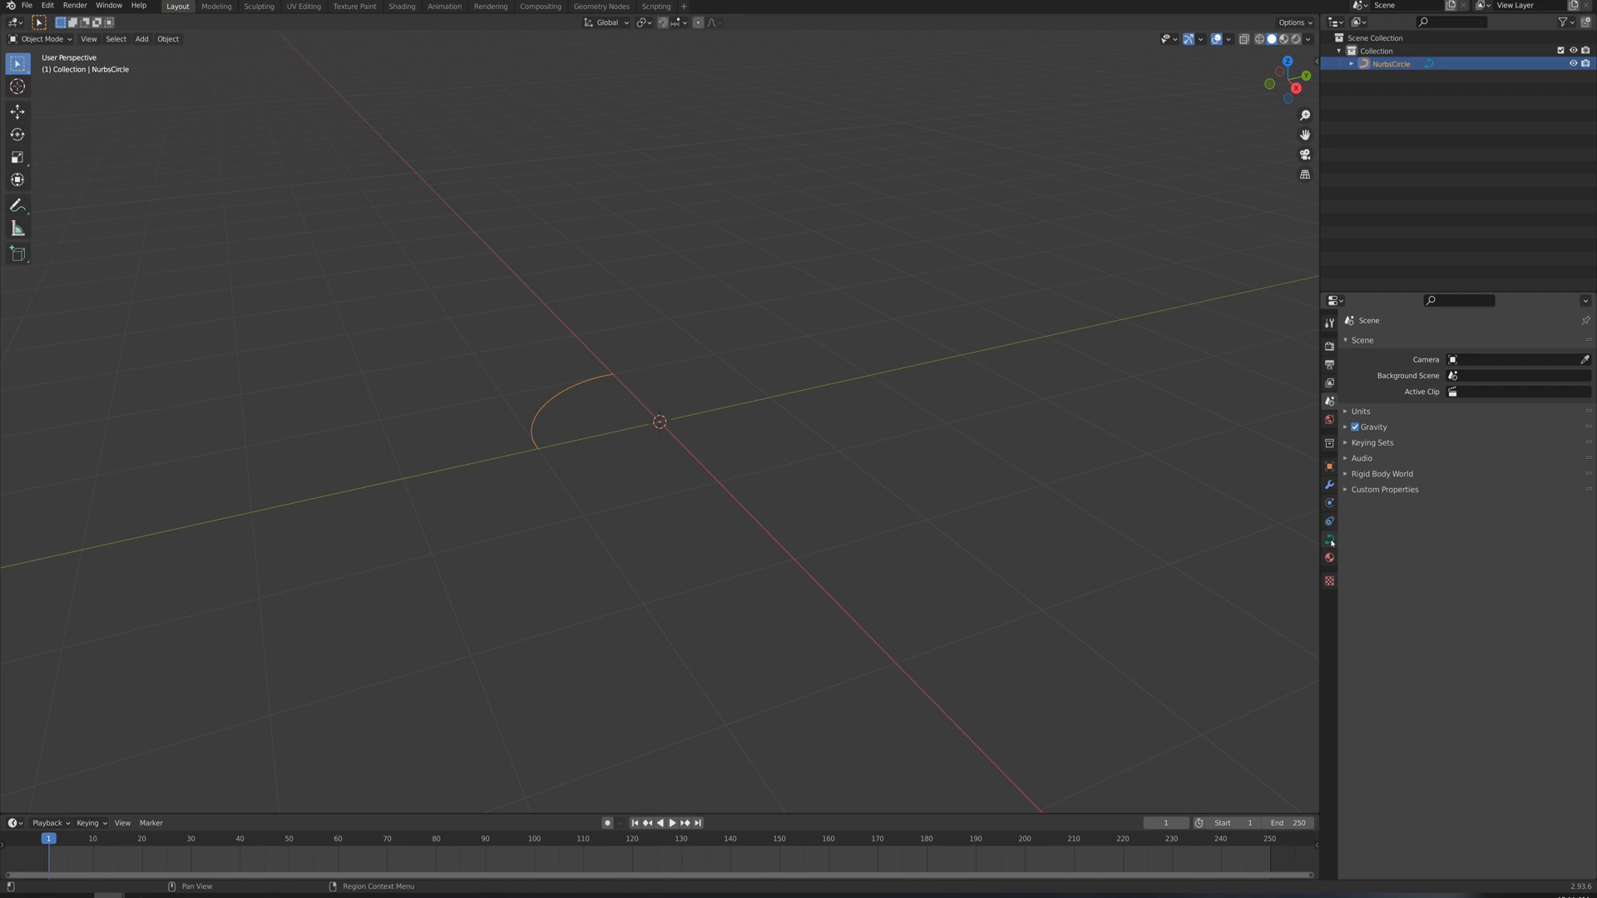
Set the curve's Geometry bevel depth to 0.25 m and resolution to 16.
left_click(1329, 540)
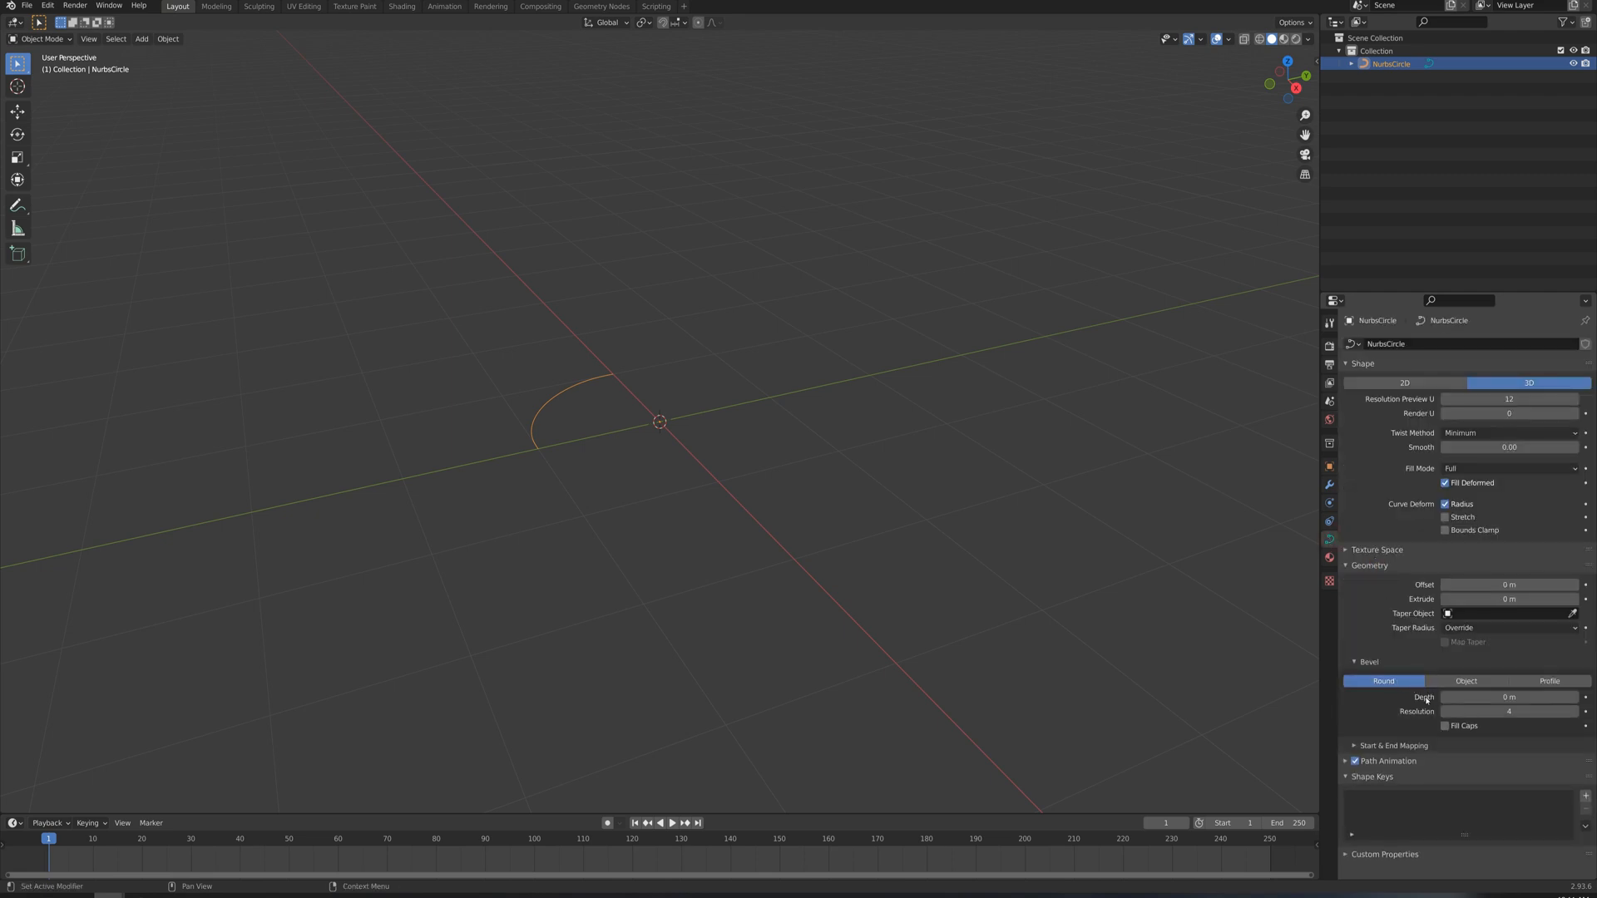
left_click(1487, 697)
type(".25")
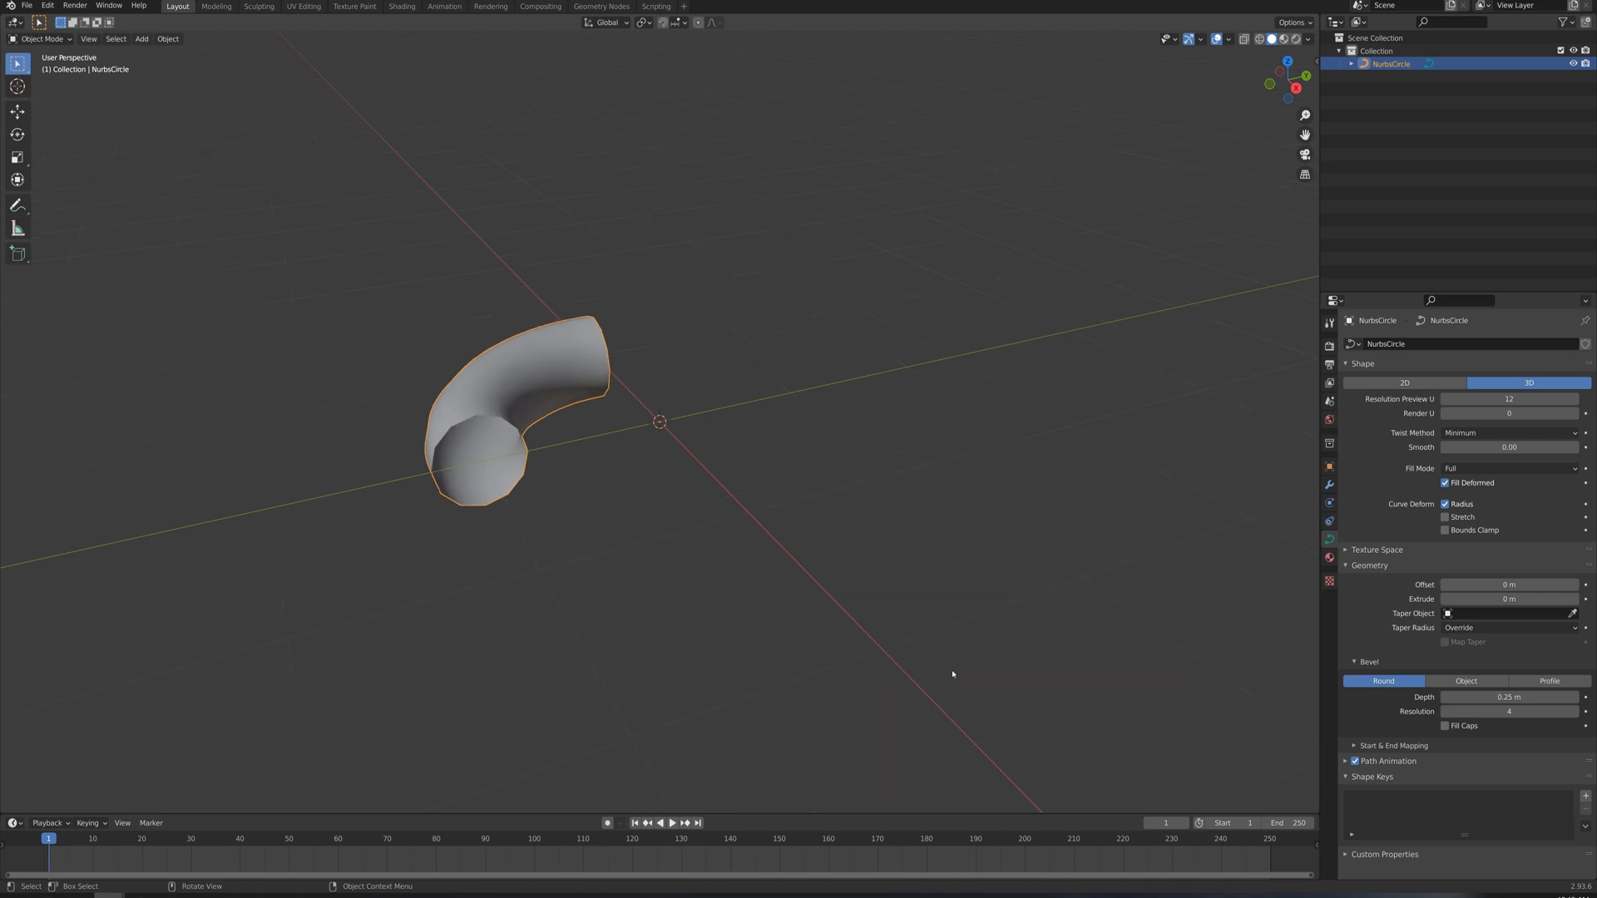
left_click(1507, 711)
type("16")
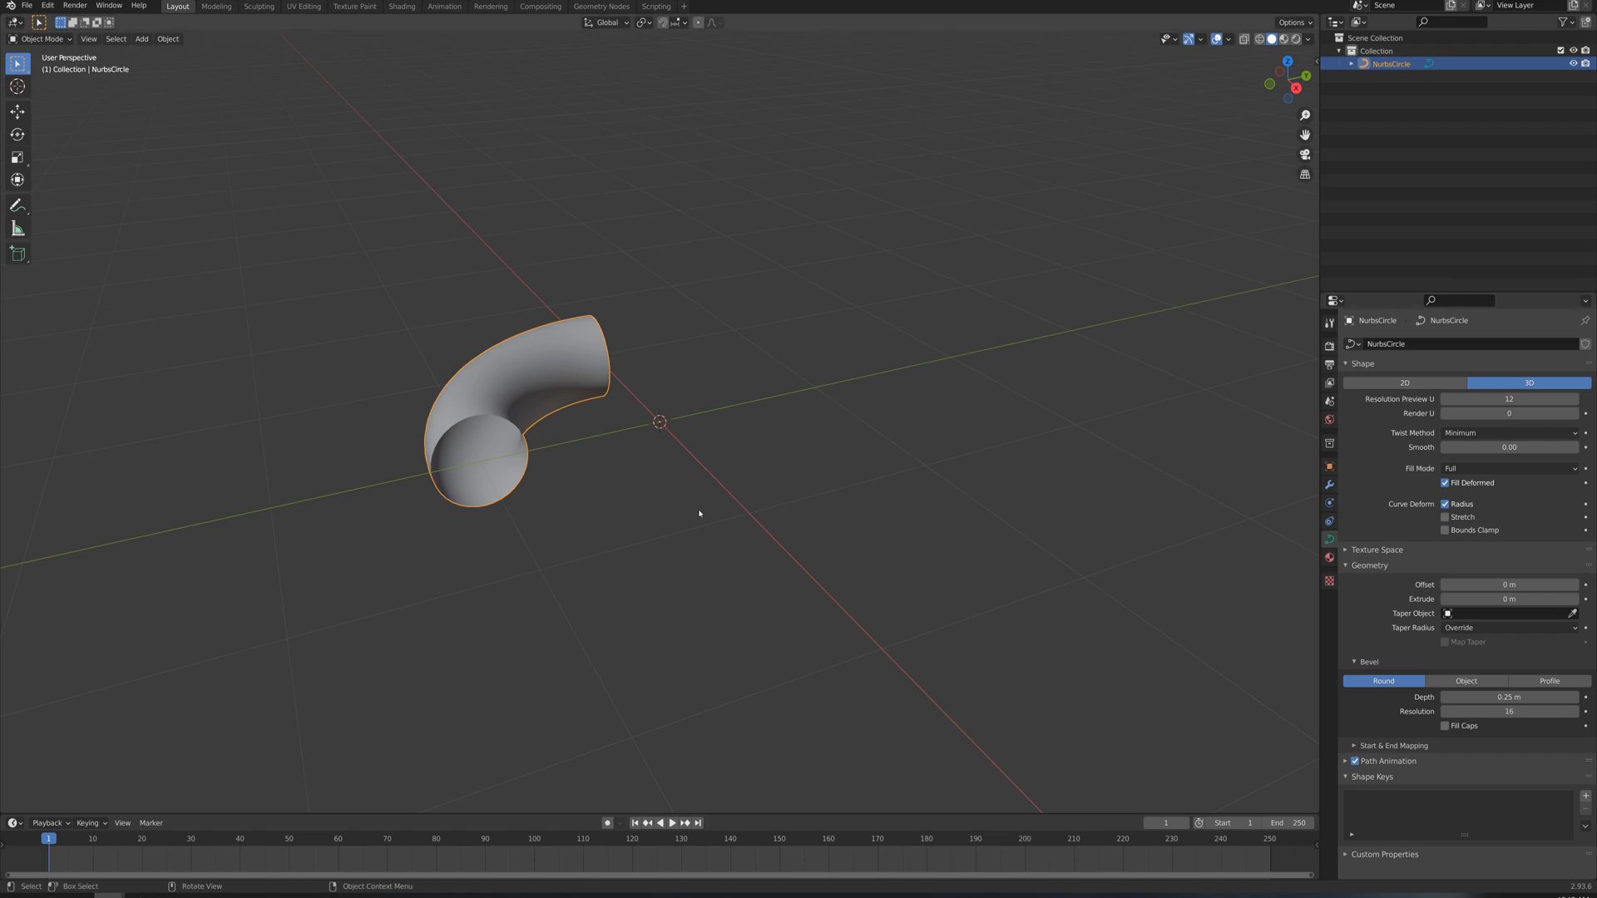
mouse_move(167, 39)
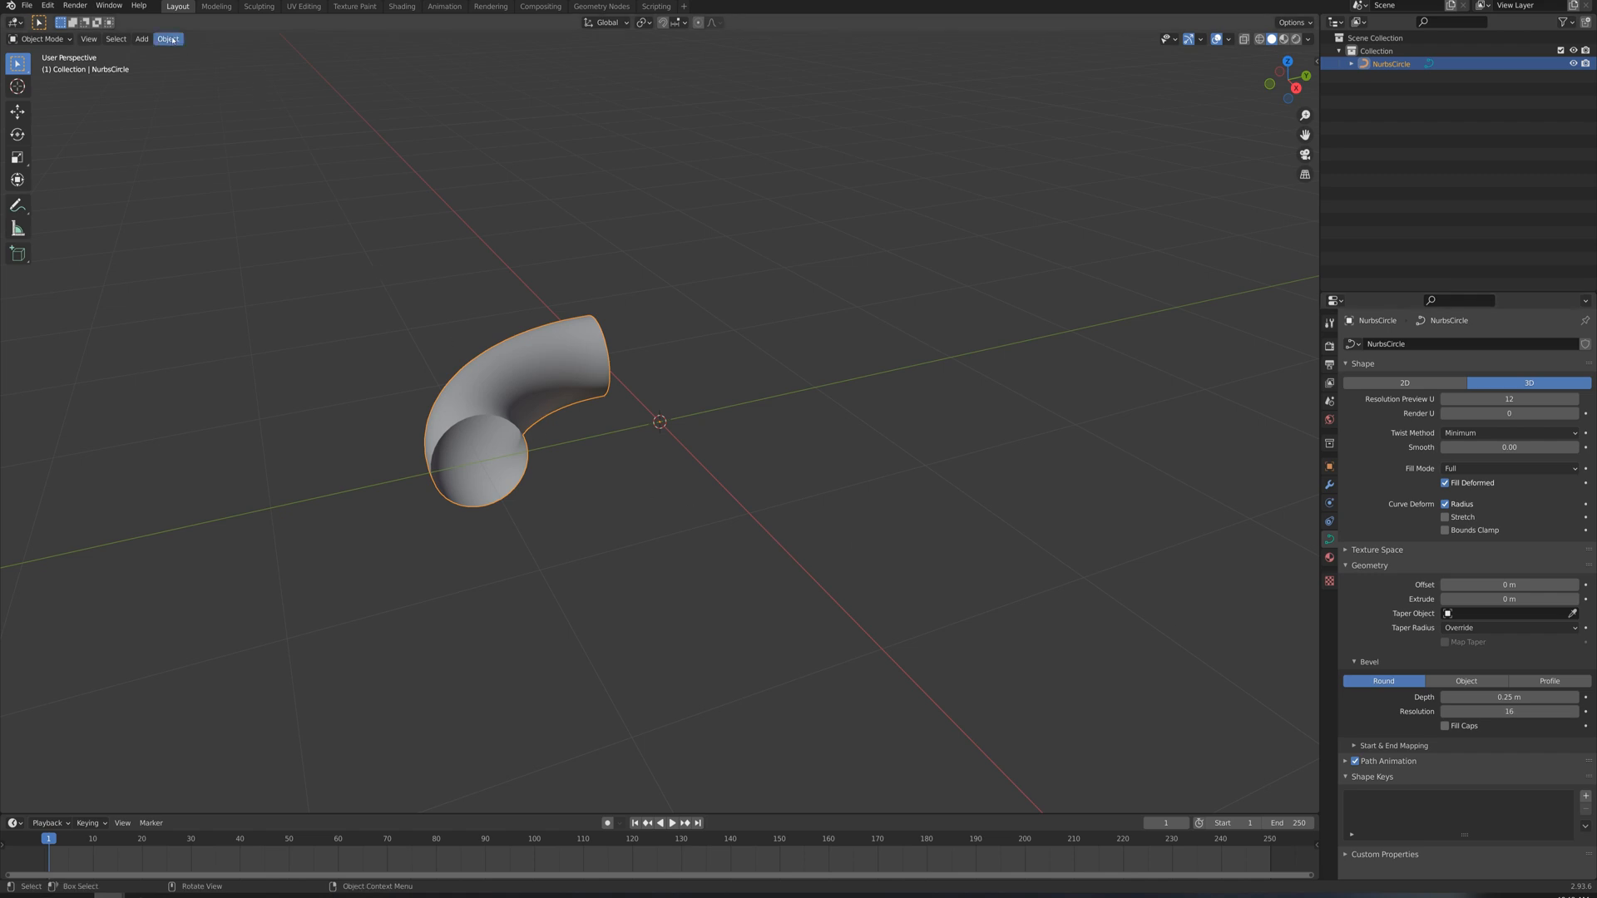
Convert the bevelled curve to a mesh and extrude its faces along normals.
left_click(167, 39)
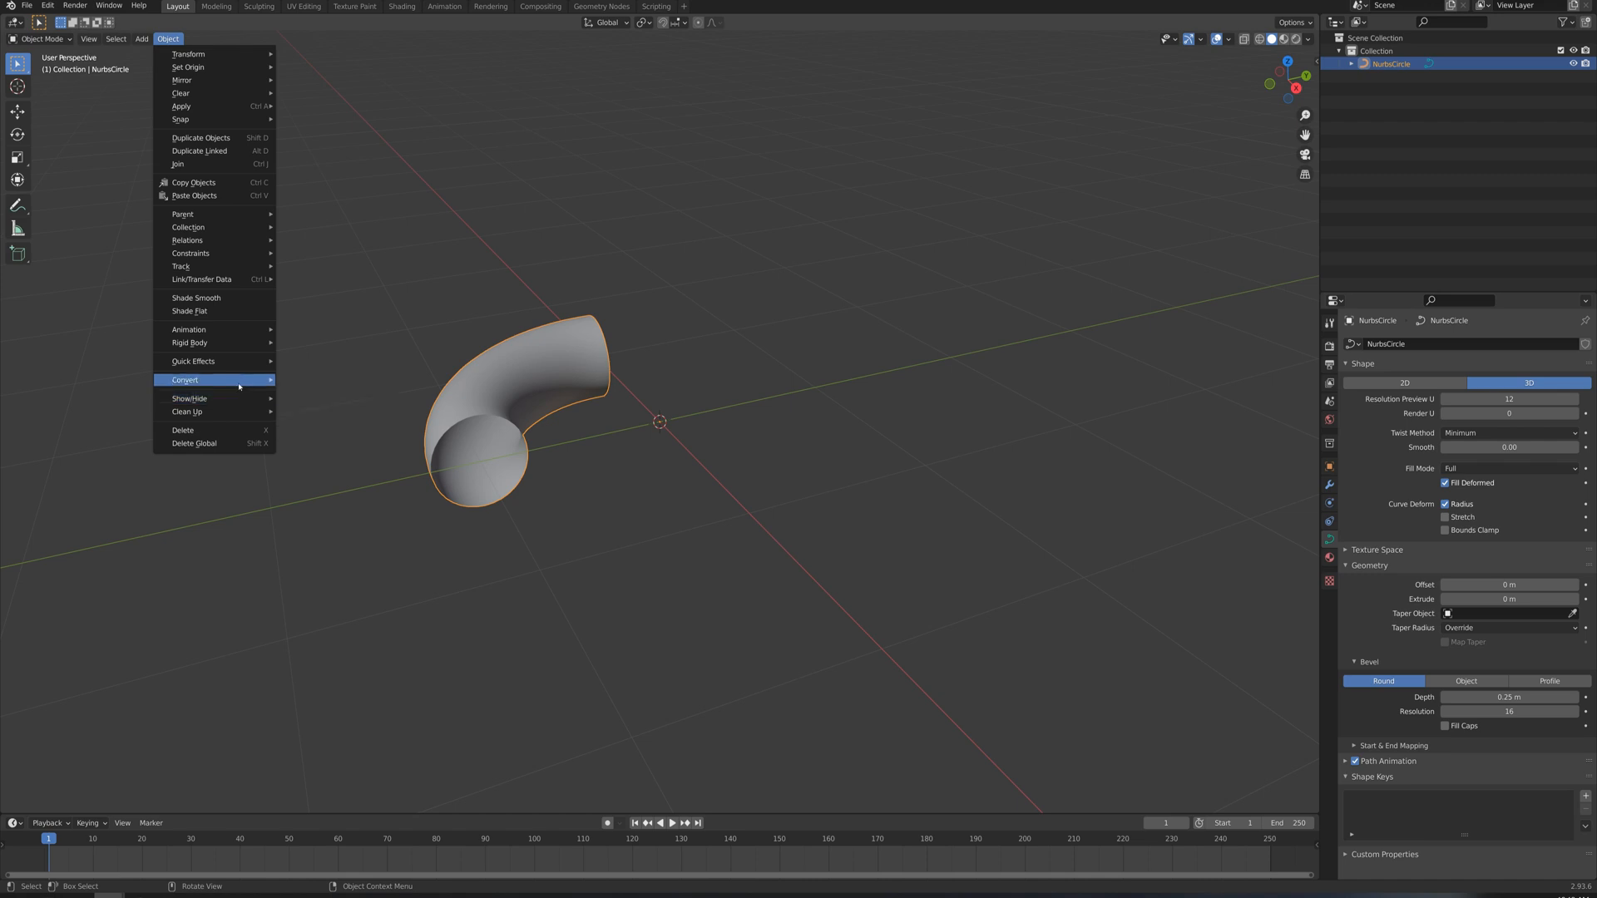
left_click(185, 379)
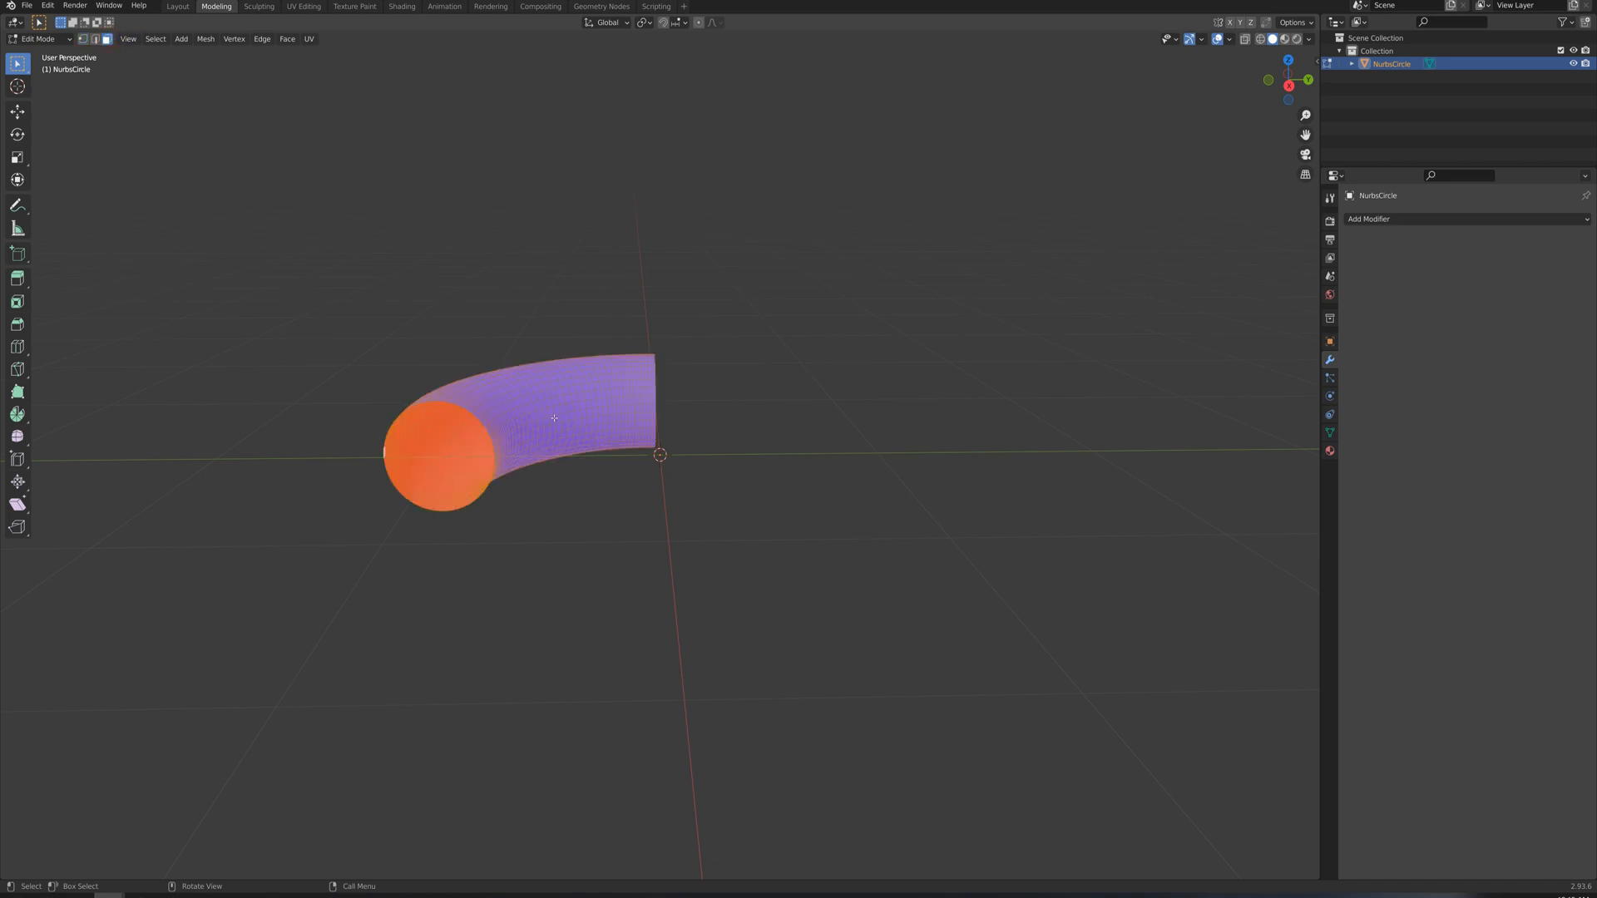
right_click(554, 417)
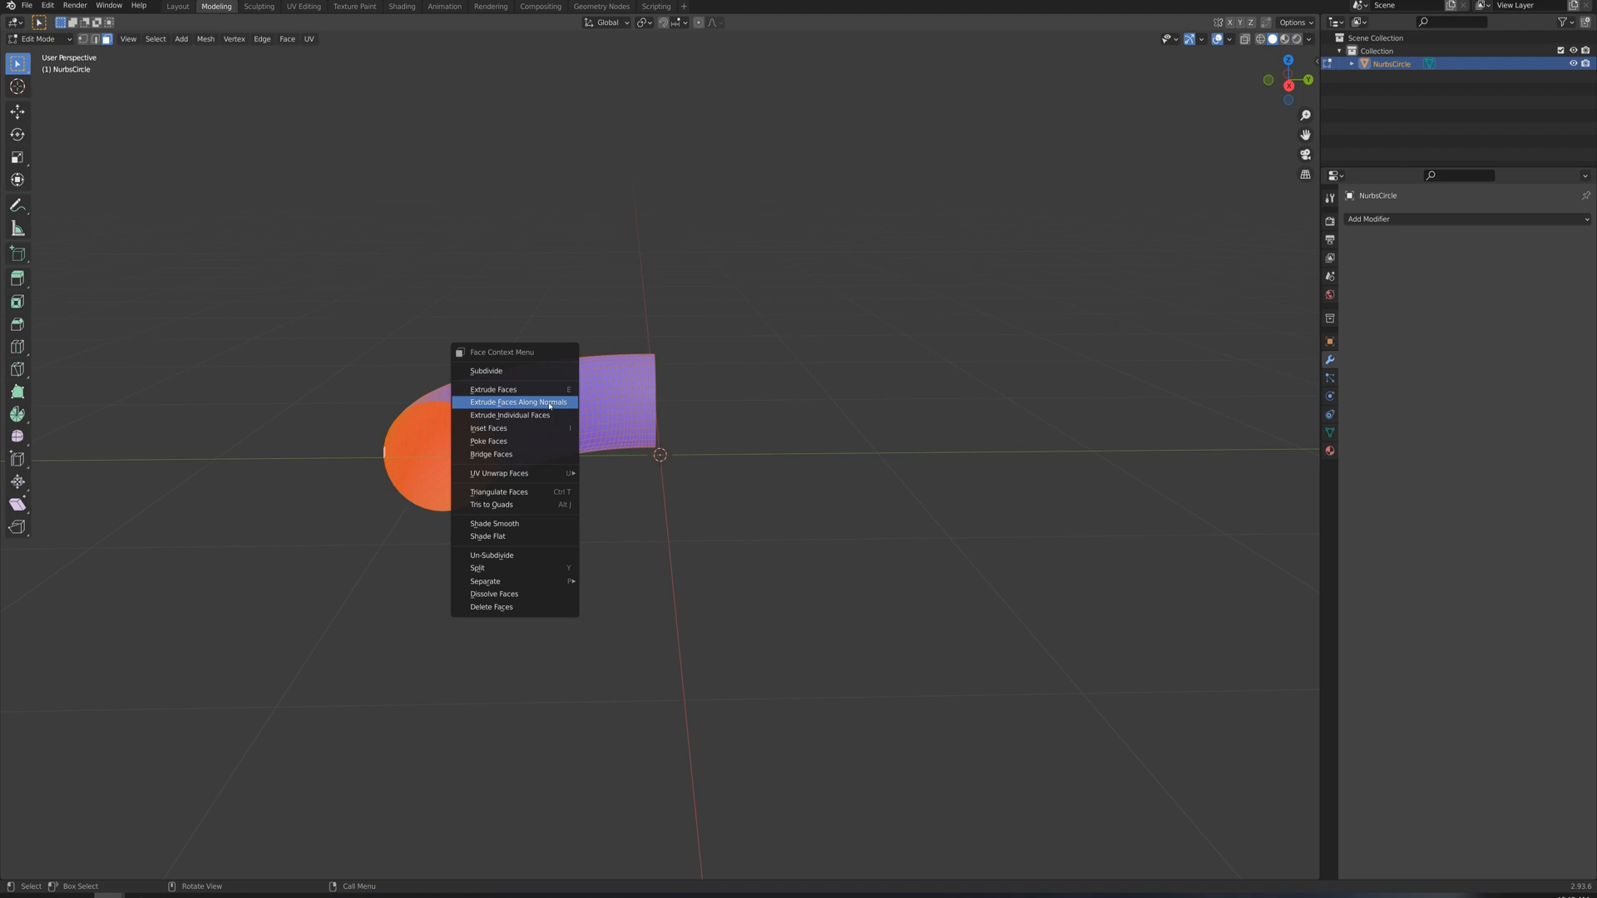
left_click(517, 401)
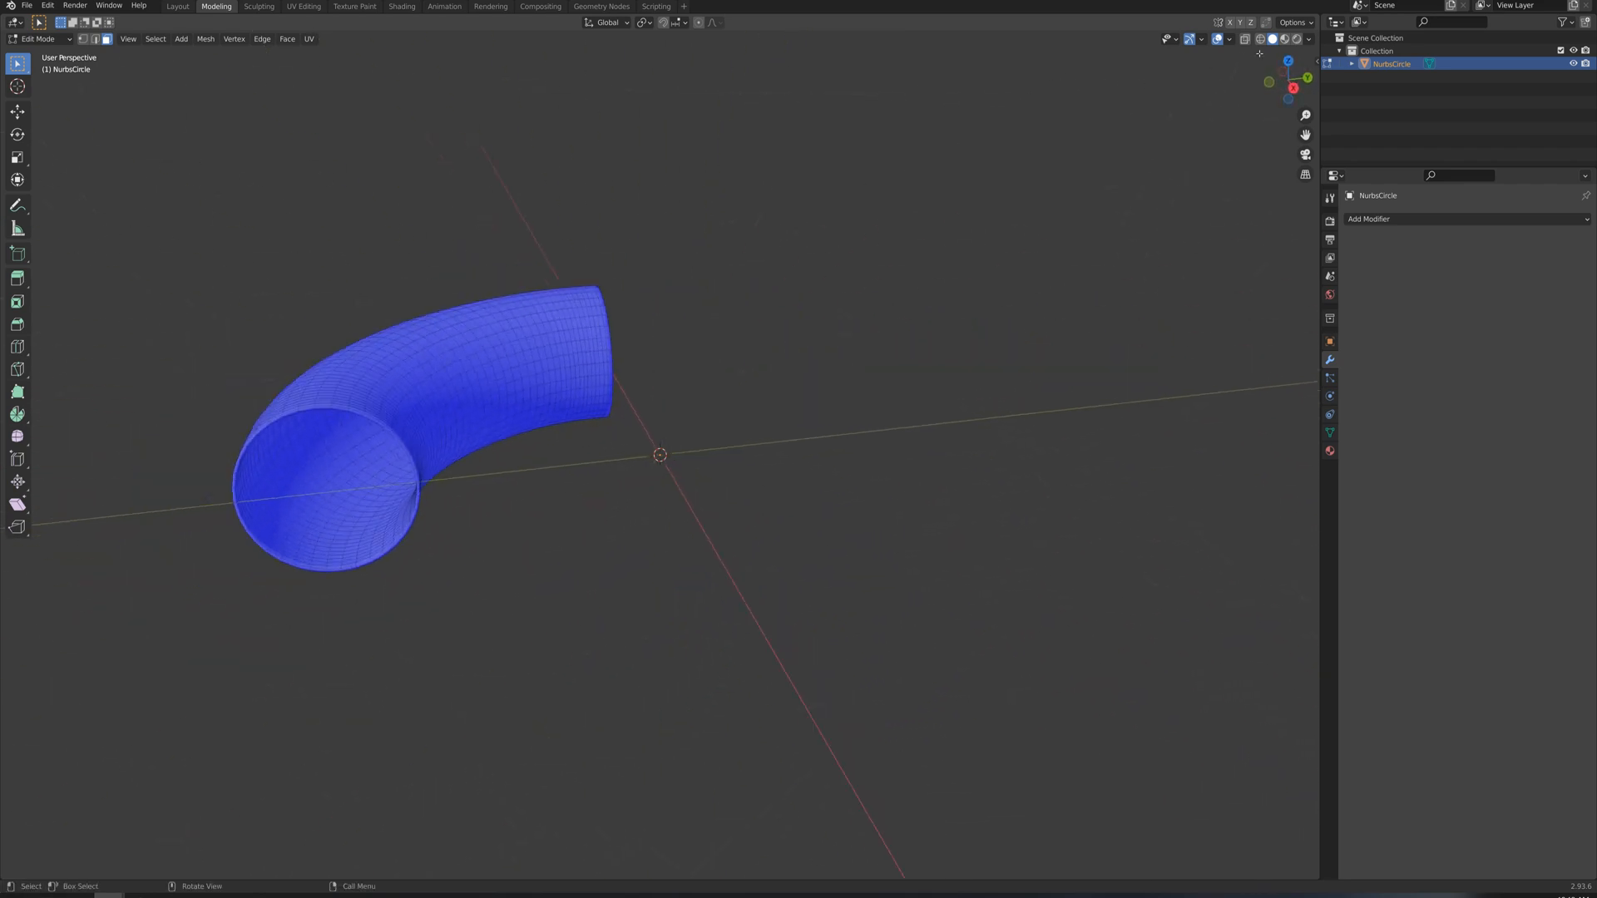
Turn off face orientation overlay and set the pipe's origin to its open end.
left_click(1219, 39)
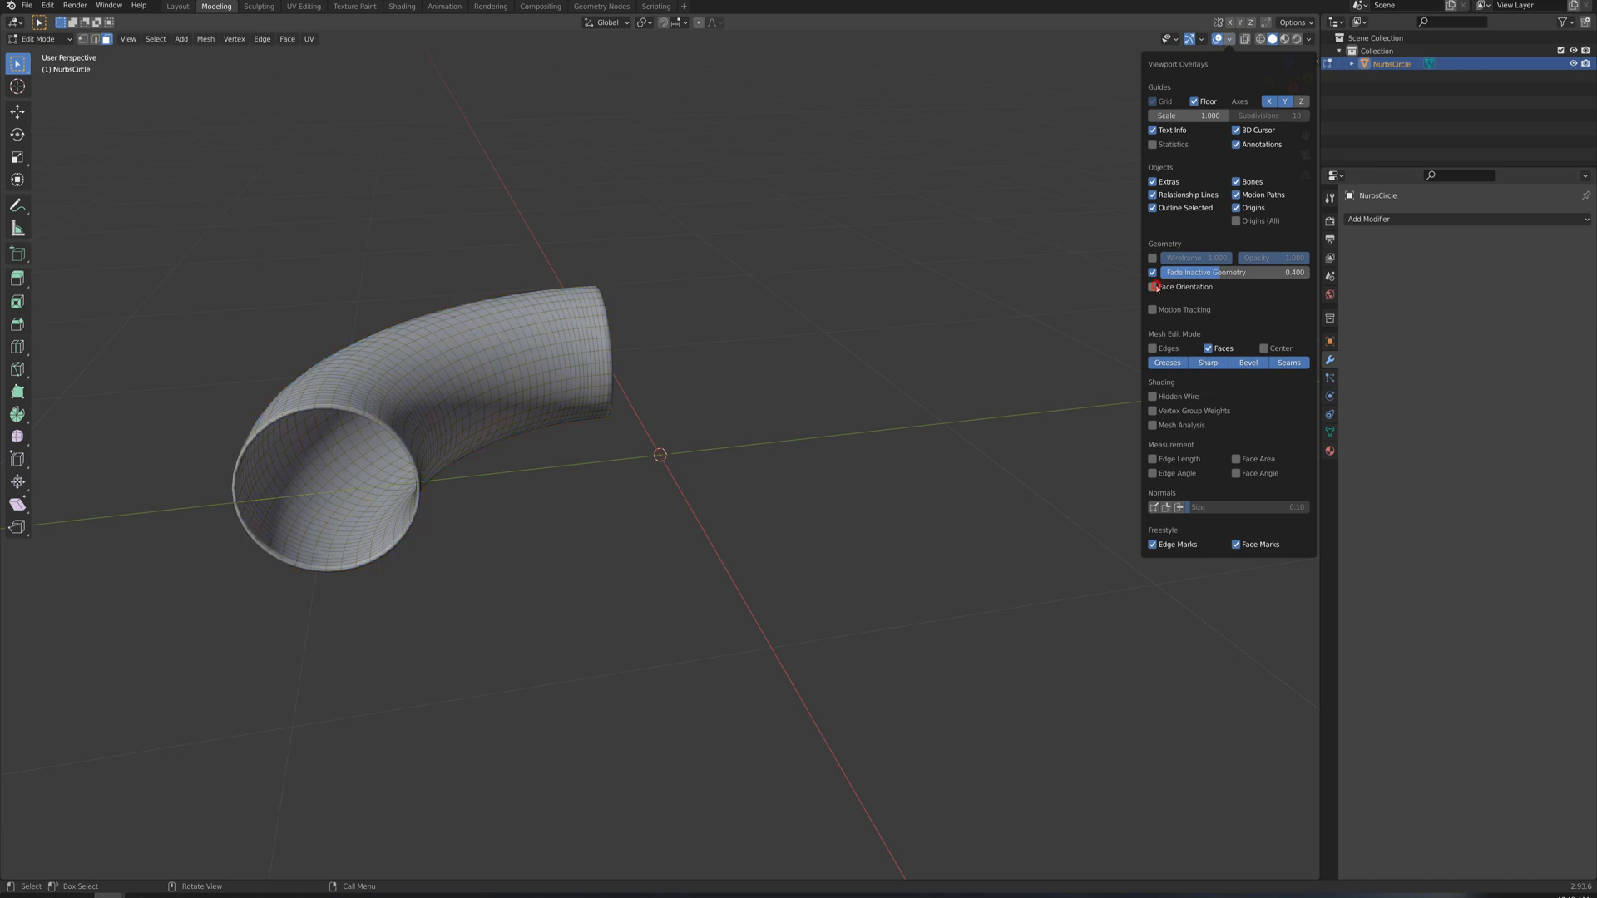
left_click(176, 6)
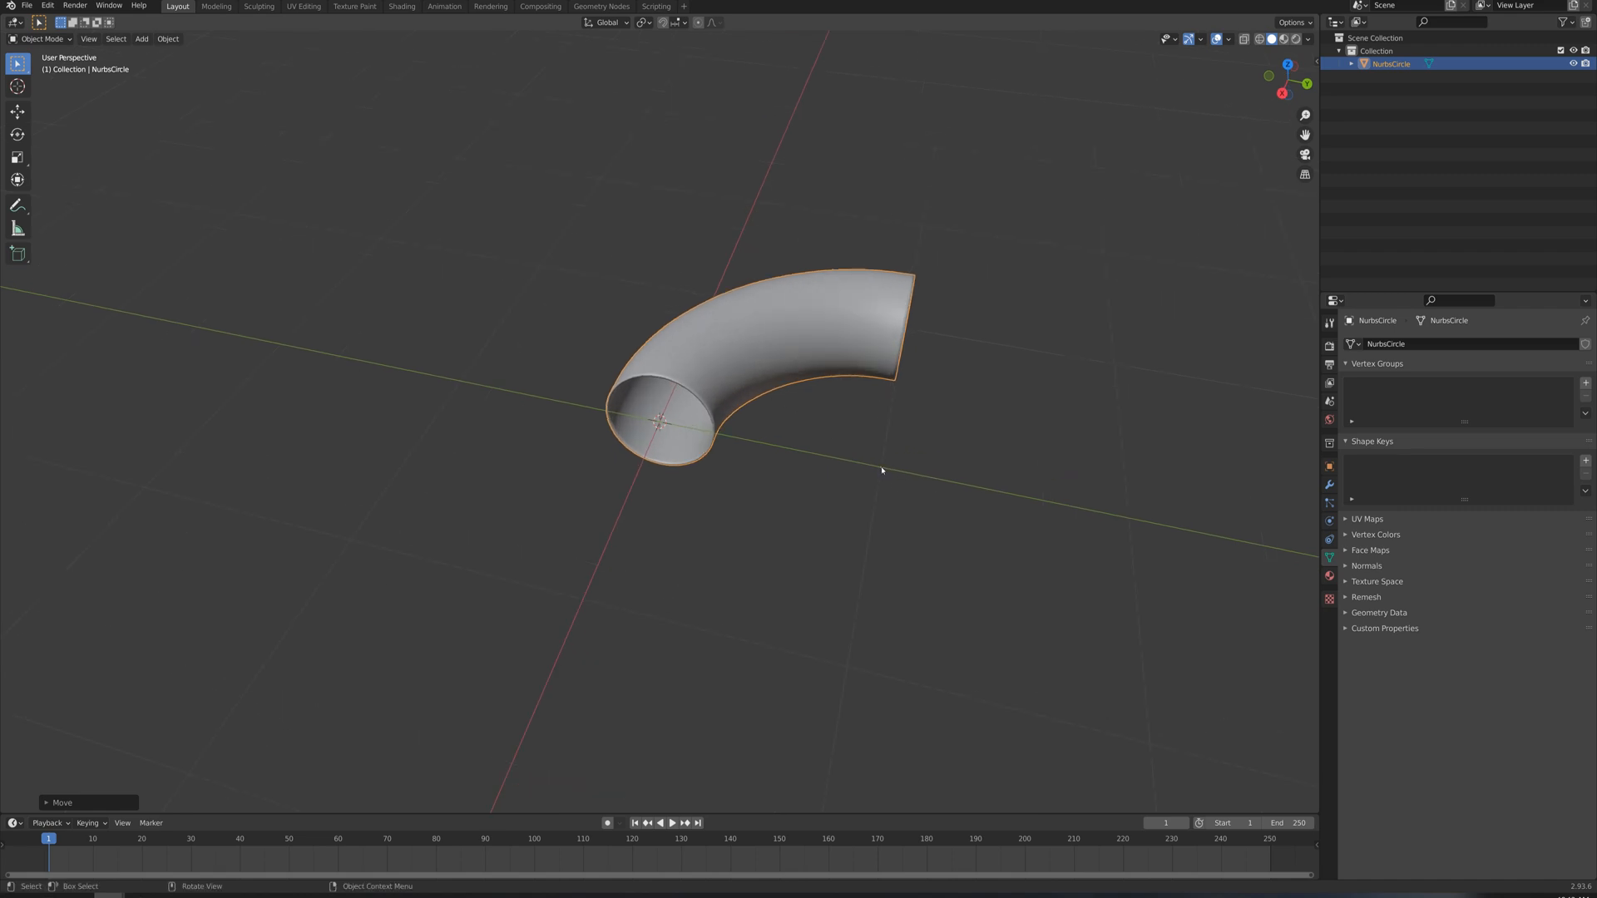
left_click(167, 39)
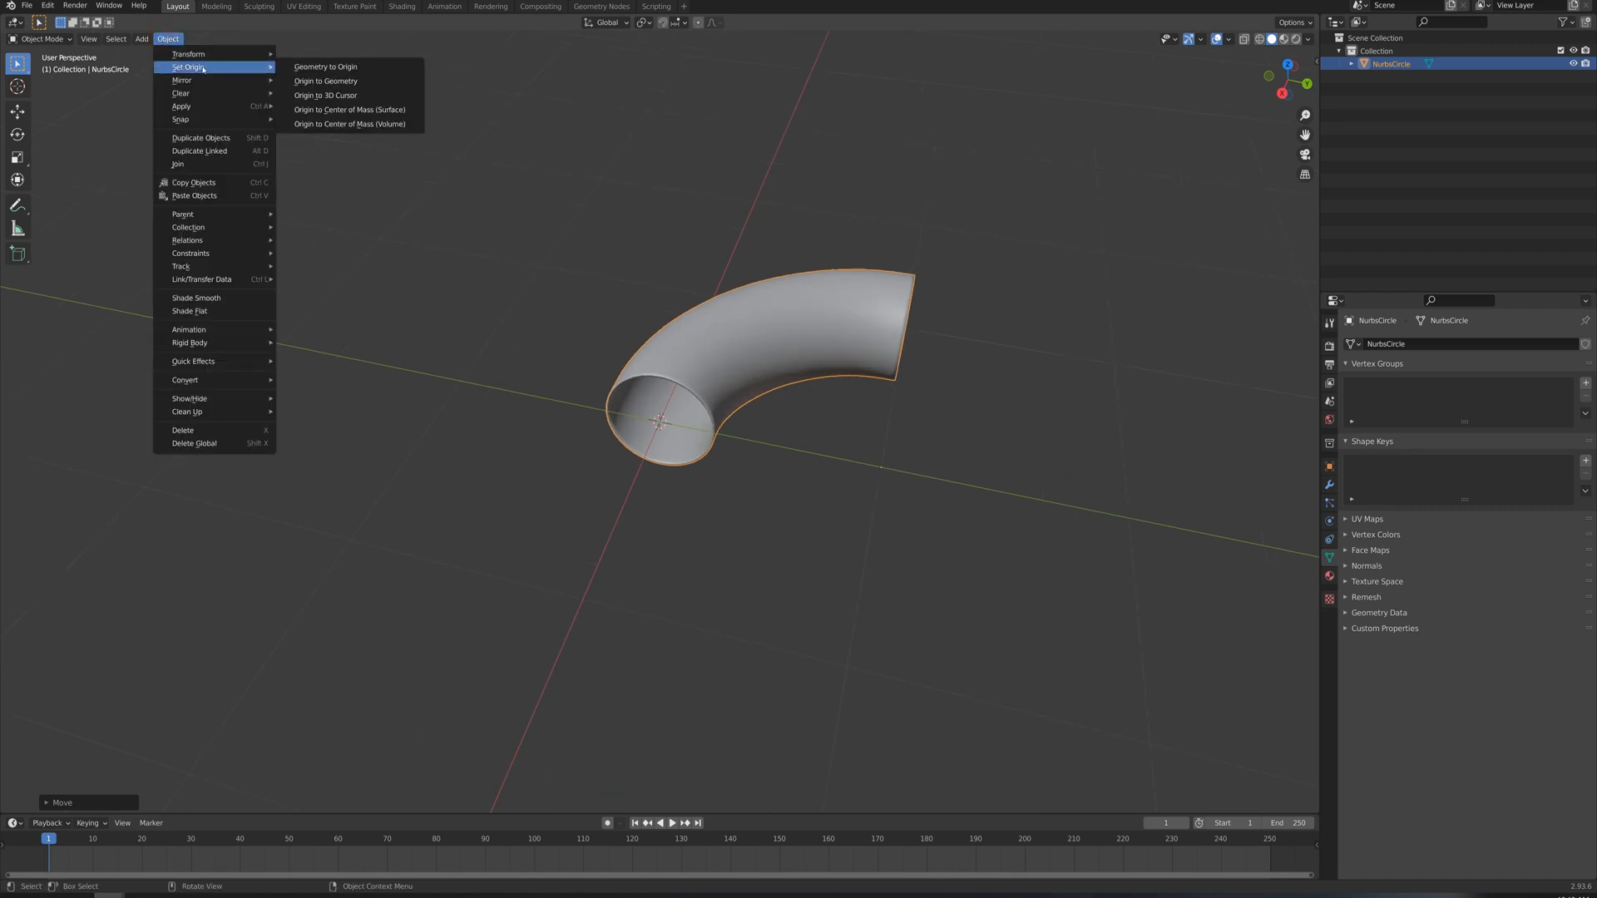
left_click(325, 80)
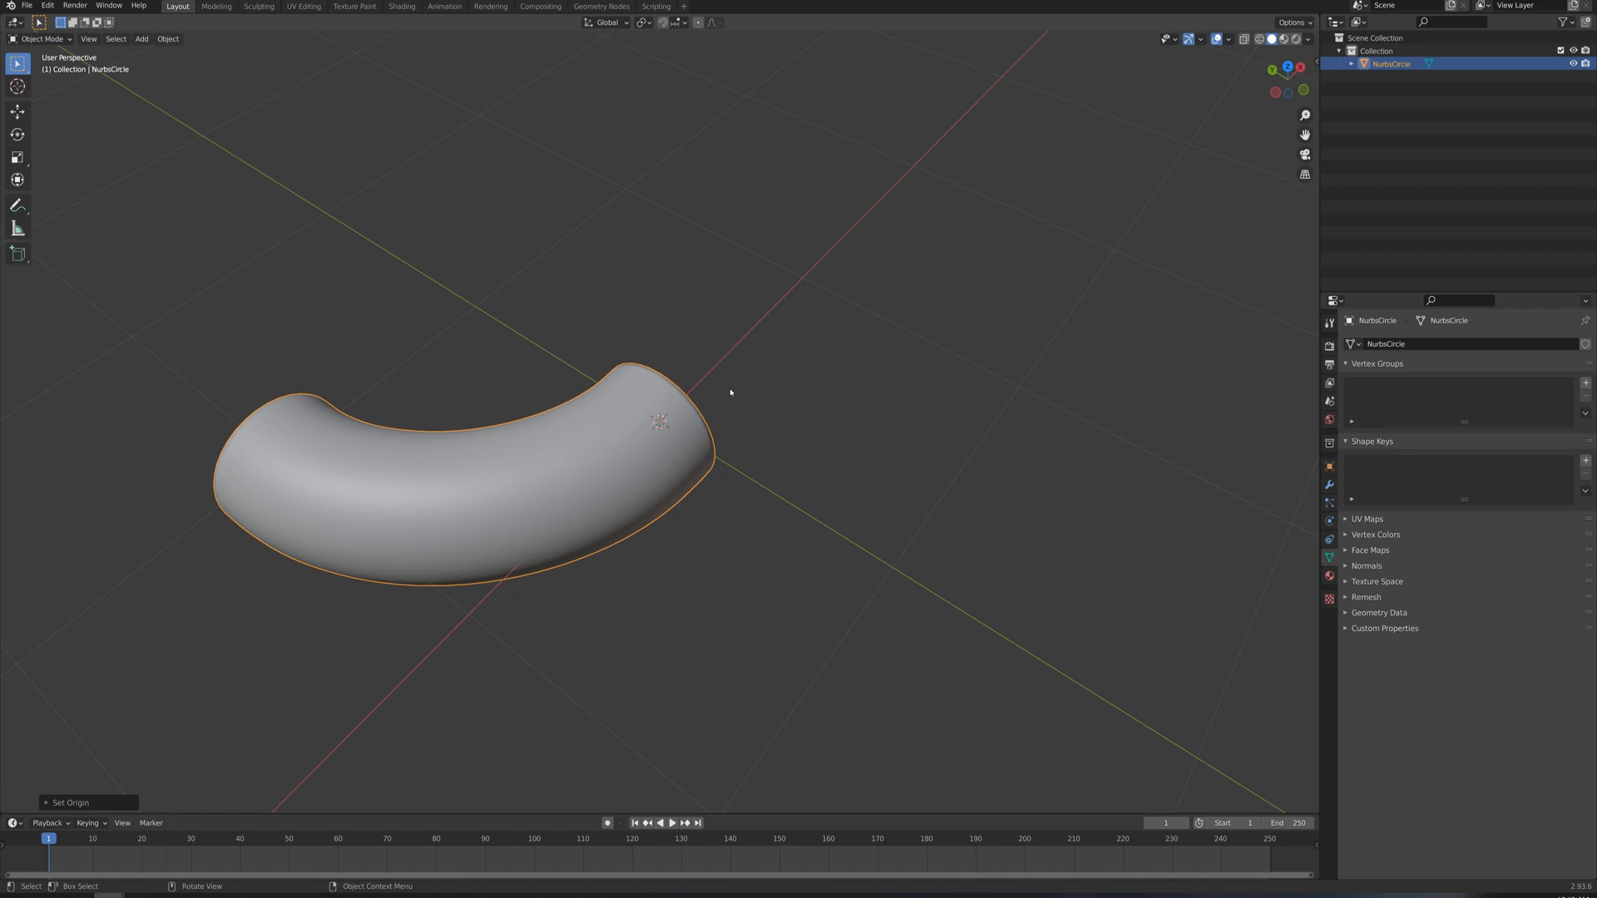
Rotate the pipe so it curves upward from the world centre, orbiting to check.
key("r")
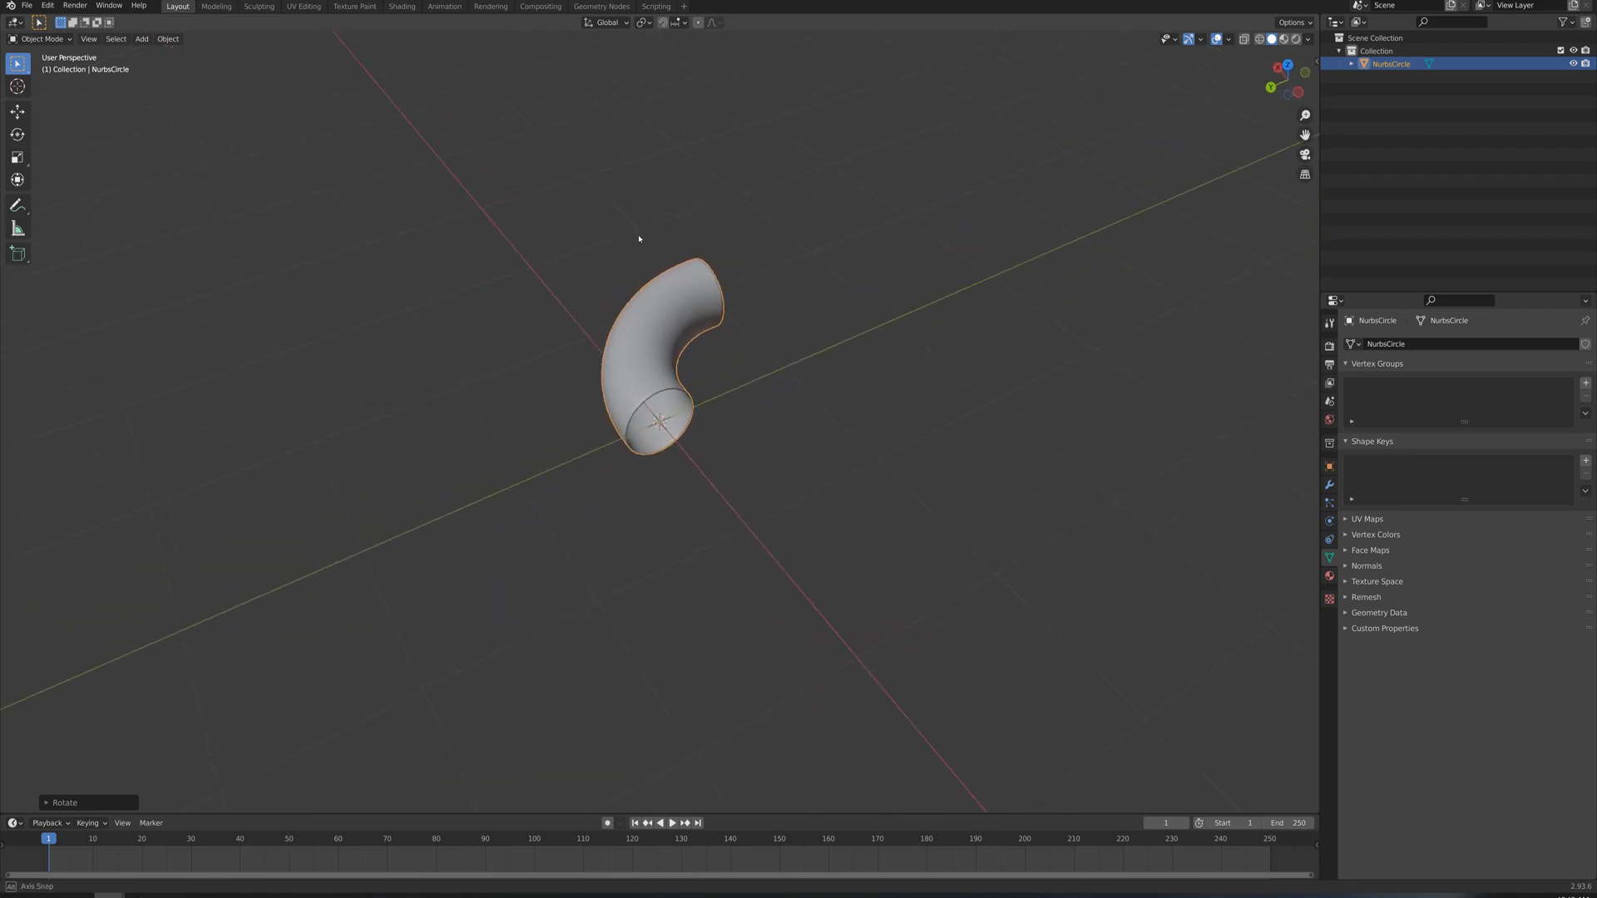
left_click_drag(638, 240, 653, 245)
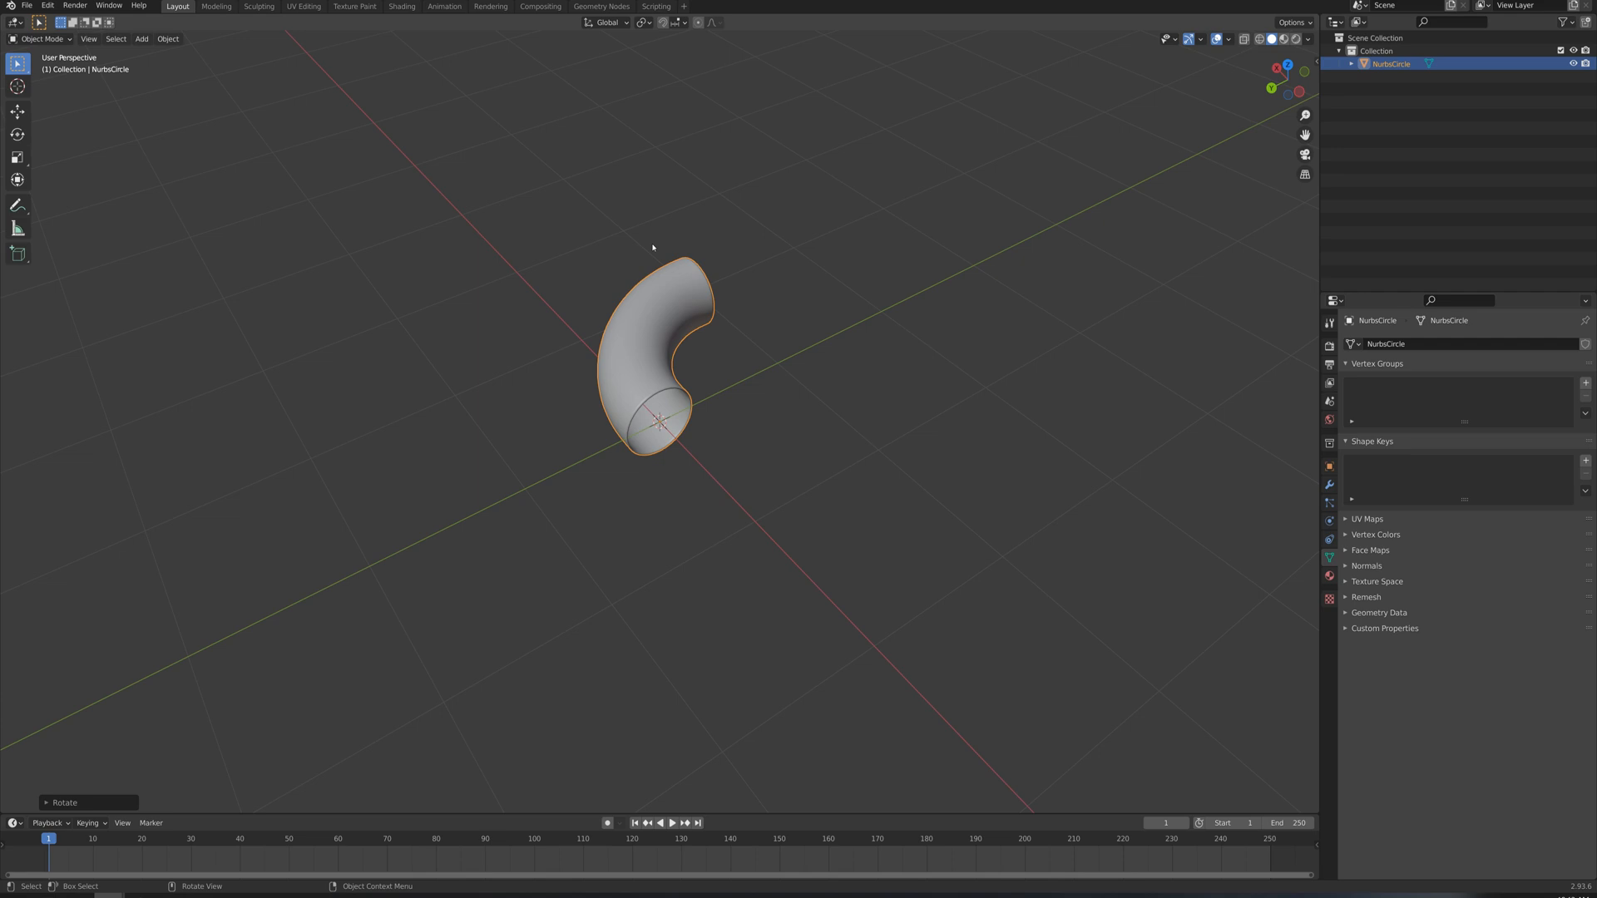
mouse_move(1263, 136)
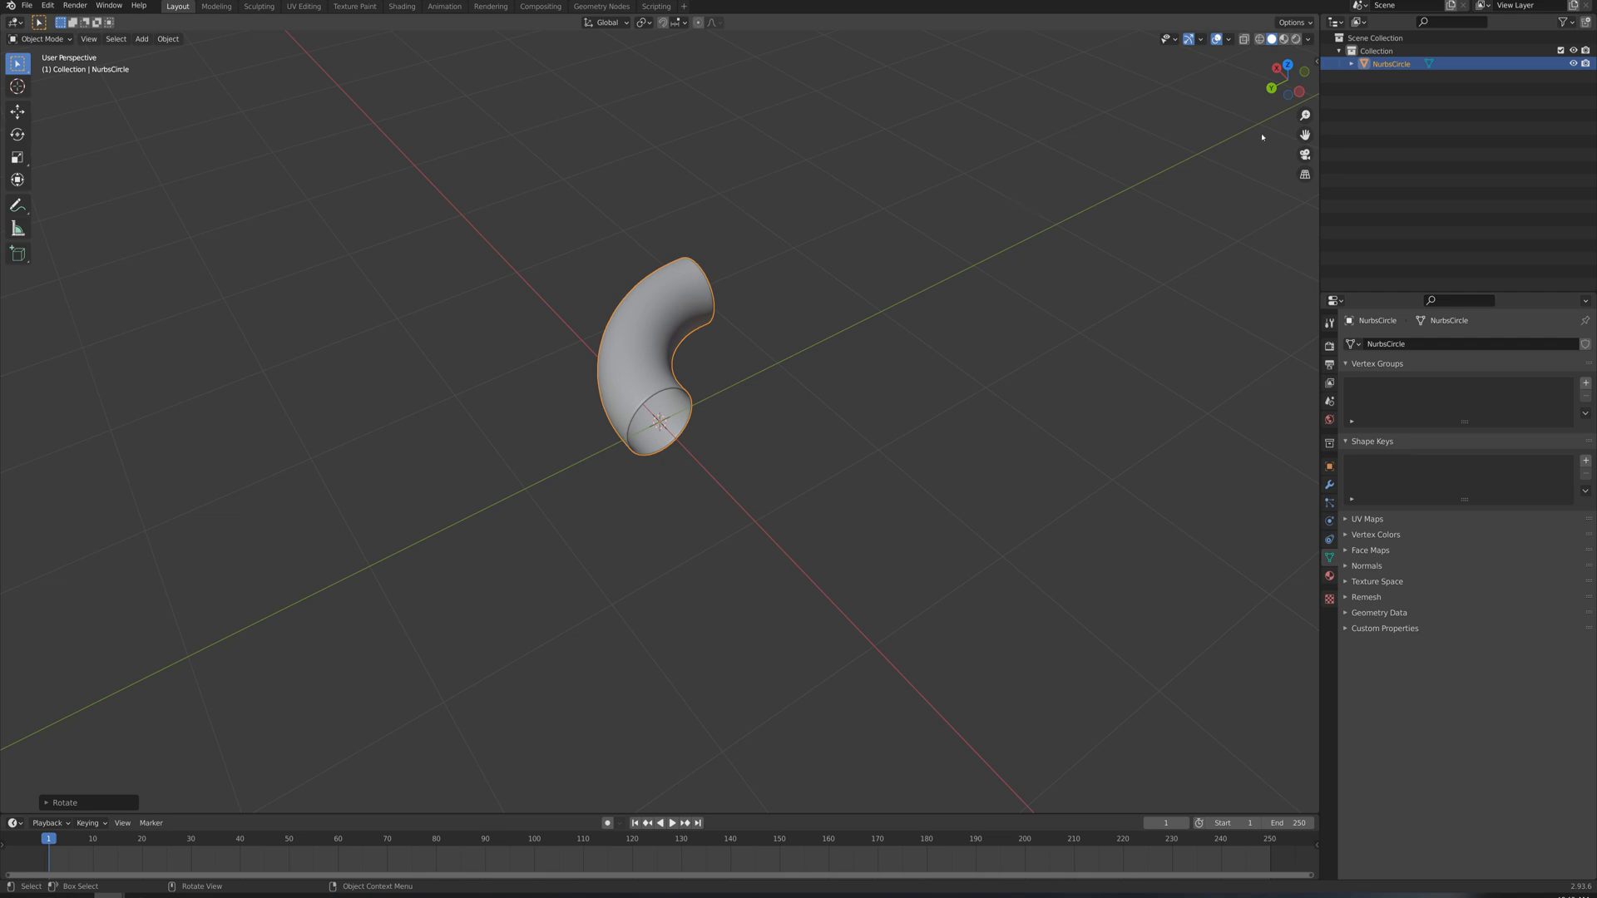
mouse_move(1285, 80)
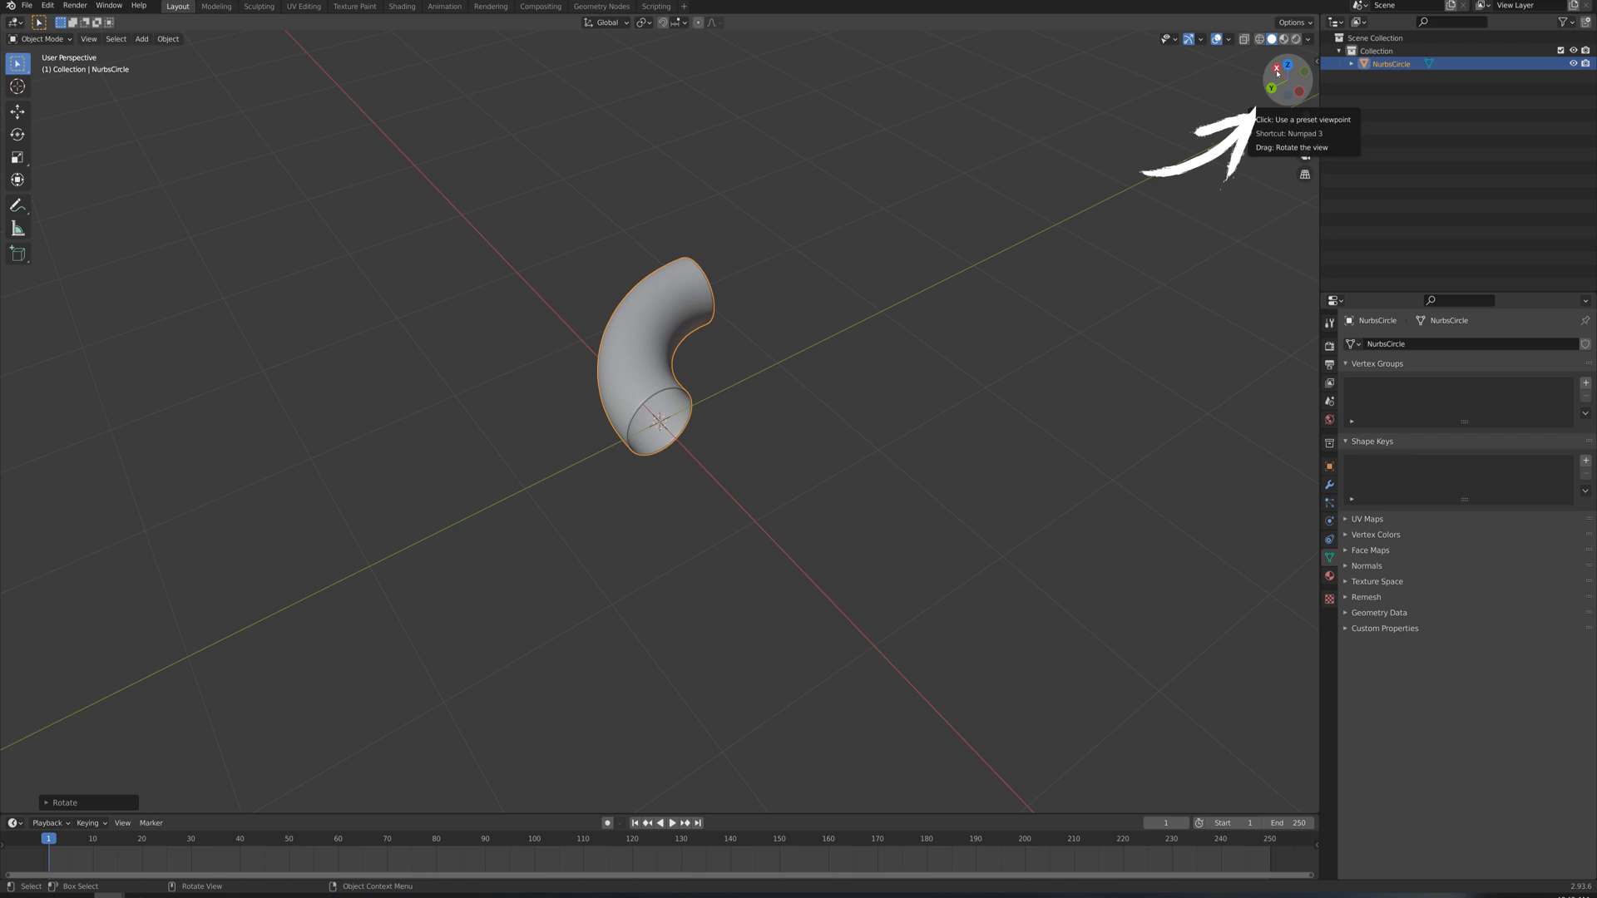
mouse_move(1290, 51)
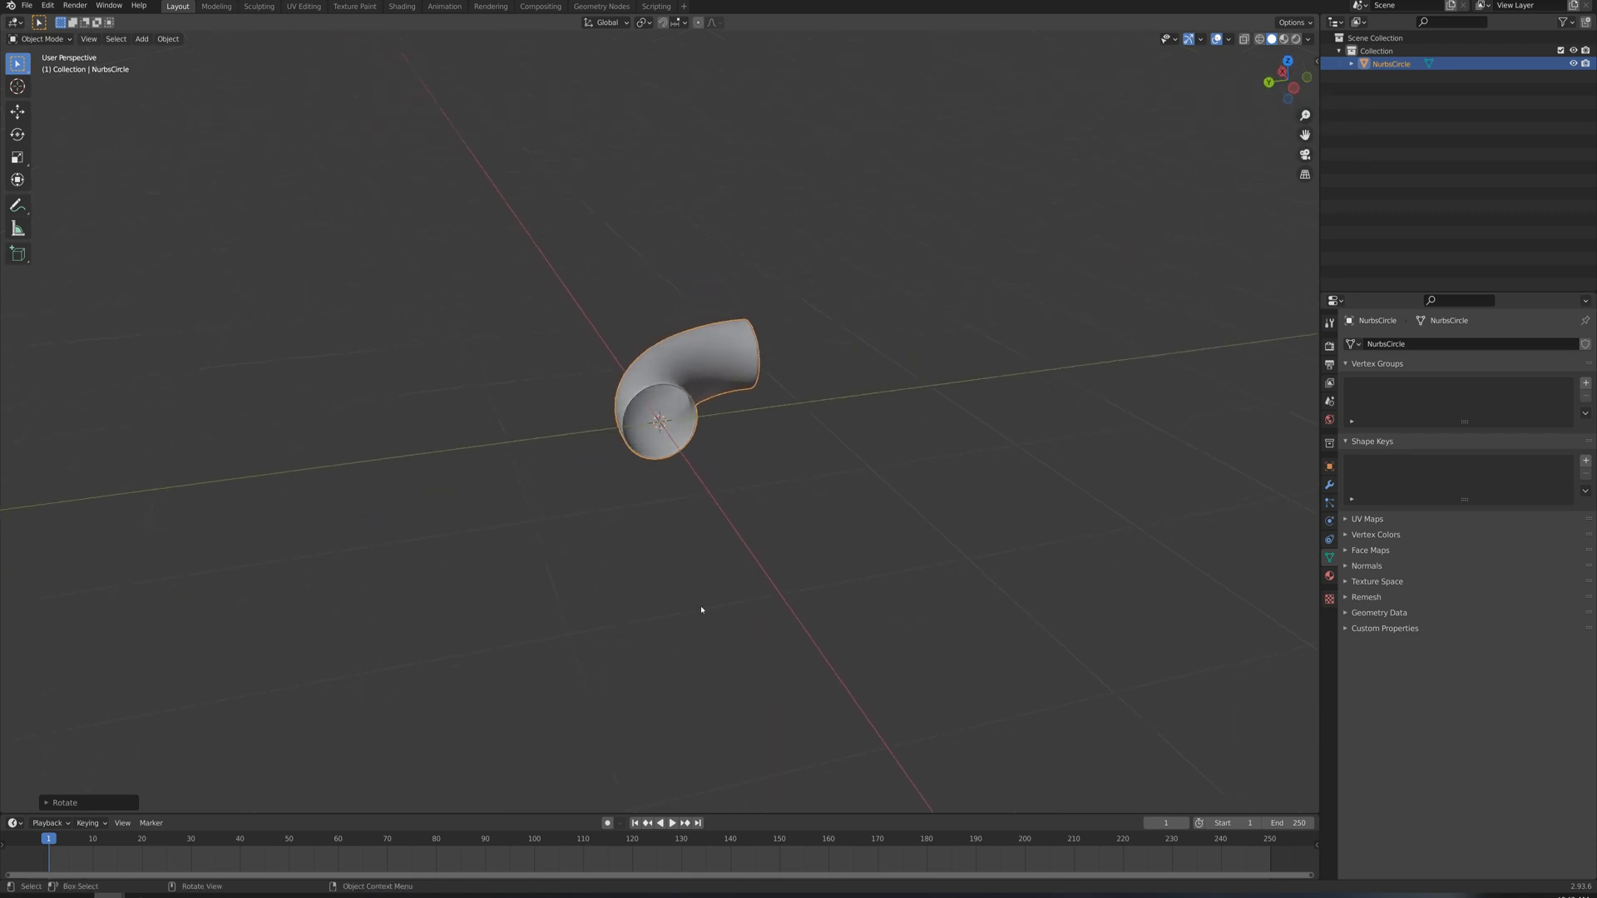
mouse_move(1287, 80)
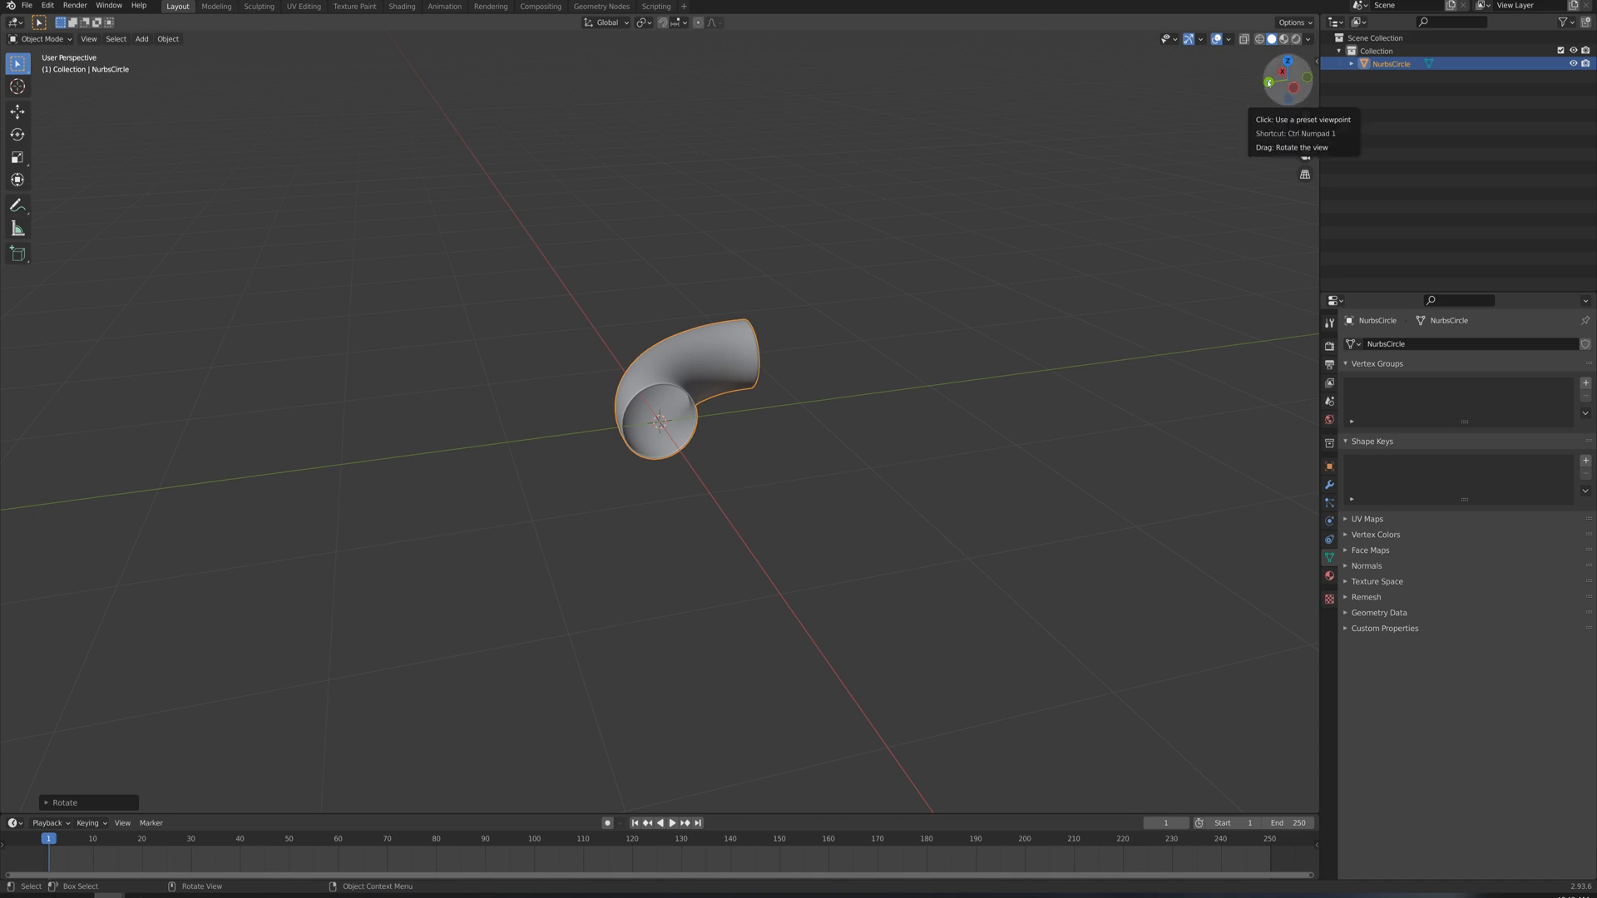
mouse_move(1285, 83)
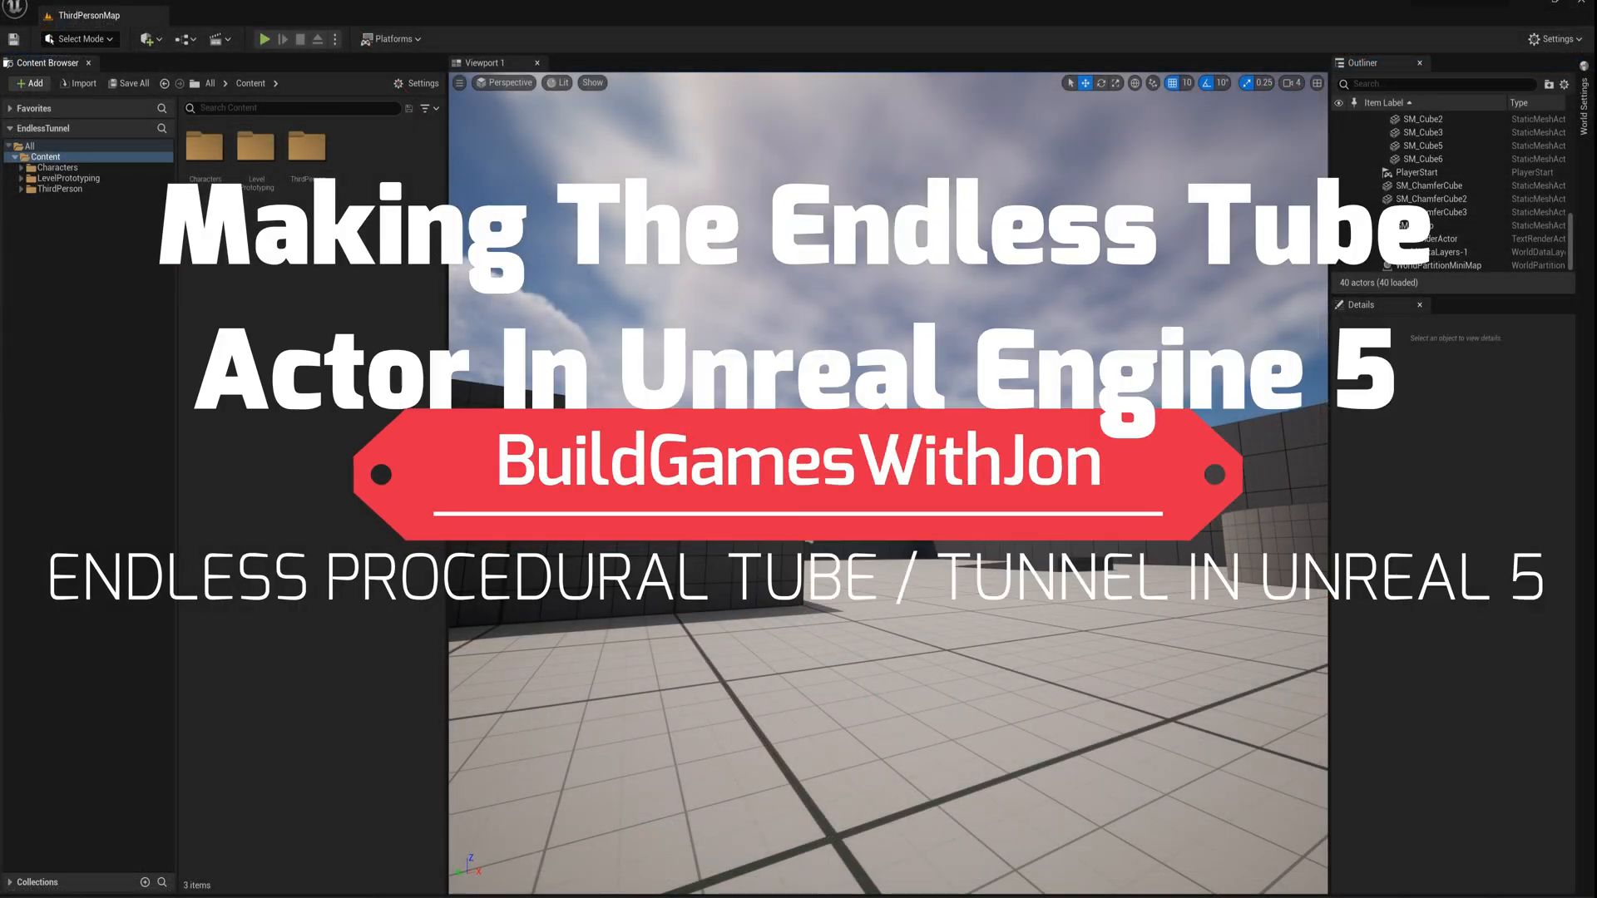
mouse_move(1499, 430)
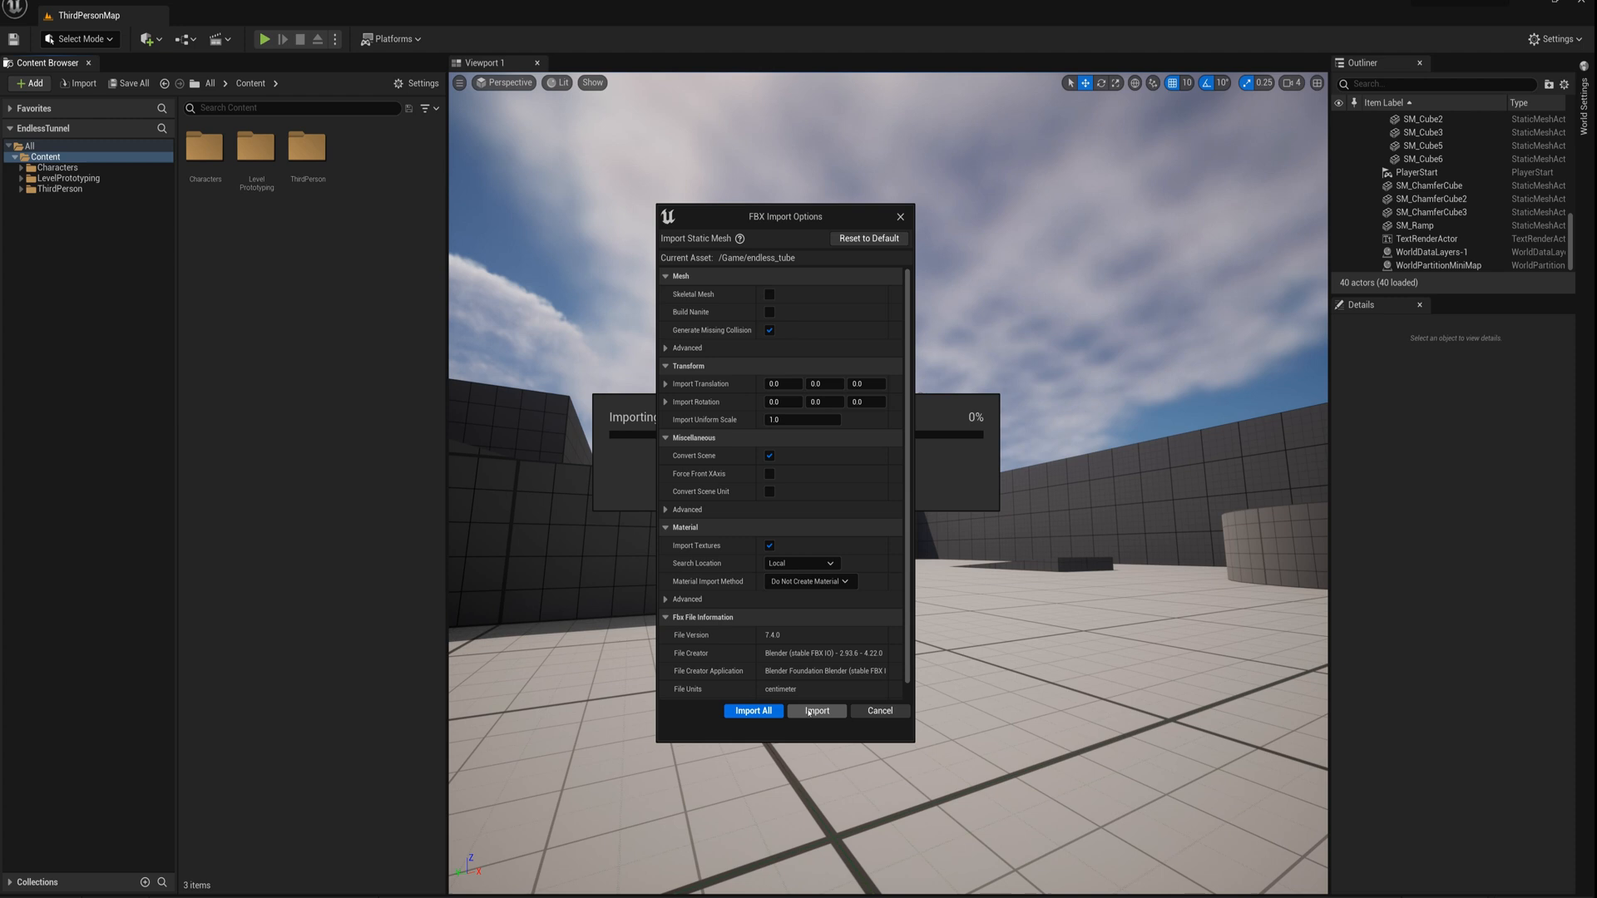
Import the endless_tube FBX mesh and dismiss the Message Log.
left_click(815, 711)
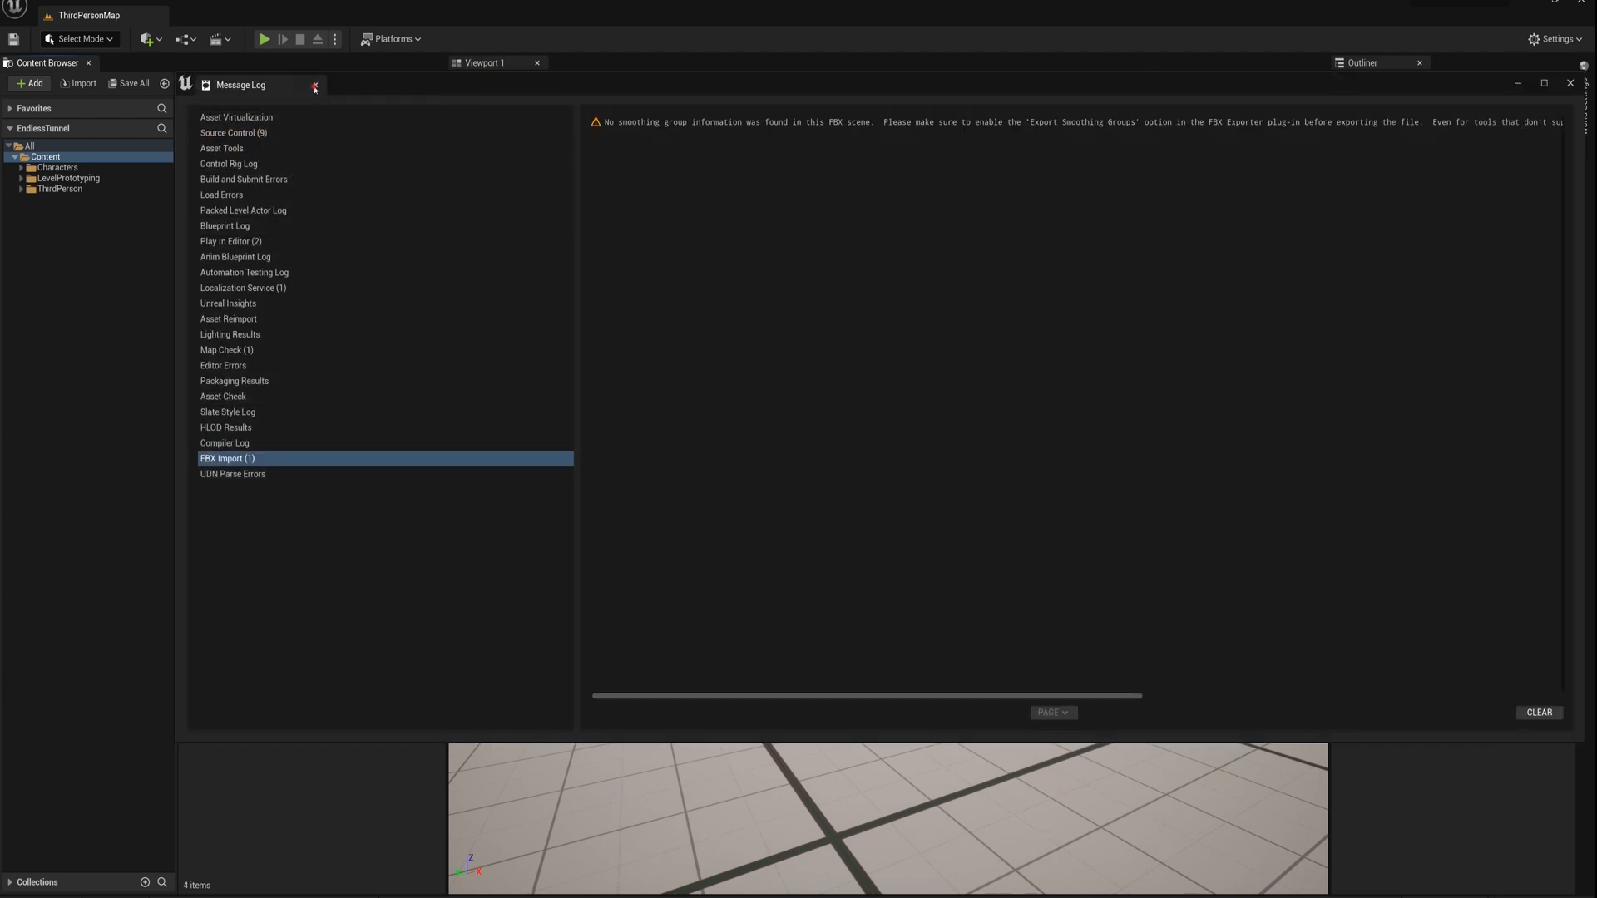
left_click(315, 85)
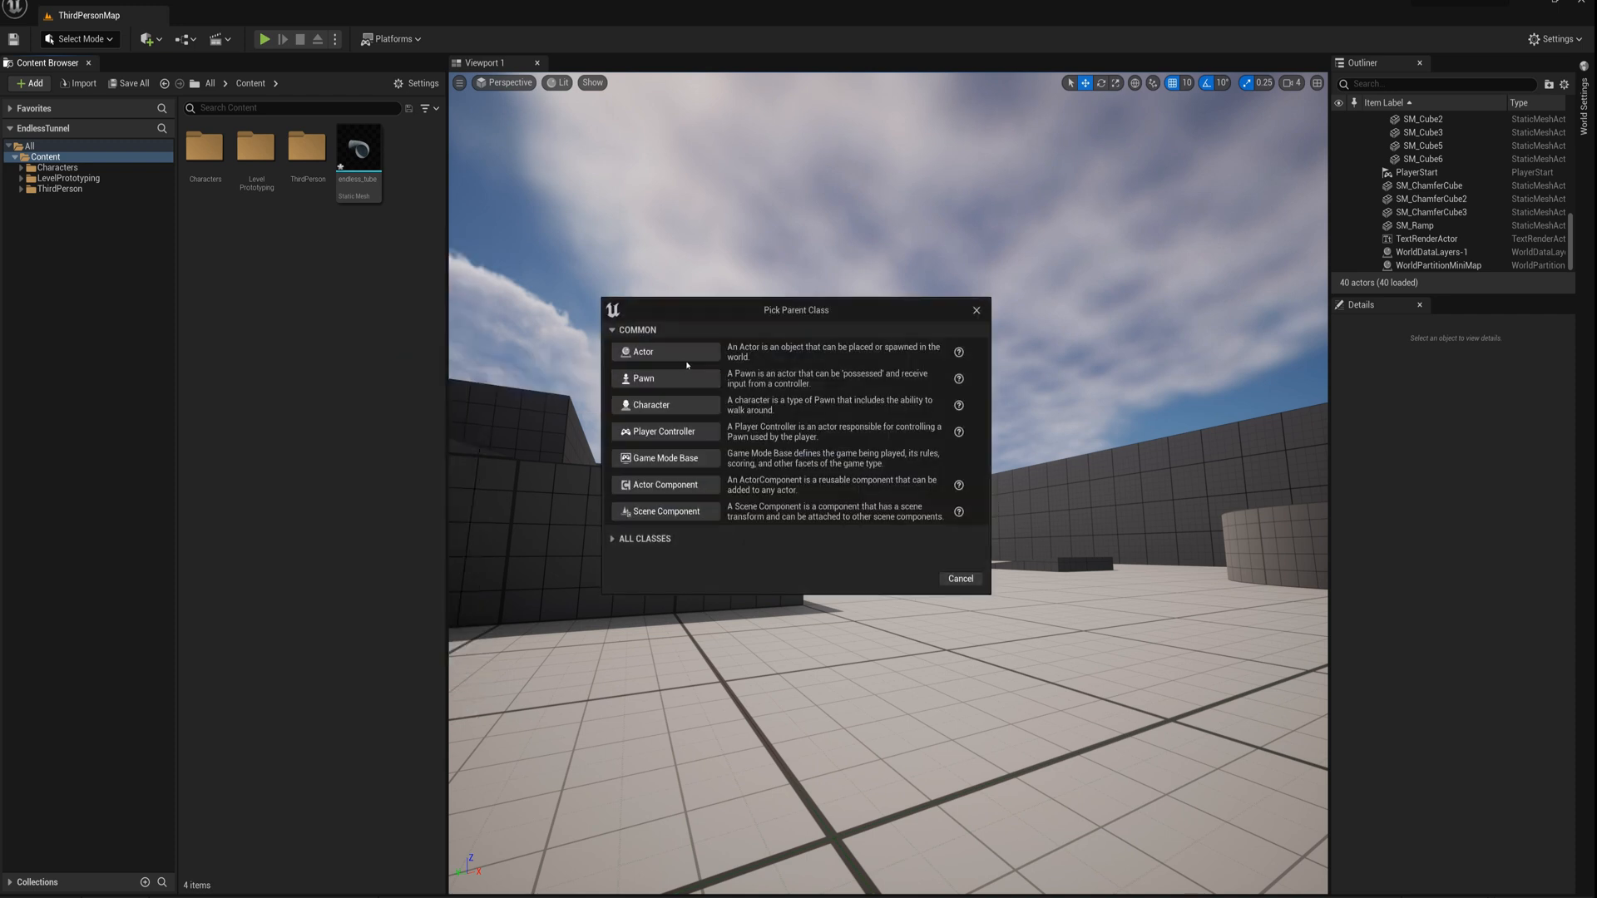
Create Actor Blueprint B_EndlessTubeSection with a StaticMesh component using endless_tube.
left_click(643, 351)
type("B_EndlessTubeSection")
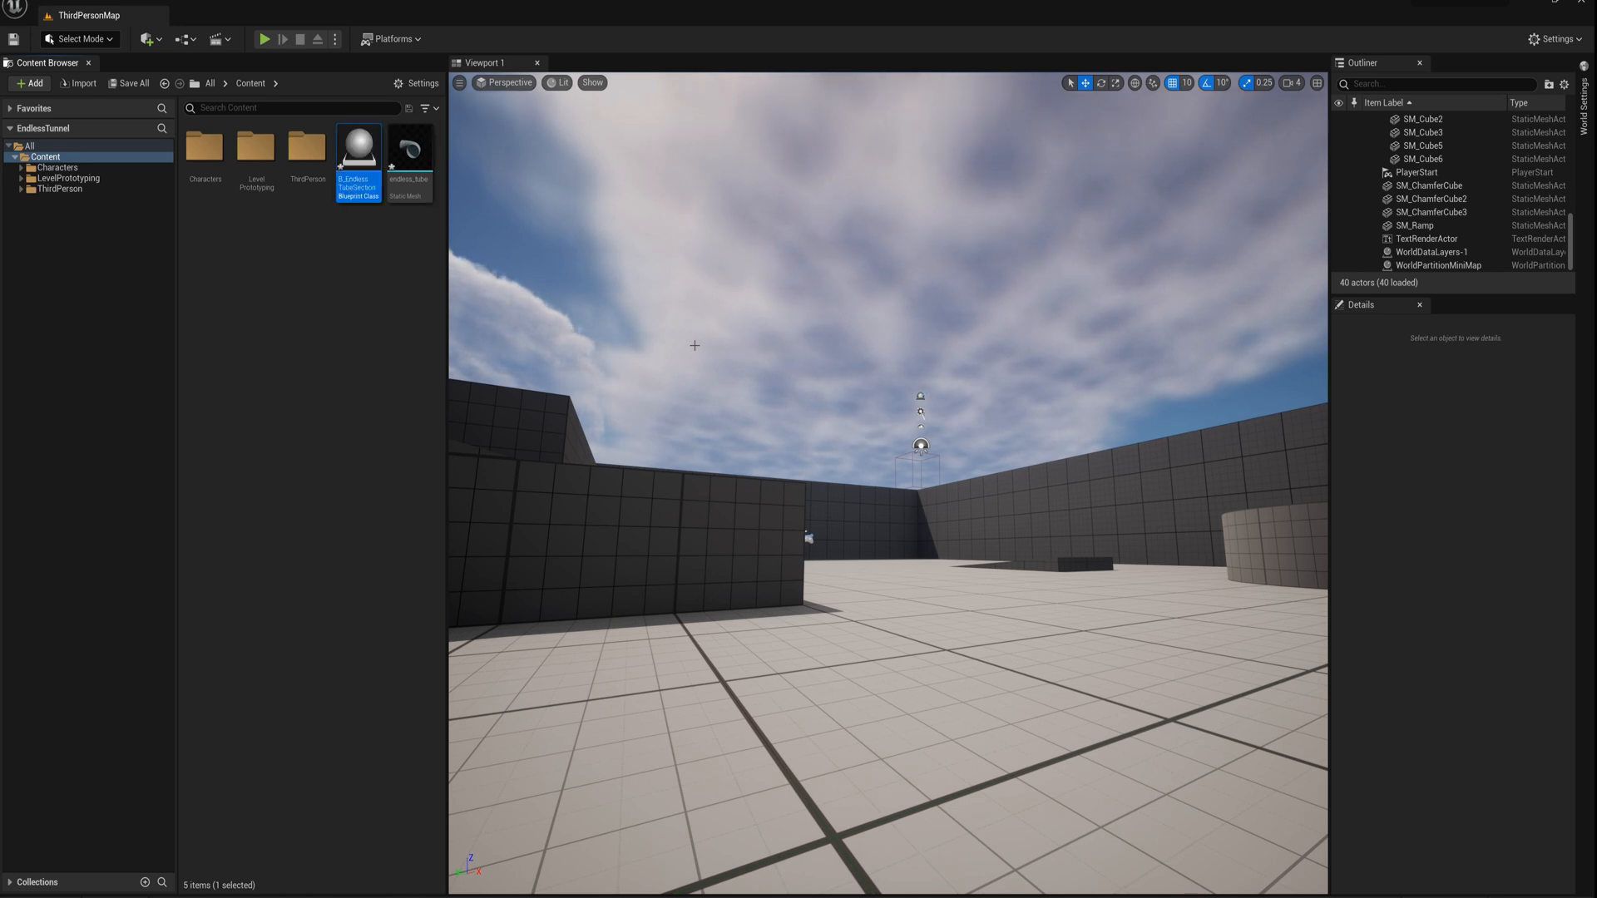
double_click(358, 145)
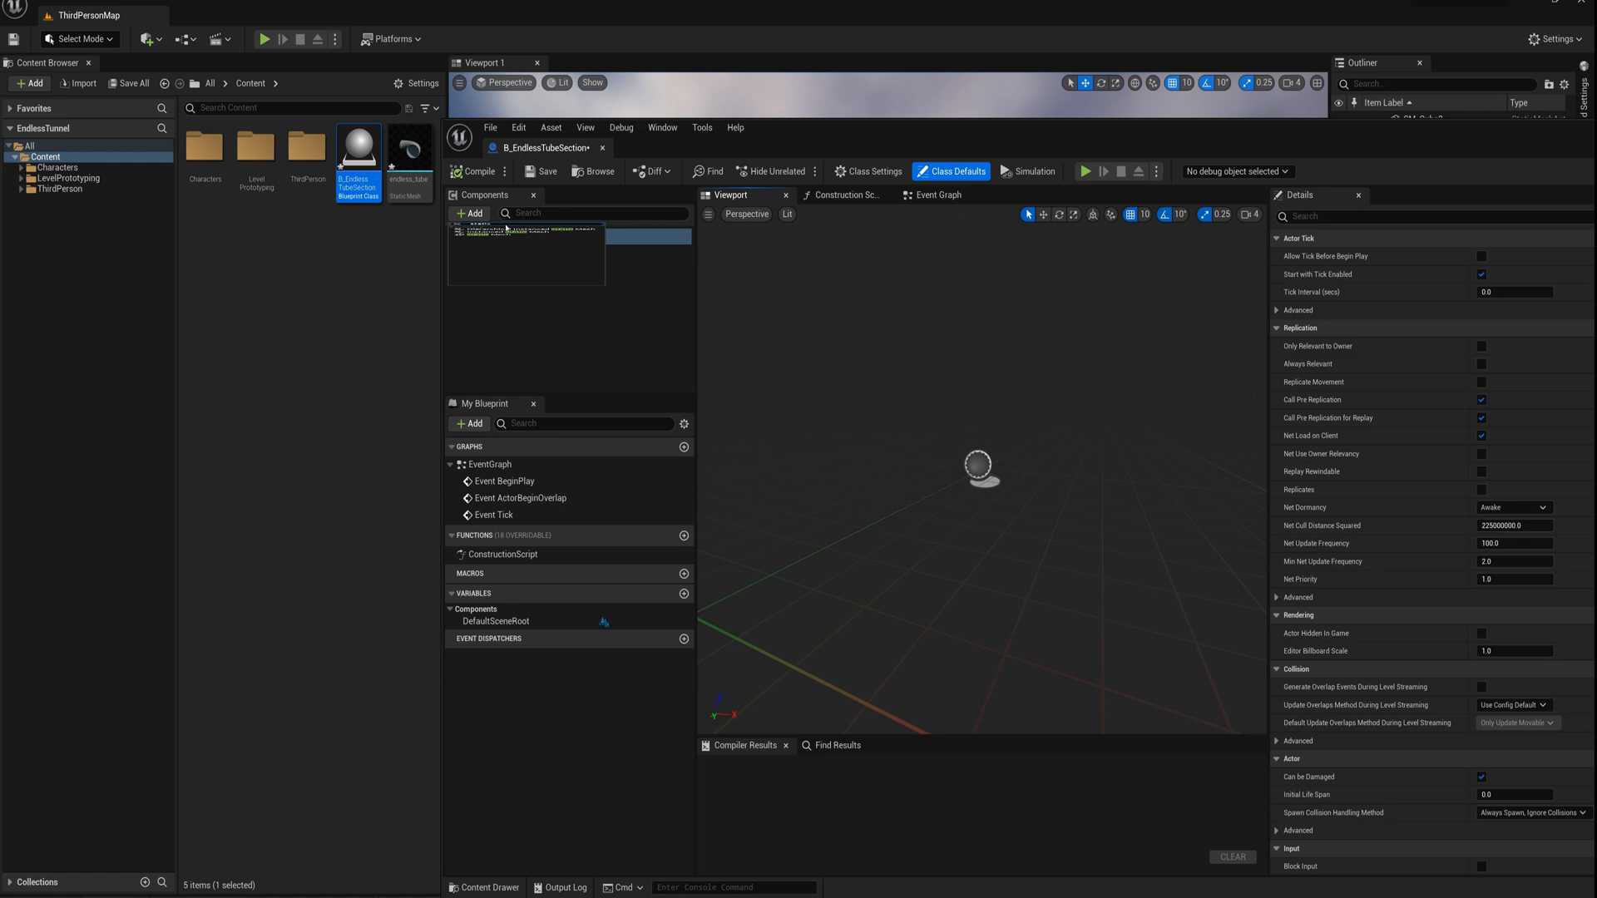
left_click(469, 213)
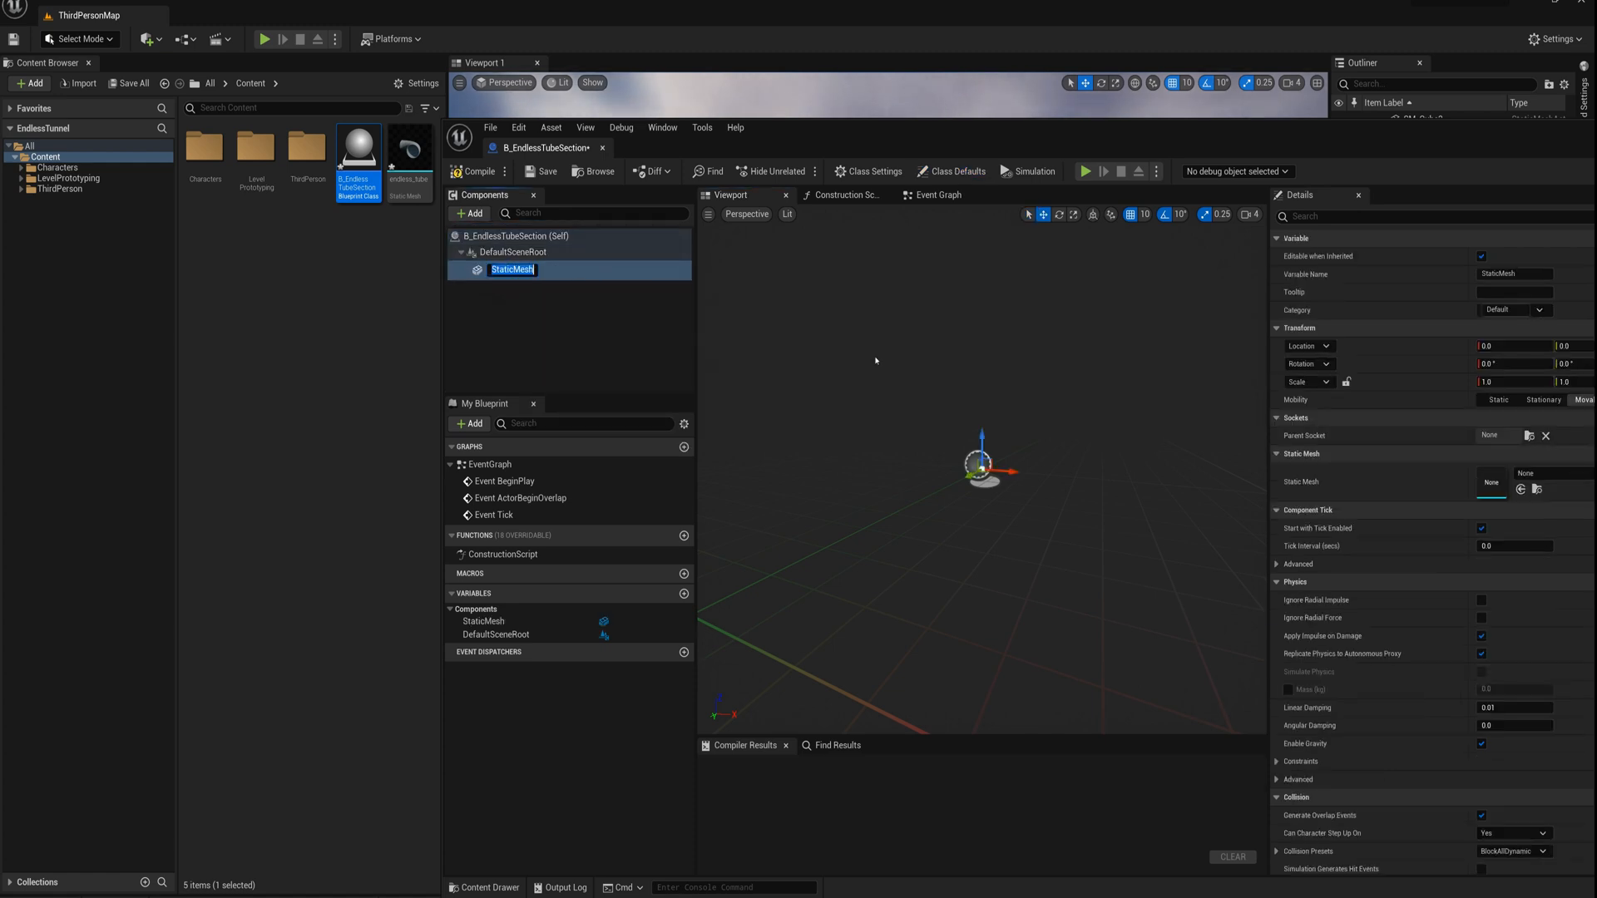
left_click(1524, 473)
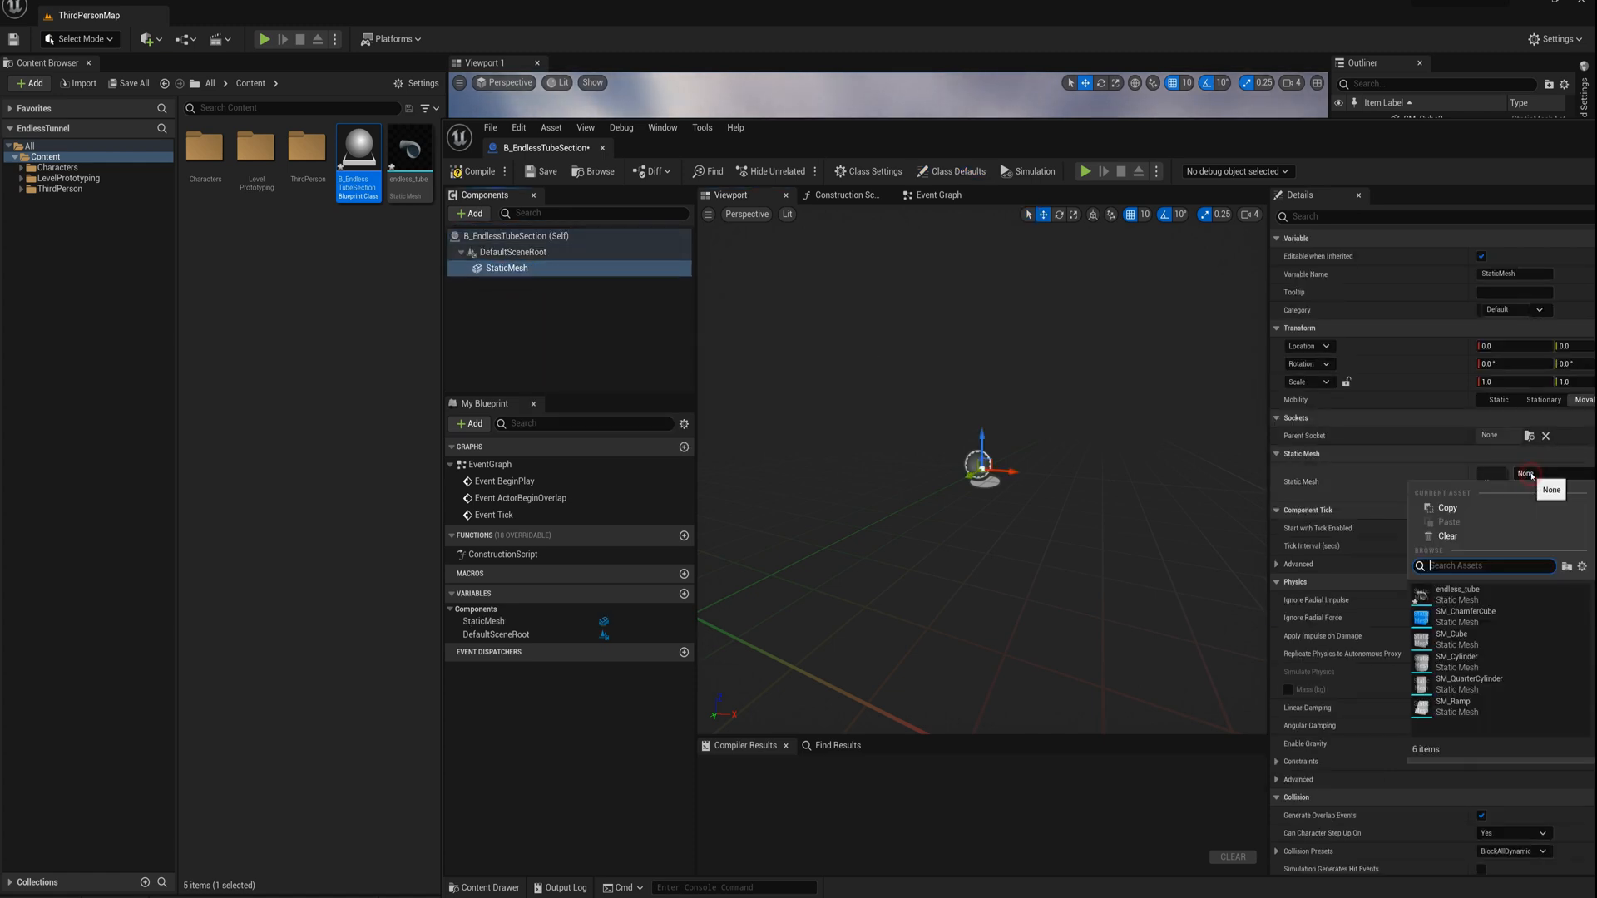
type("end")
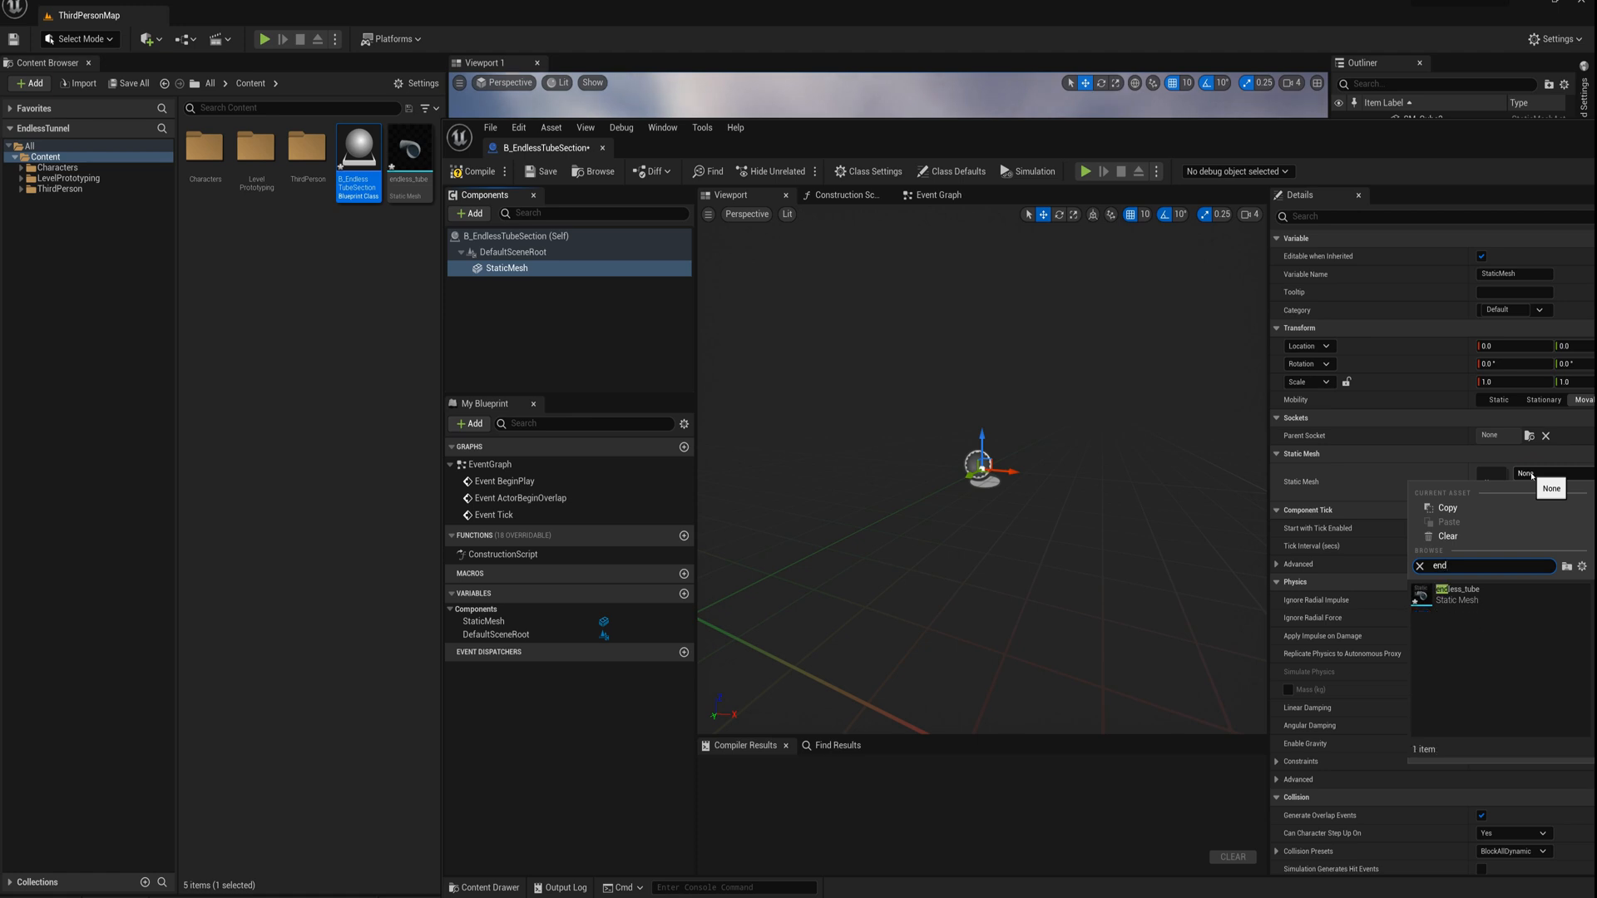
left_click(1458, 593)
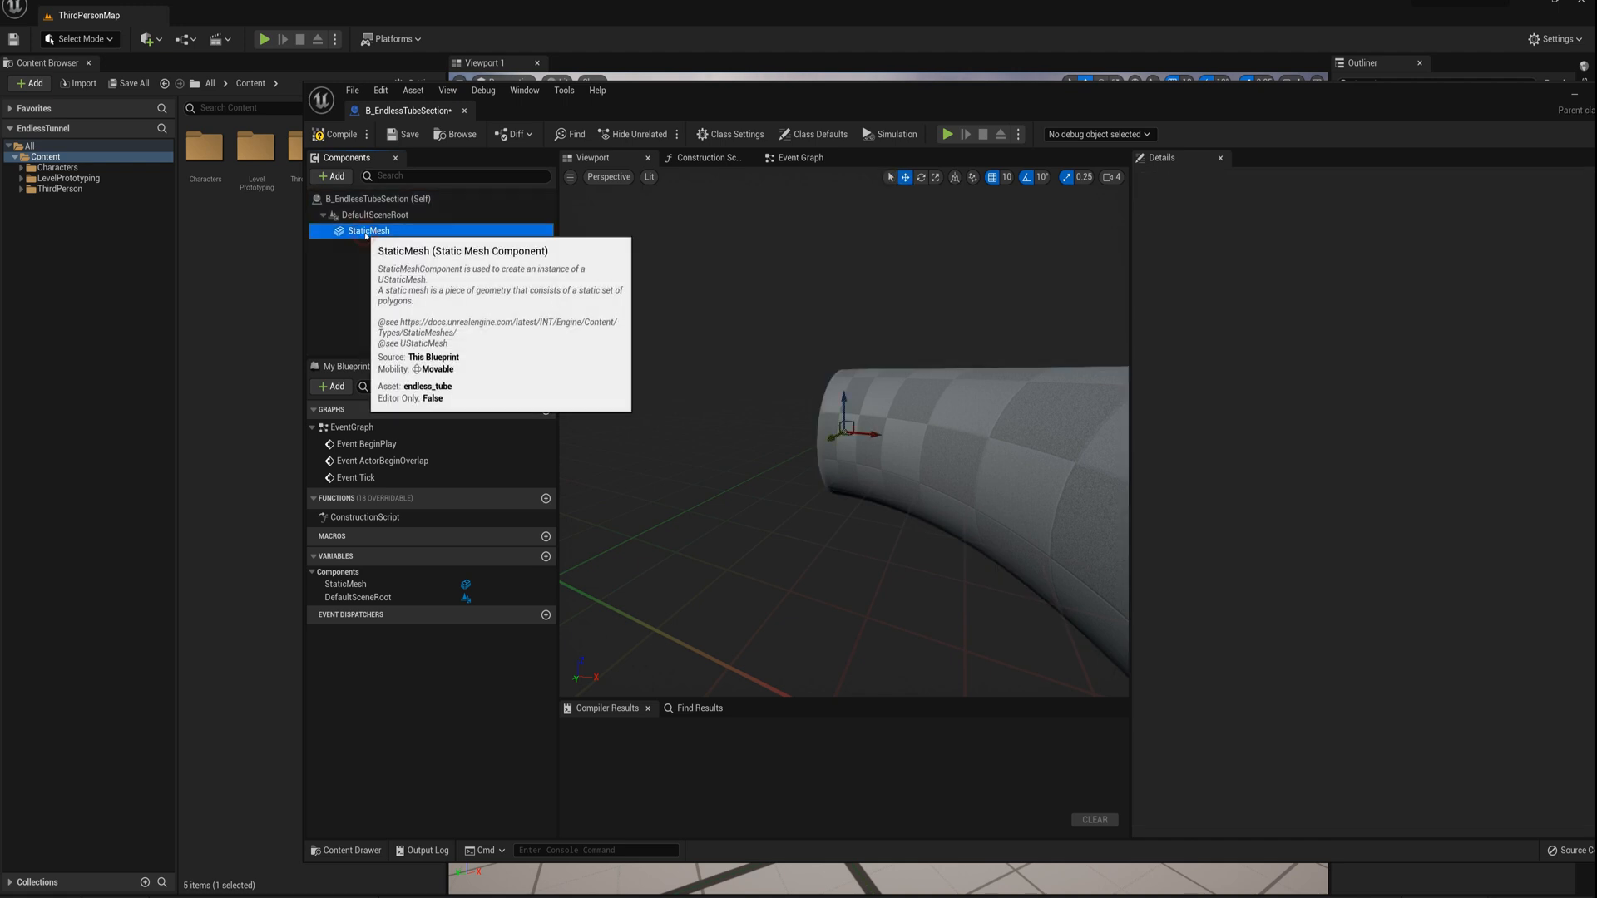
Add sphere AttachPoint under StaticMesh: radius 10, location 100,100,0, rotation Z 90.
left_click(365, 231)
type("sphere")
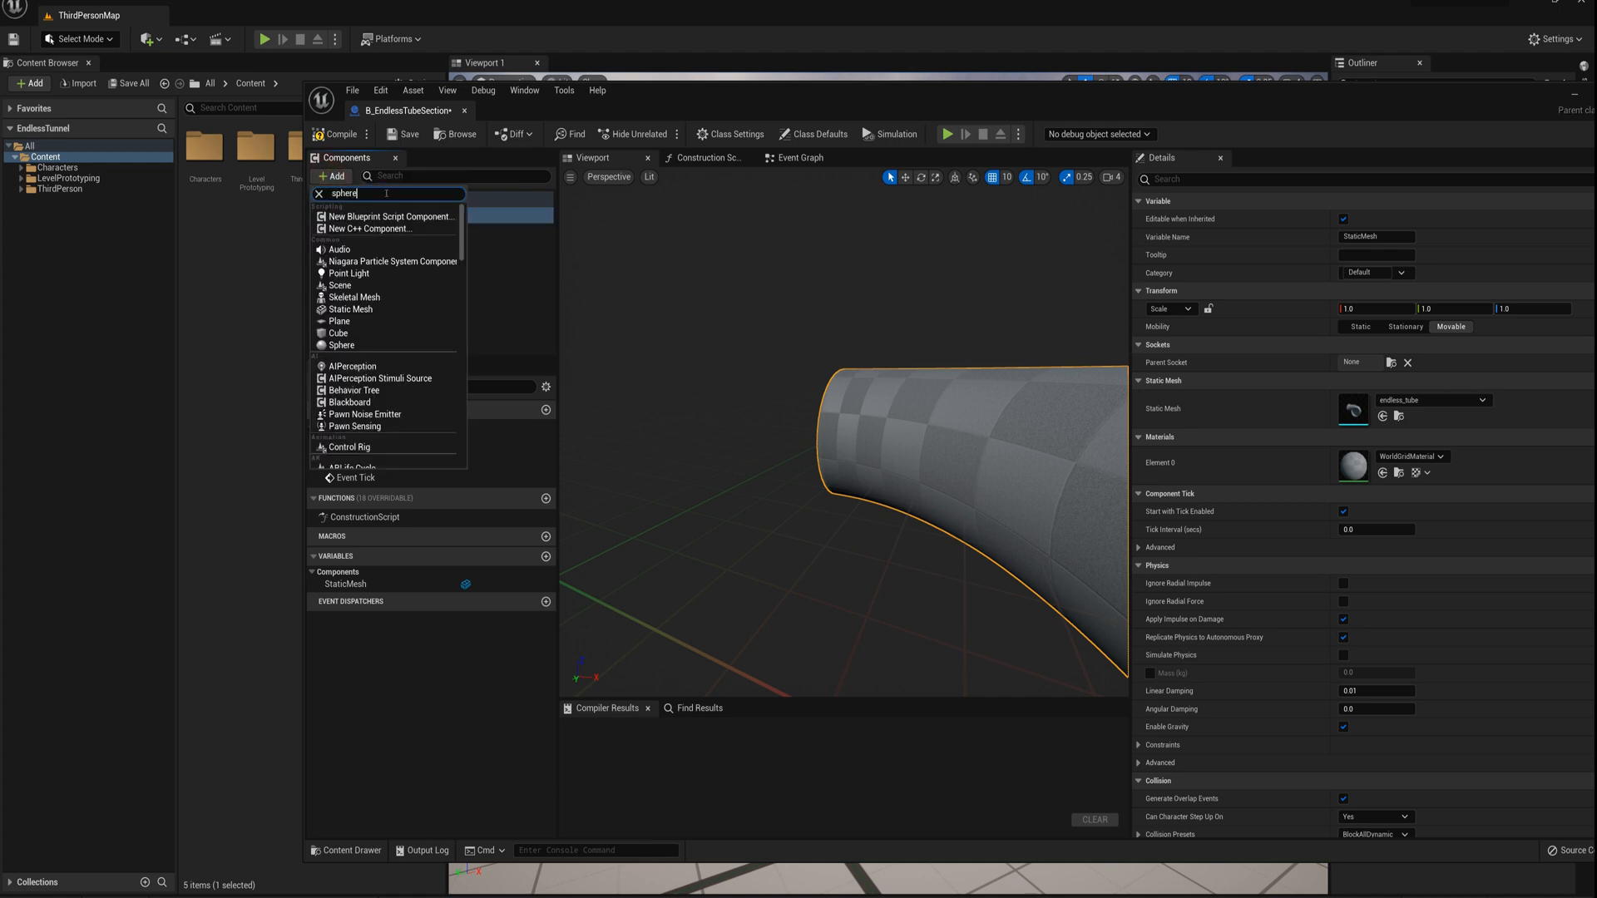
left_click(341, 344)
type("AttachPoint")
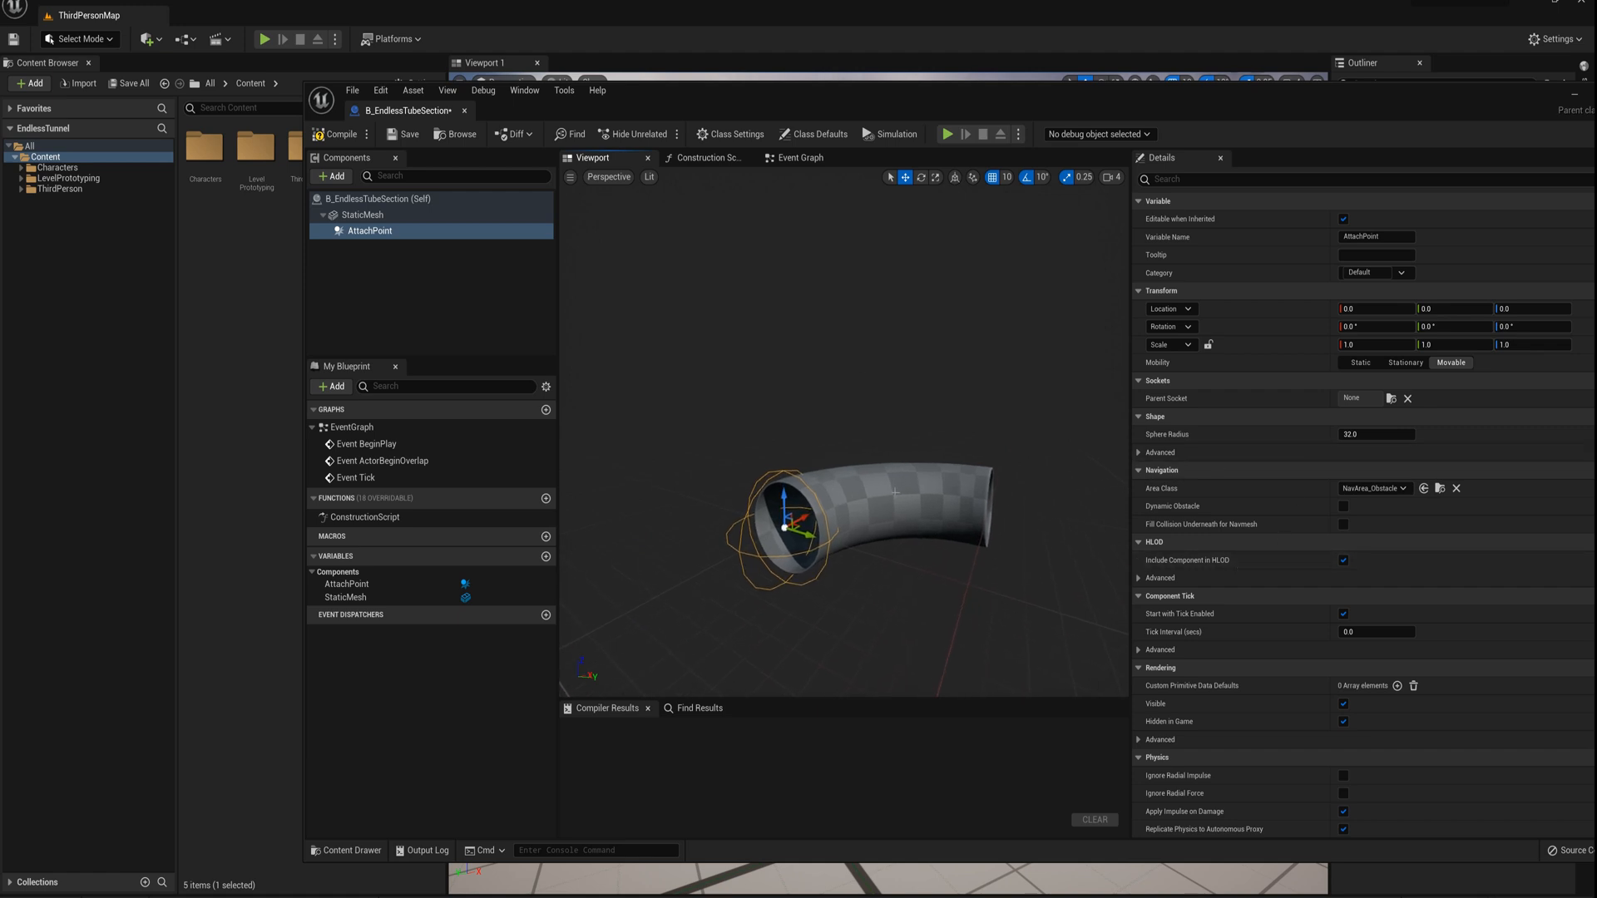
triple_click(1376, 434)
type("10")
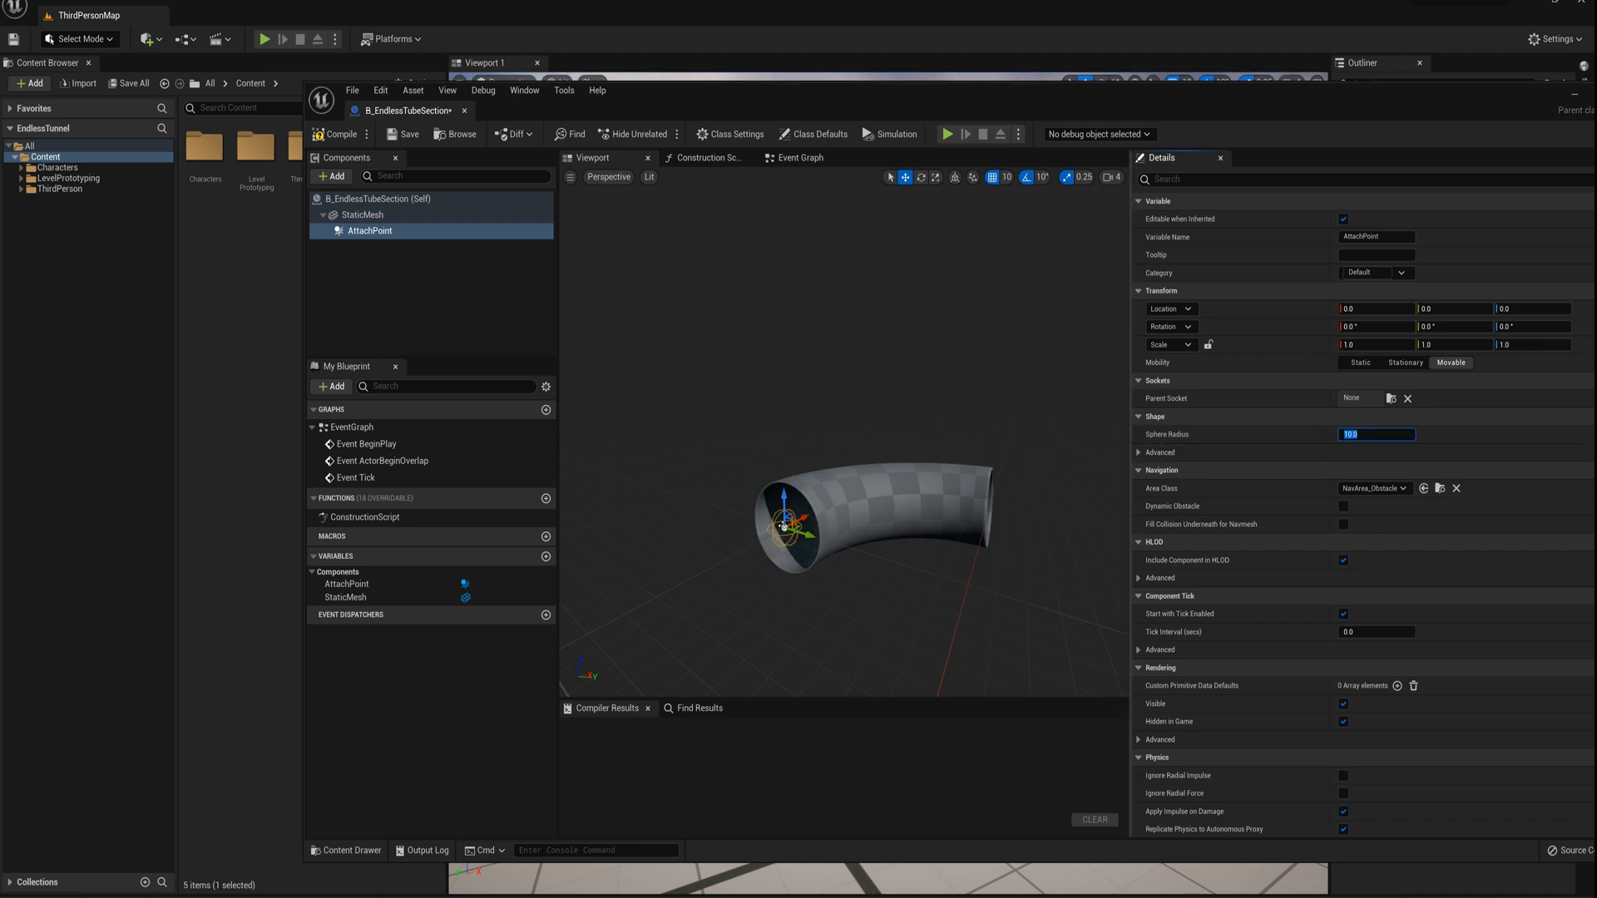
mouse_move(857, 467)
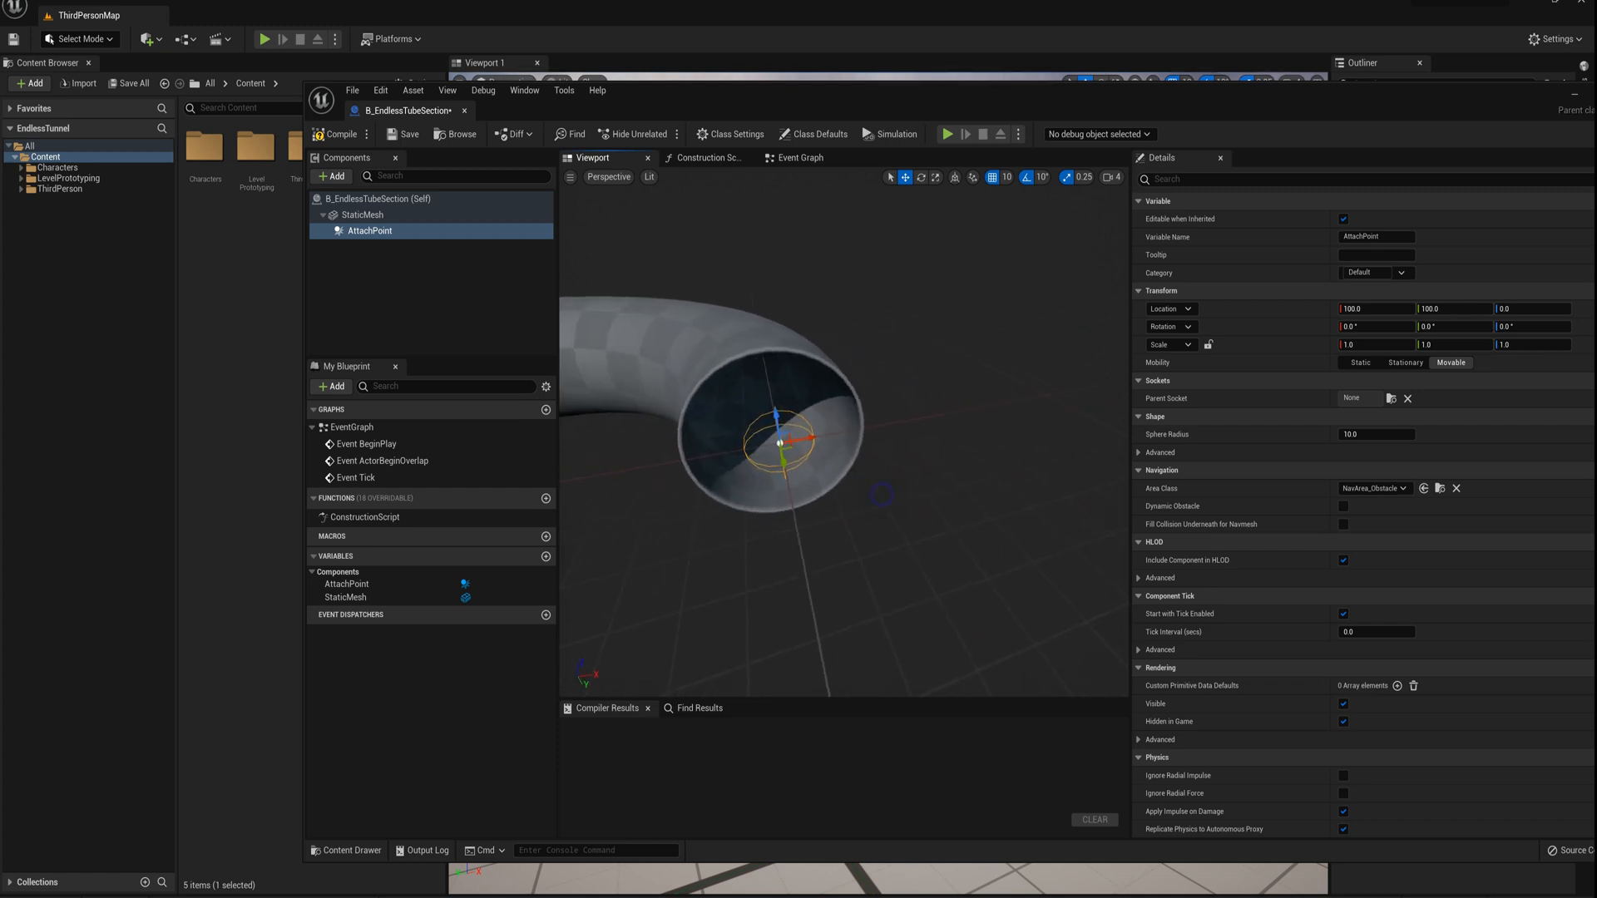
scroll("down", 3)
type("90")
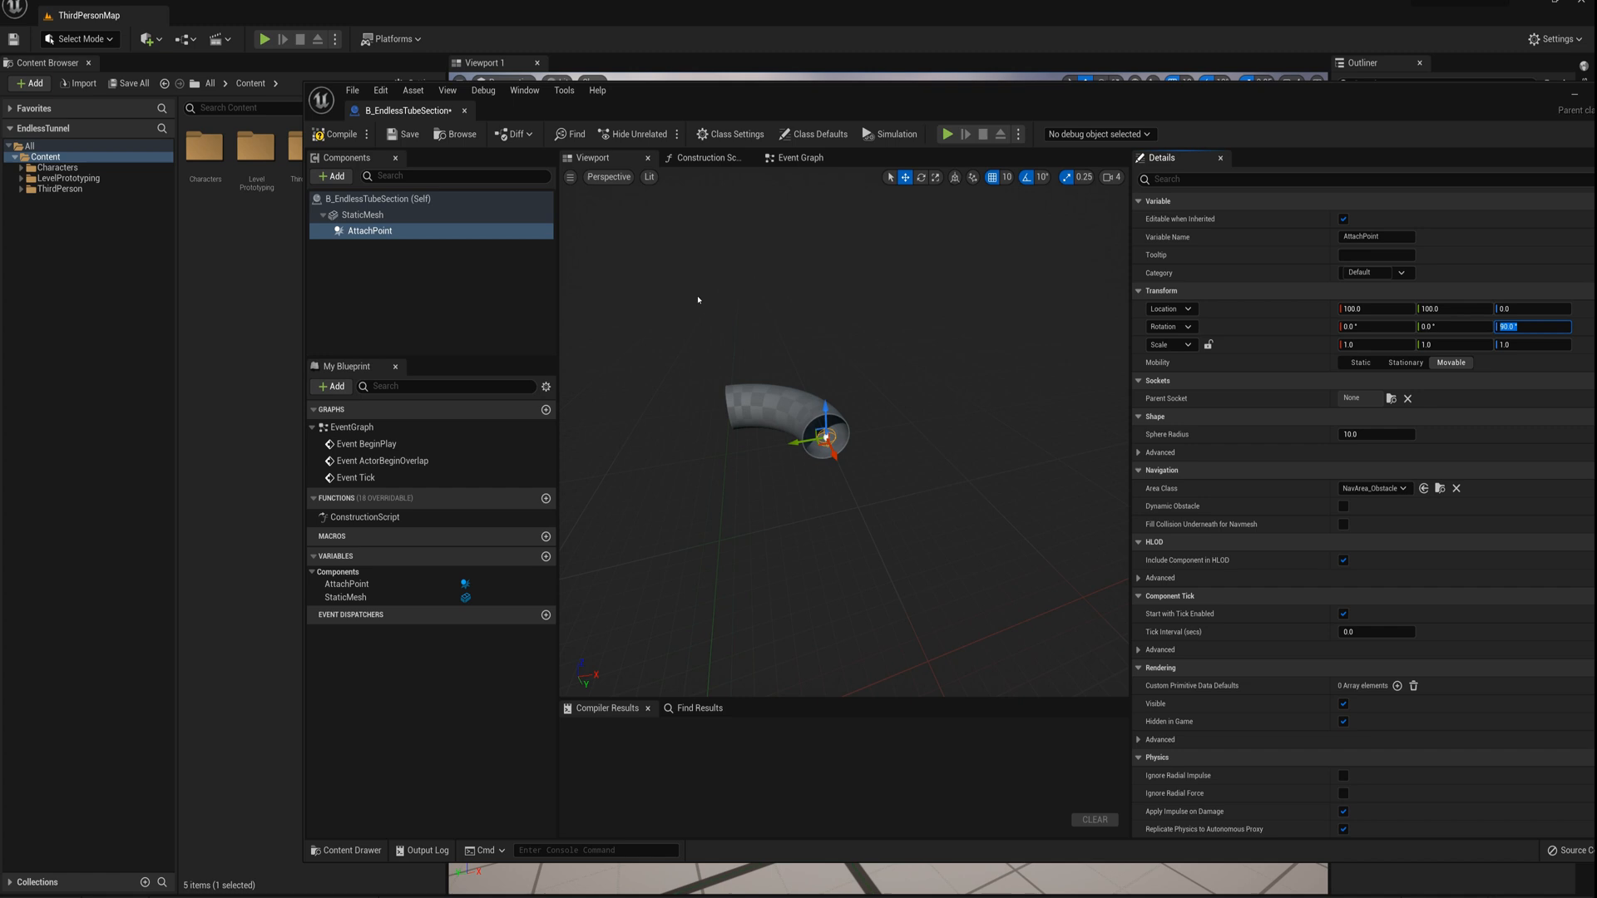
left_click(799, 158)
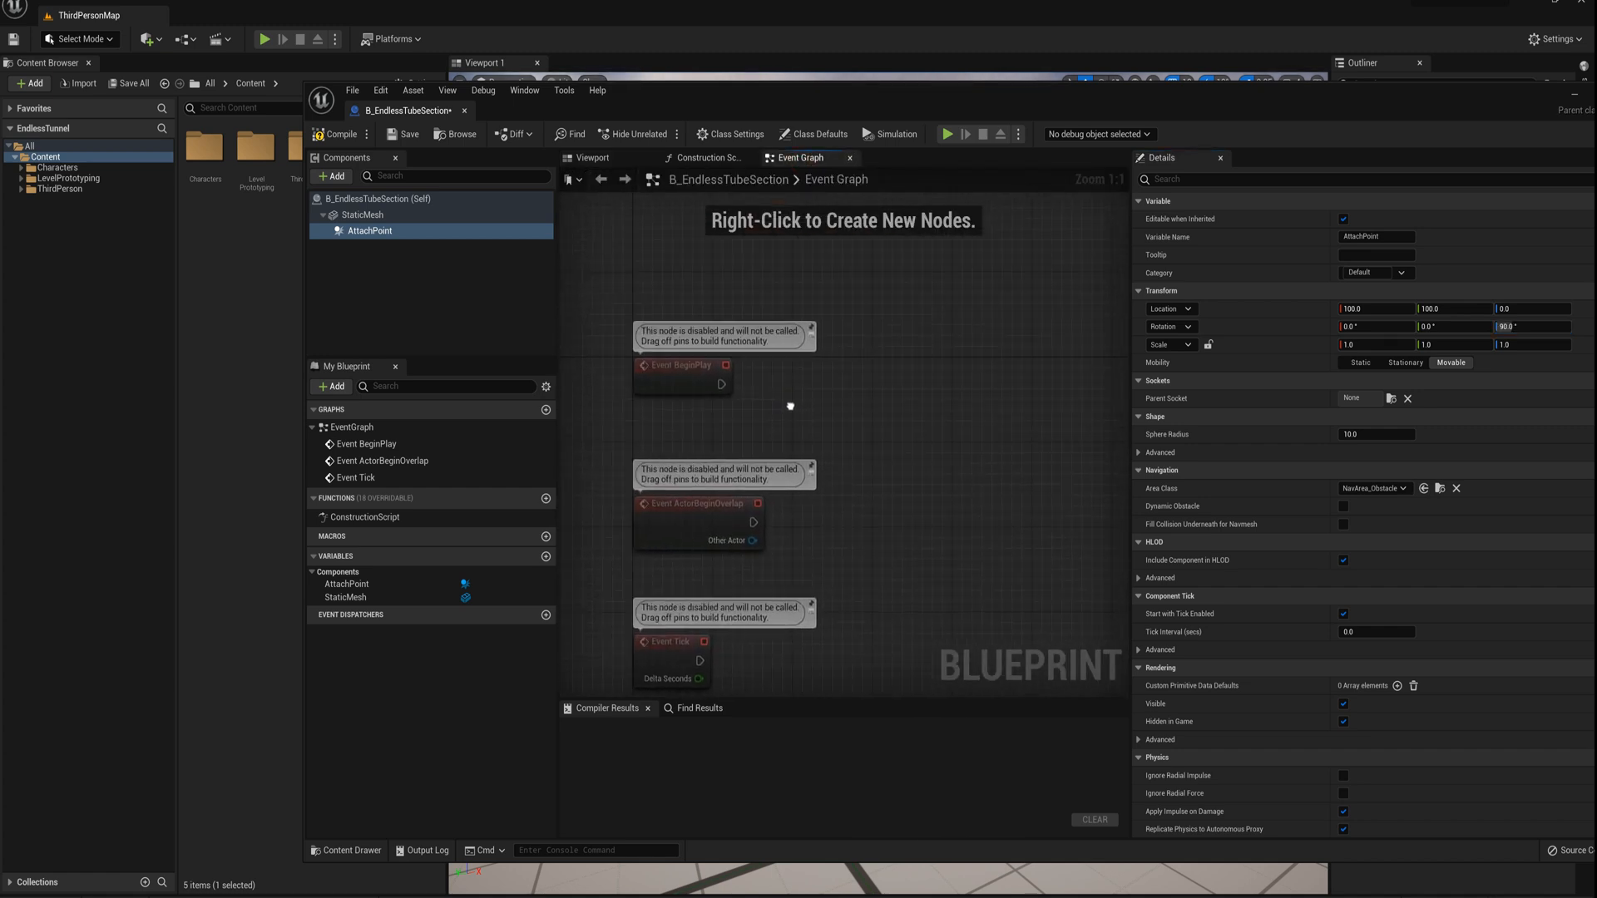
Wire Event BeginPlay to Set Timer by Event calling custom event SpawnNextSection.
left_click(342, 133)
type("set timer b")
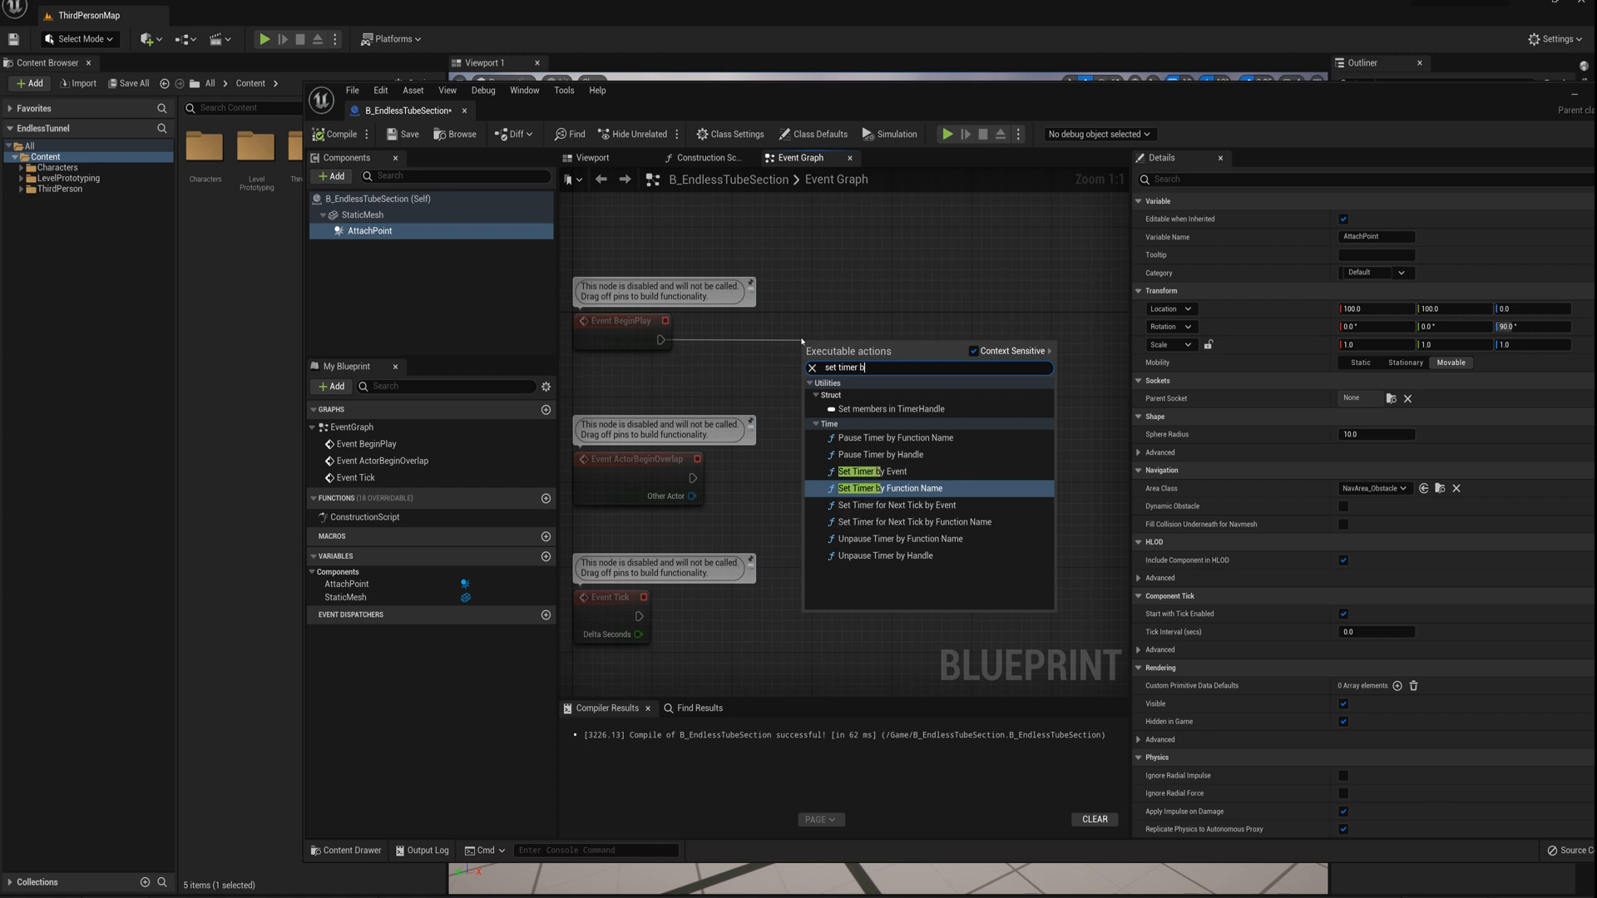
left_click(872, 471)
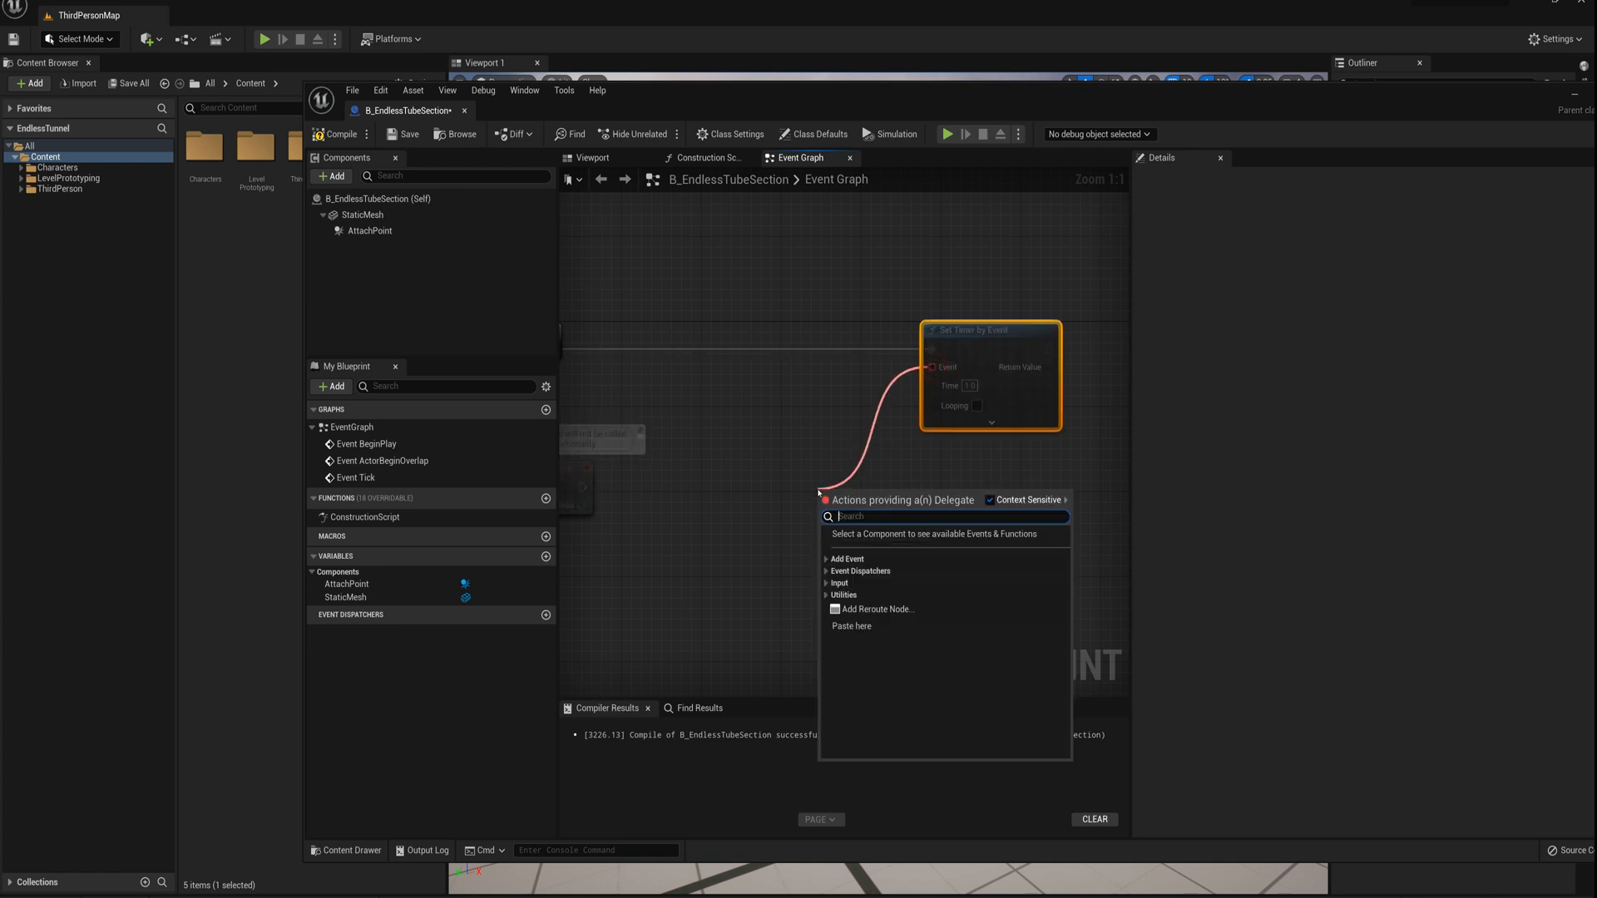
type("custom")
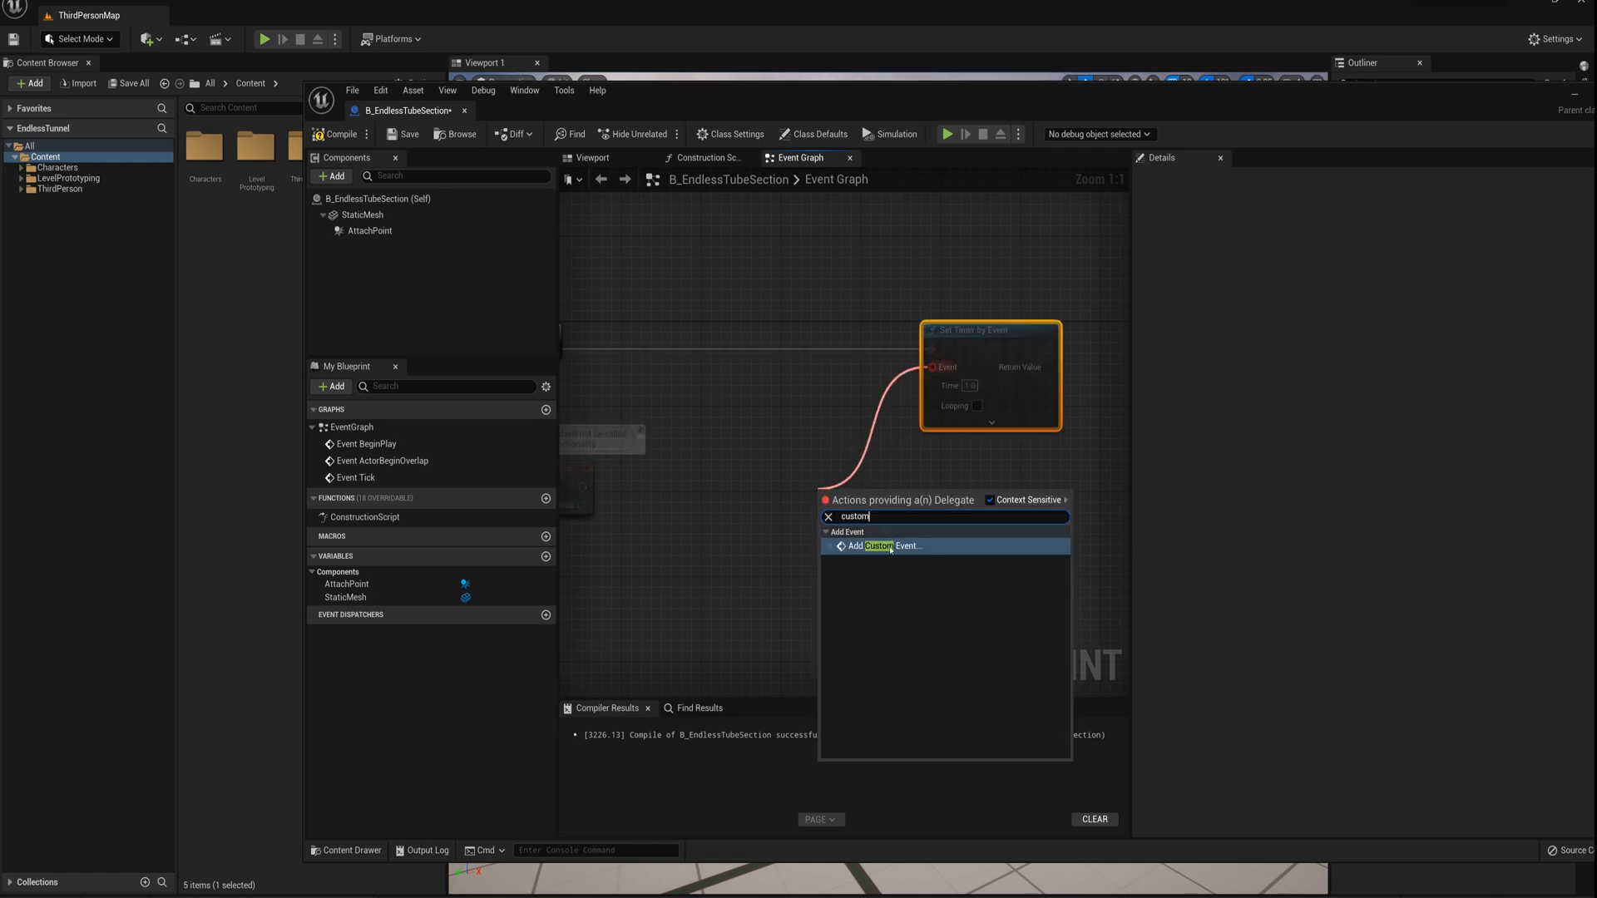
left_click(887, 545)
type("spawn a")
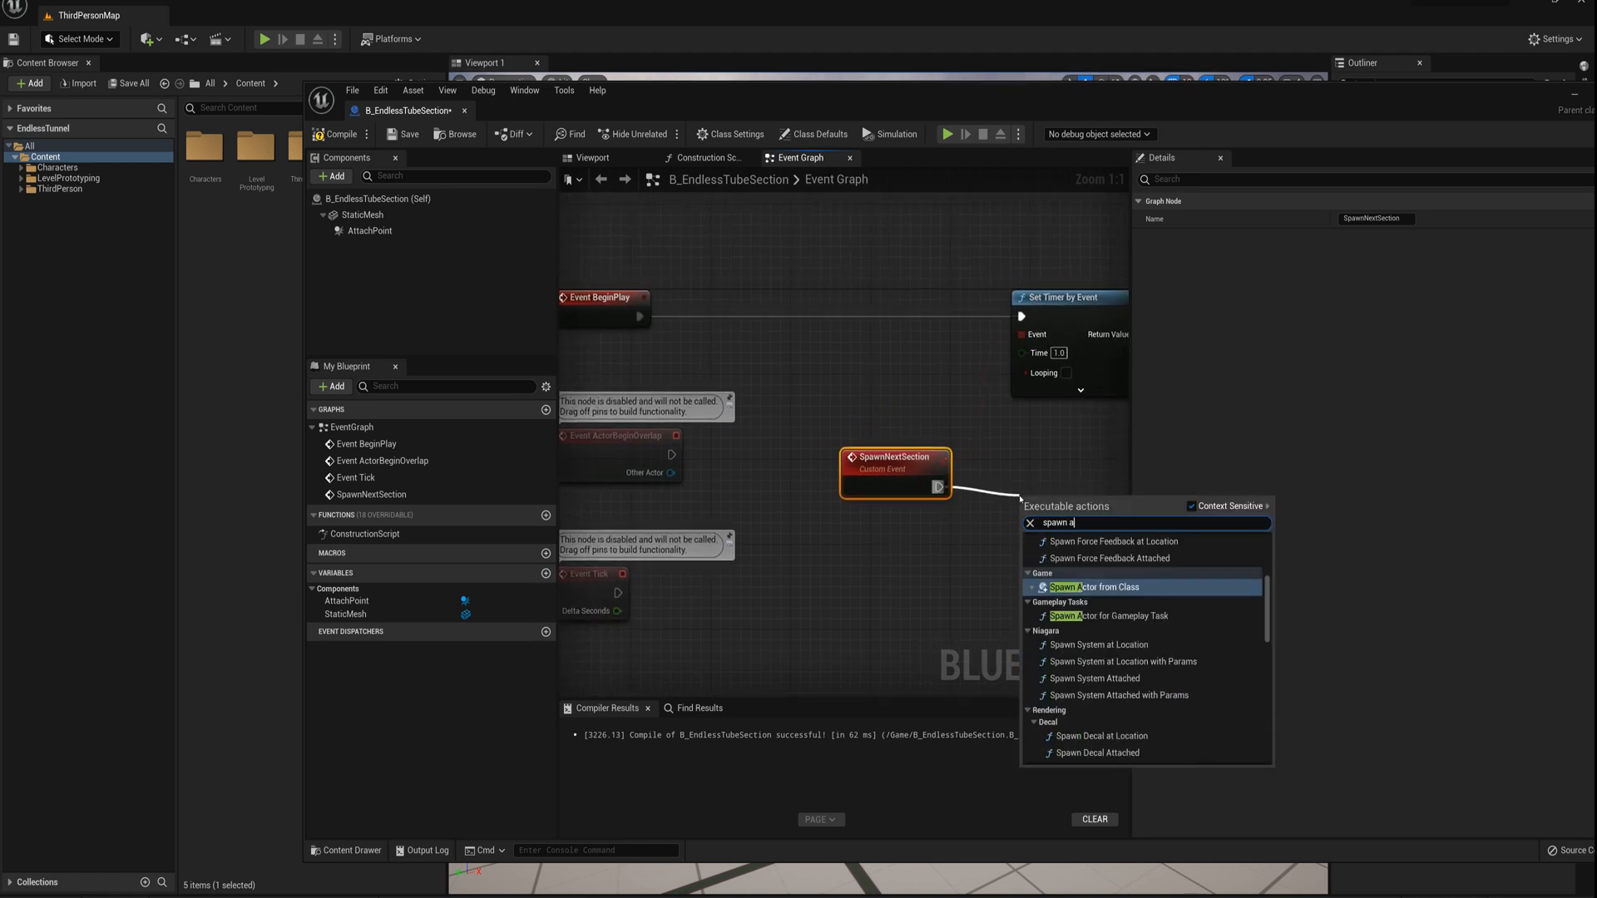
Add a SpawnActor node for B_EndlessTubeSection triggered by SpawnNextSection.
left_click(1096, 586)
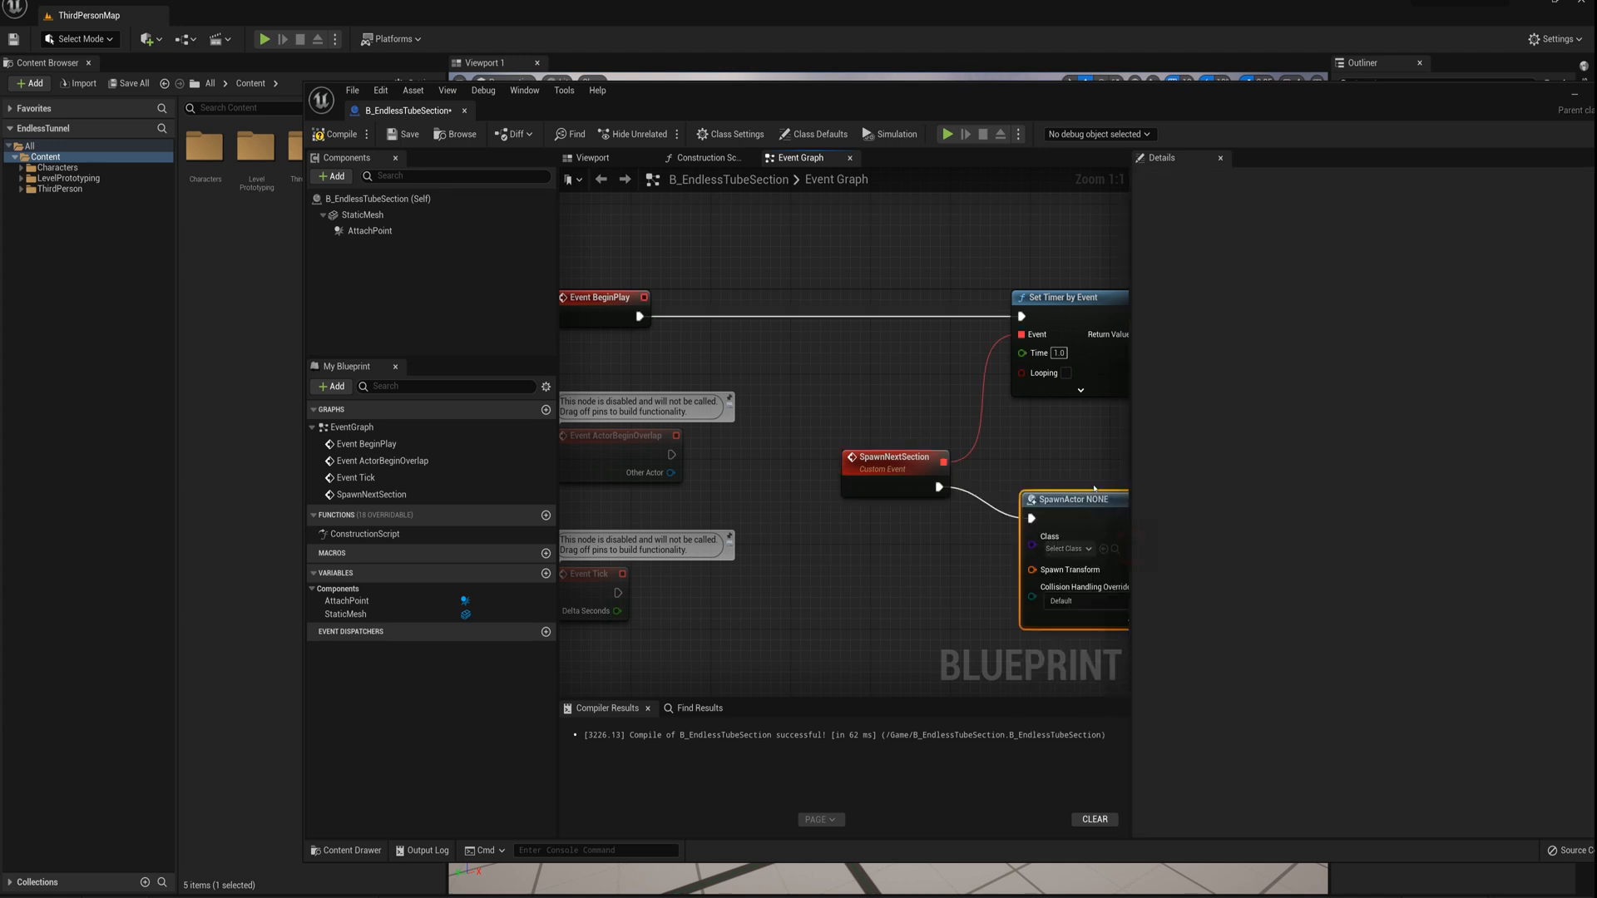
left_click(1064, 548)
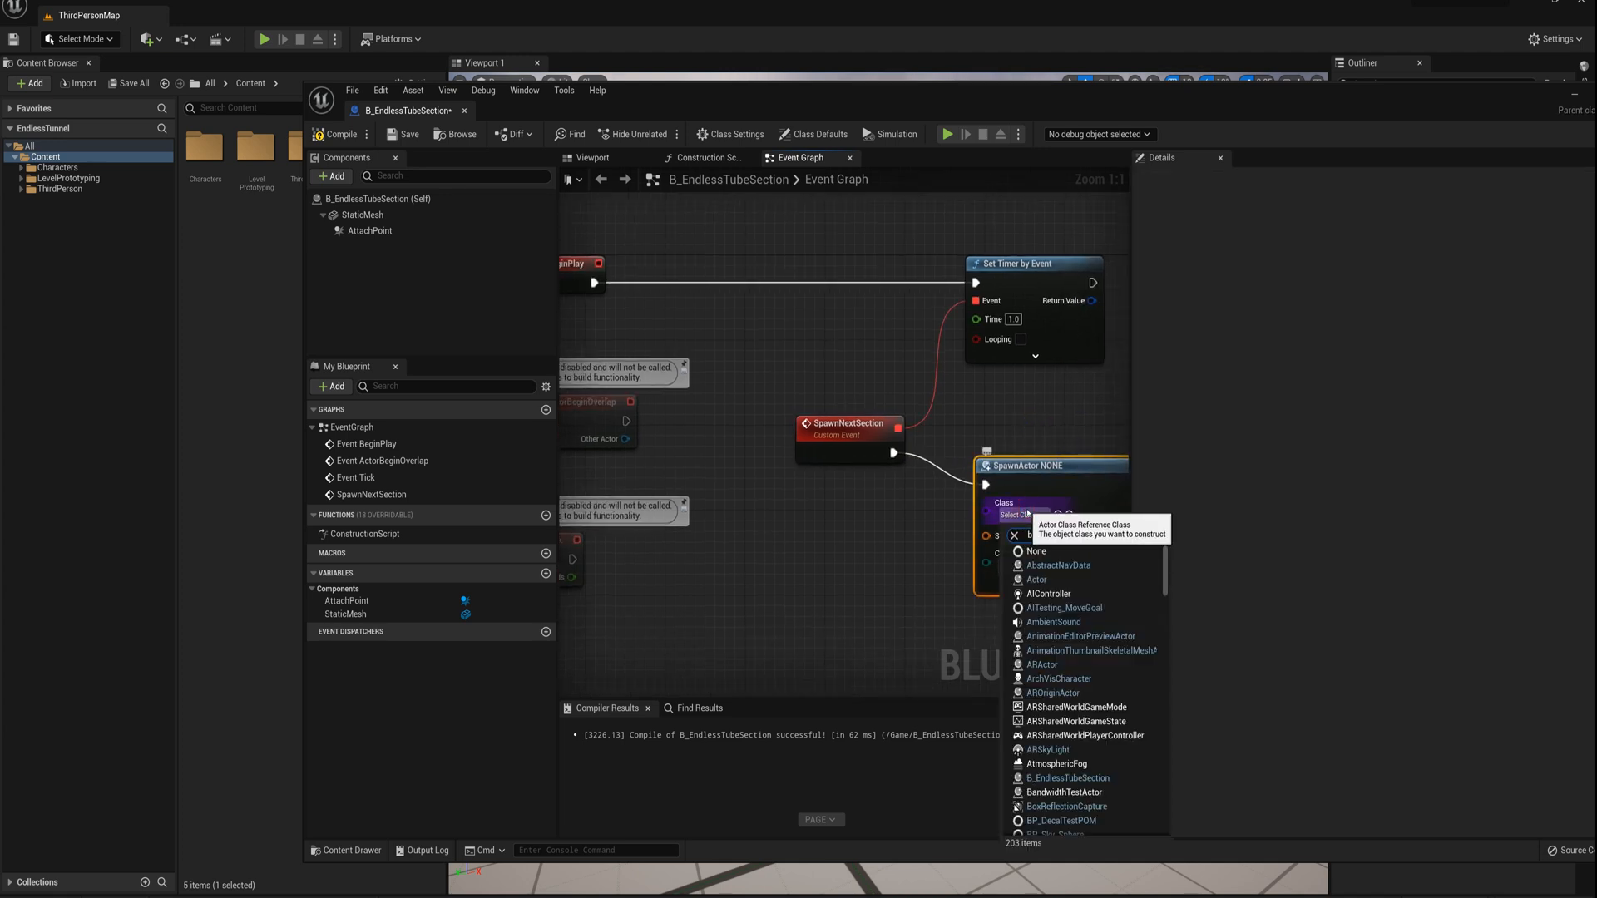
type("b_endl")
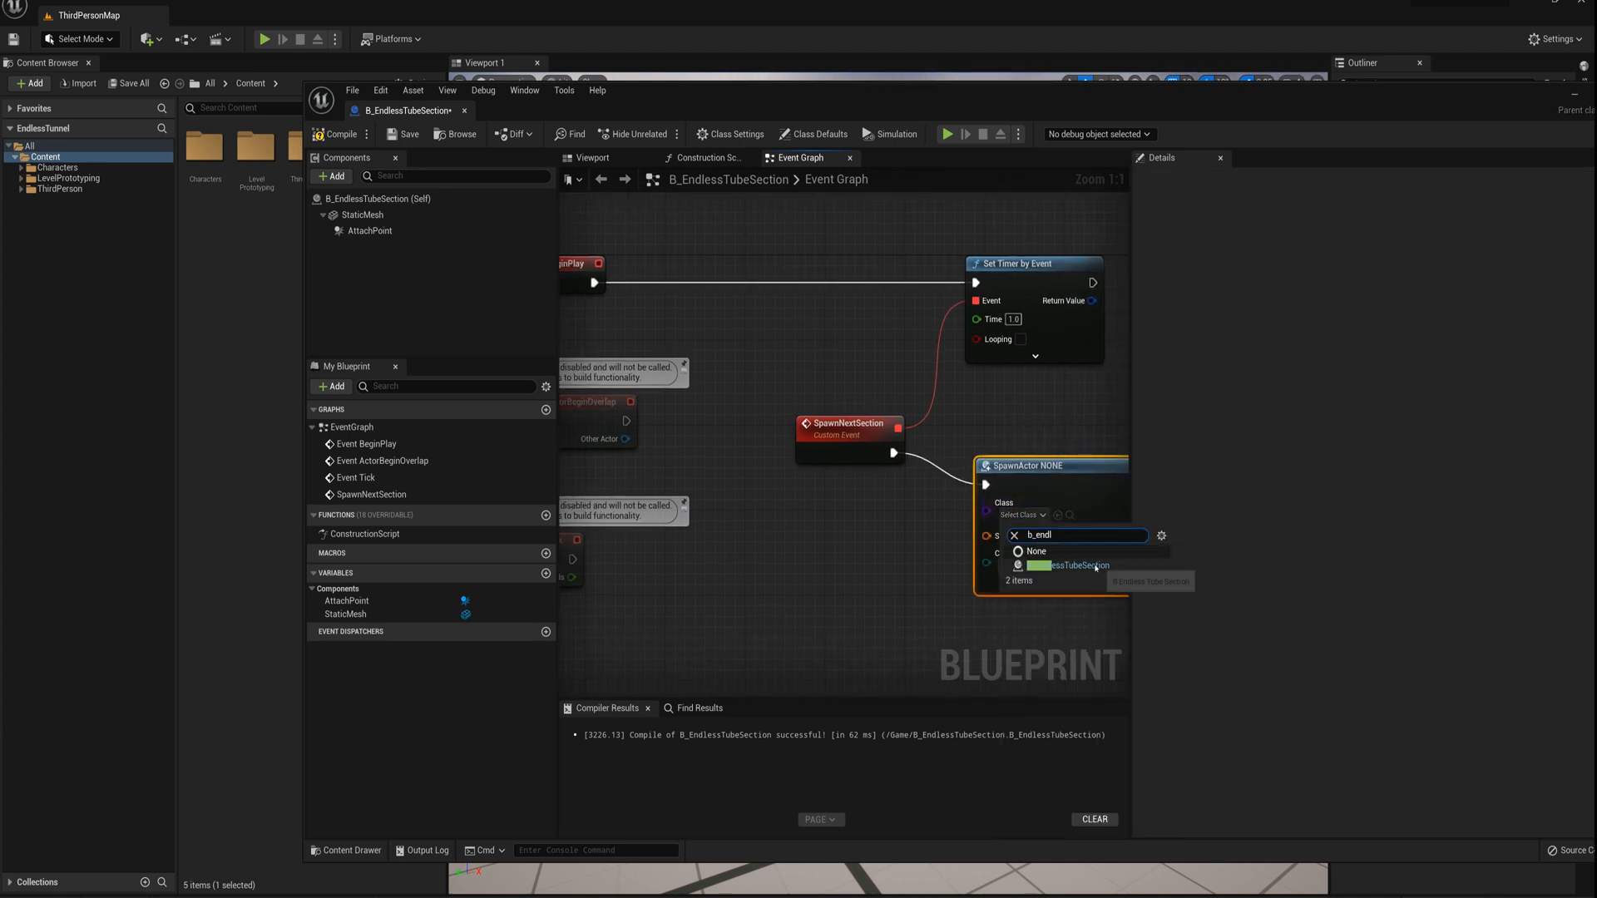
left_click(1058, 565)
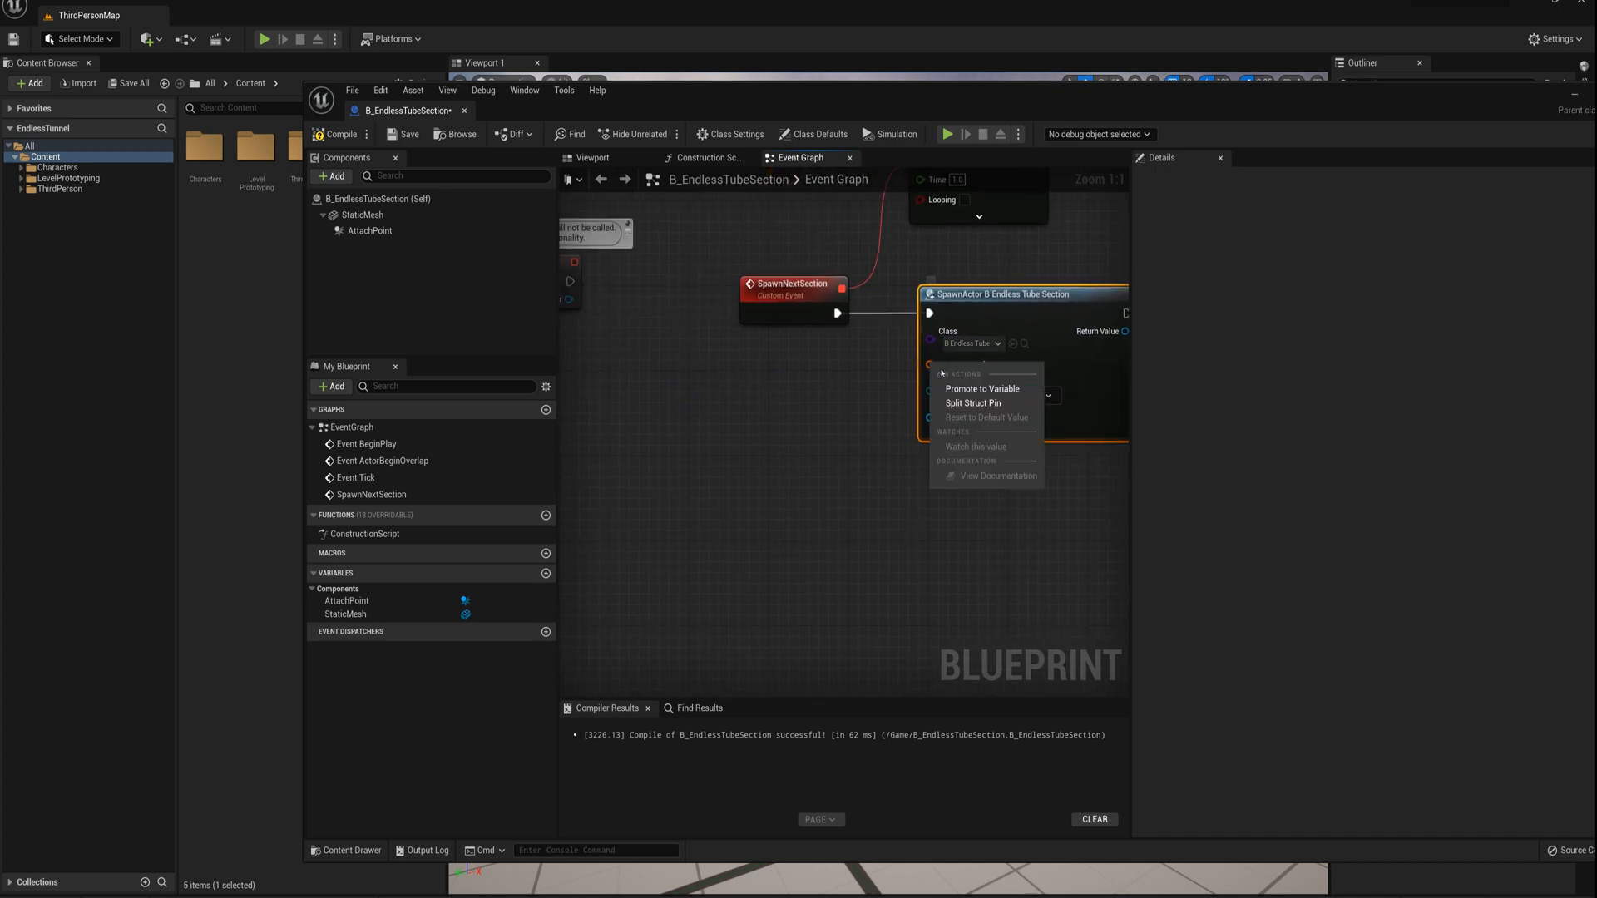
Split the Spawn Transform and feed it AttachPoint's world location and world rotation.
left_click(971, 402)
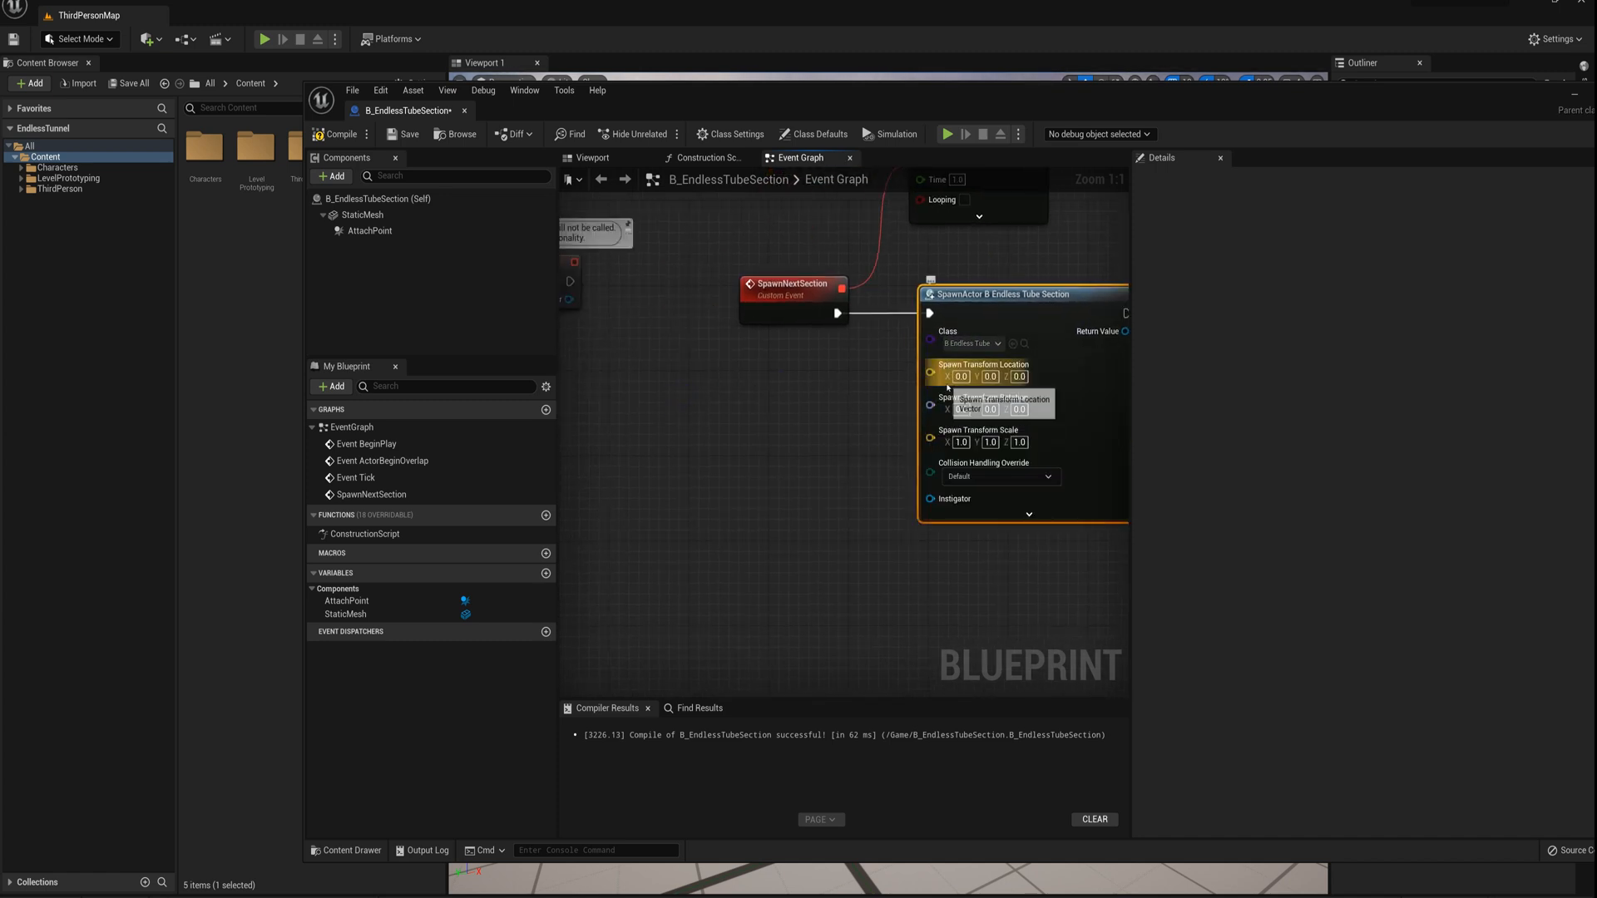
left_click(345, 600)
type("get world loc")
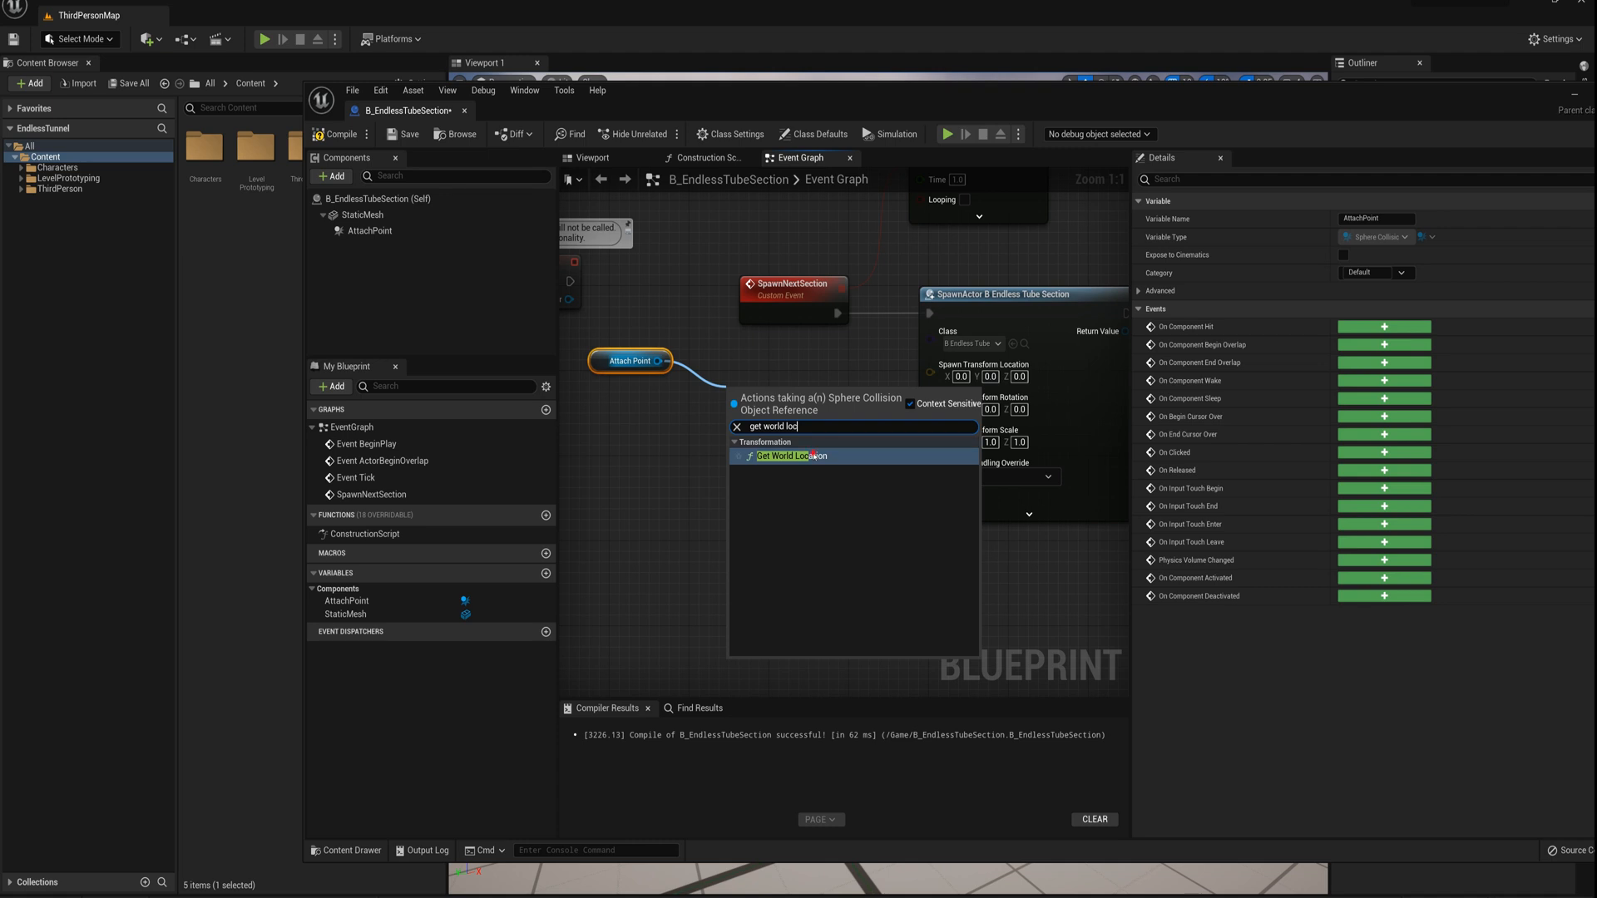
left_click(790, 455)
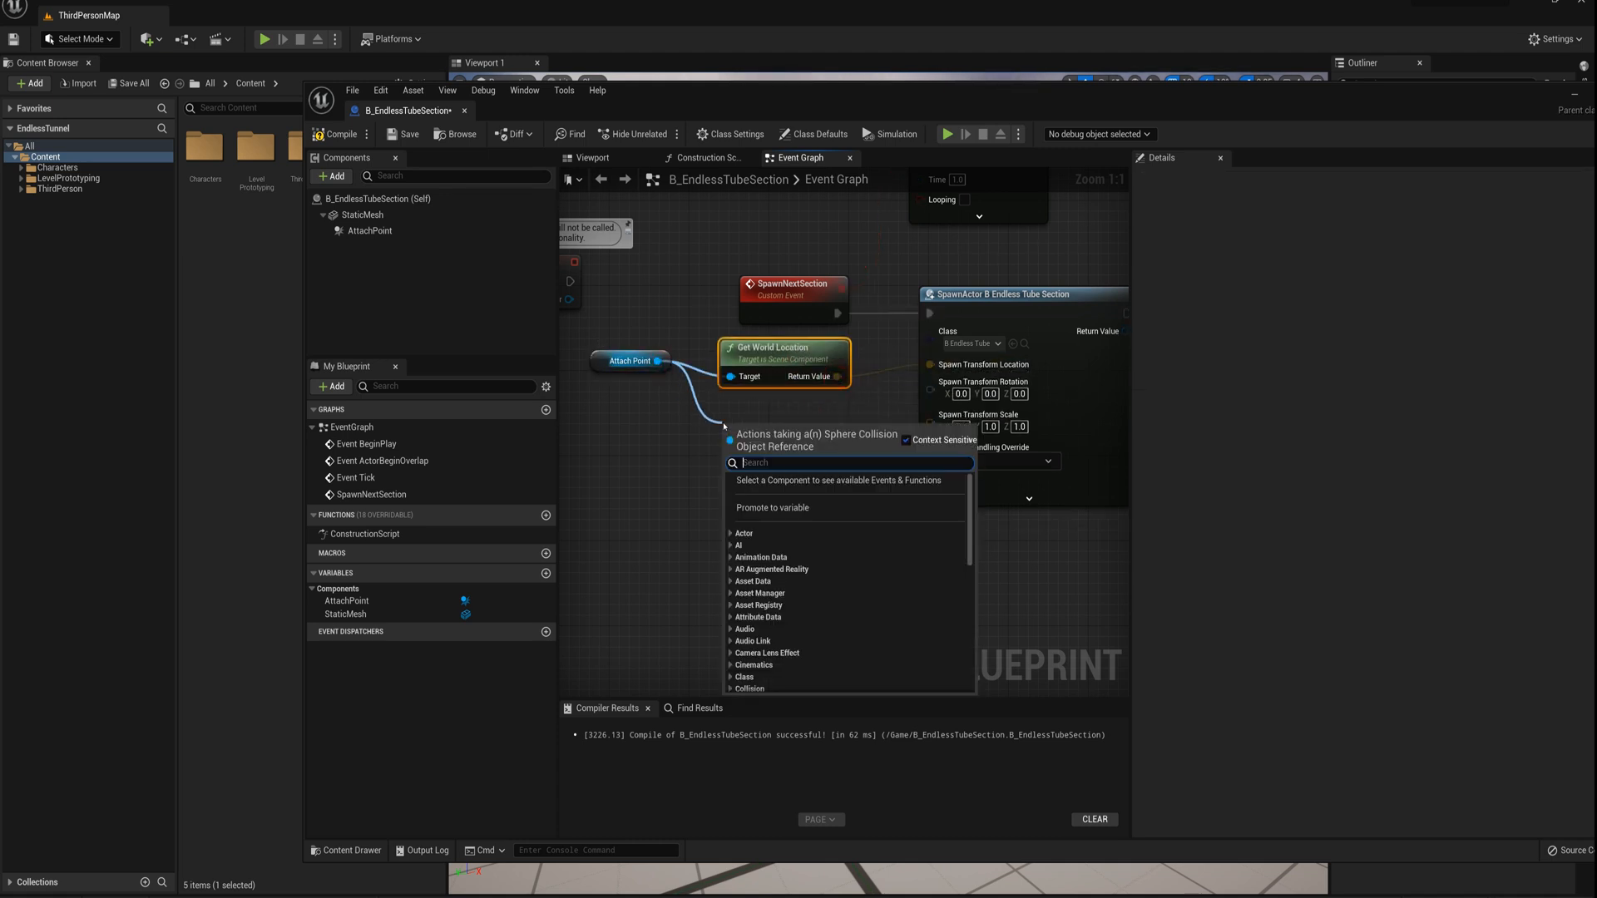
type("get world rot")
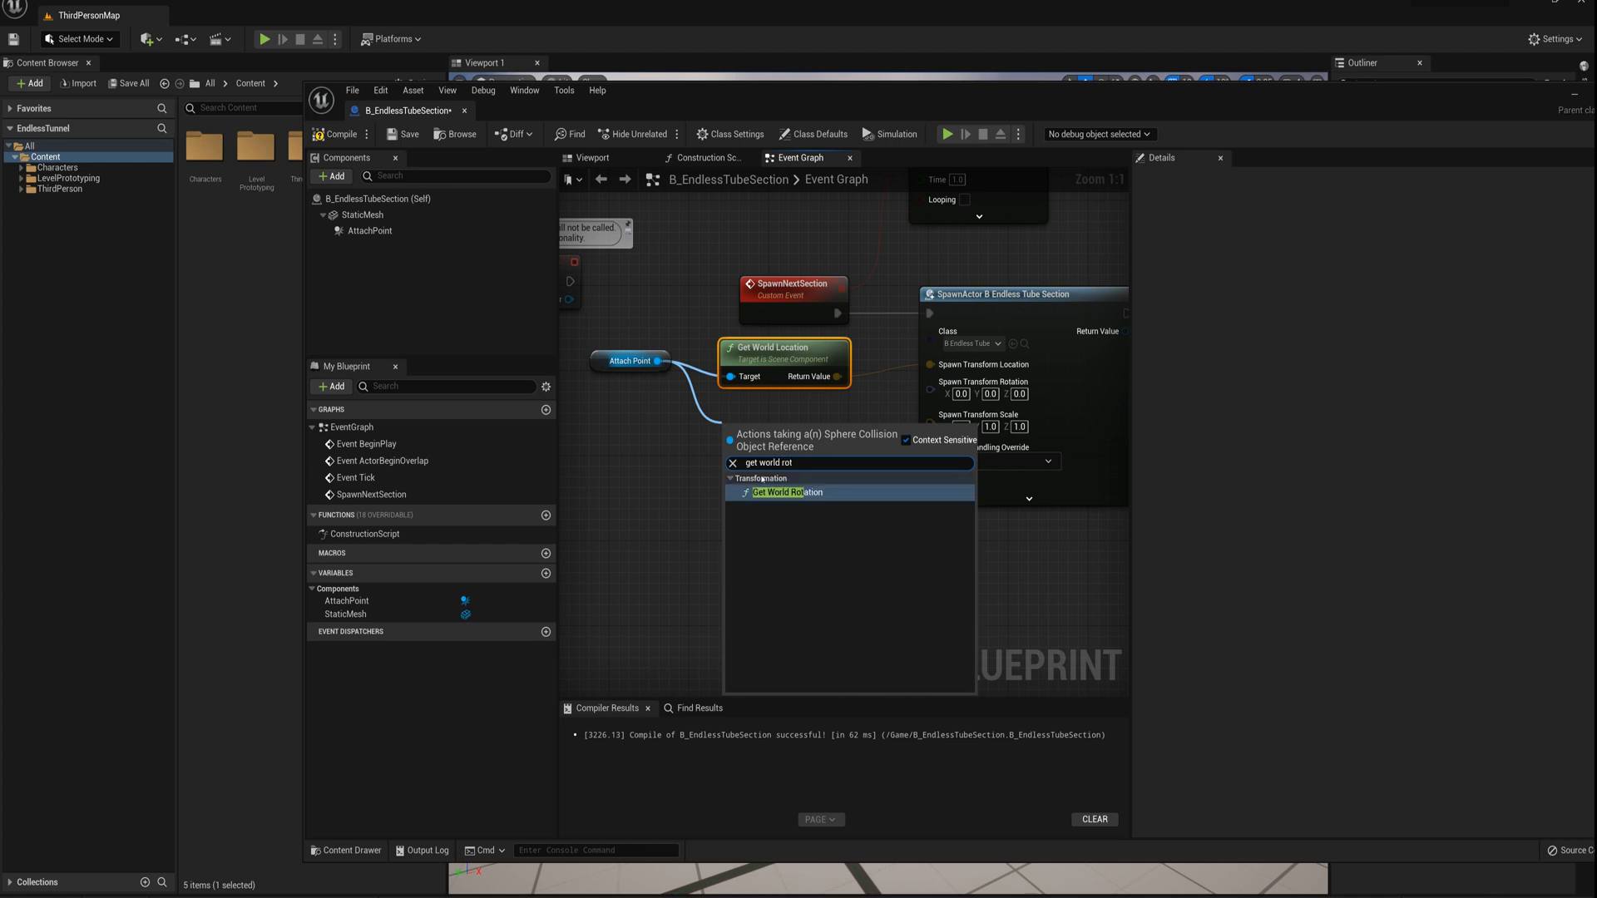
left_click(786, 491)
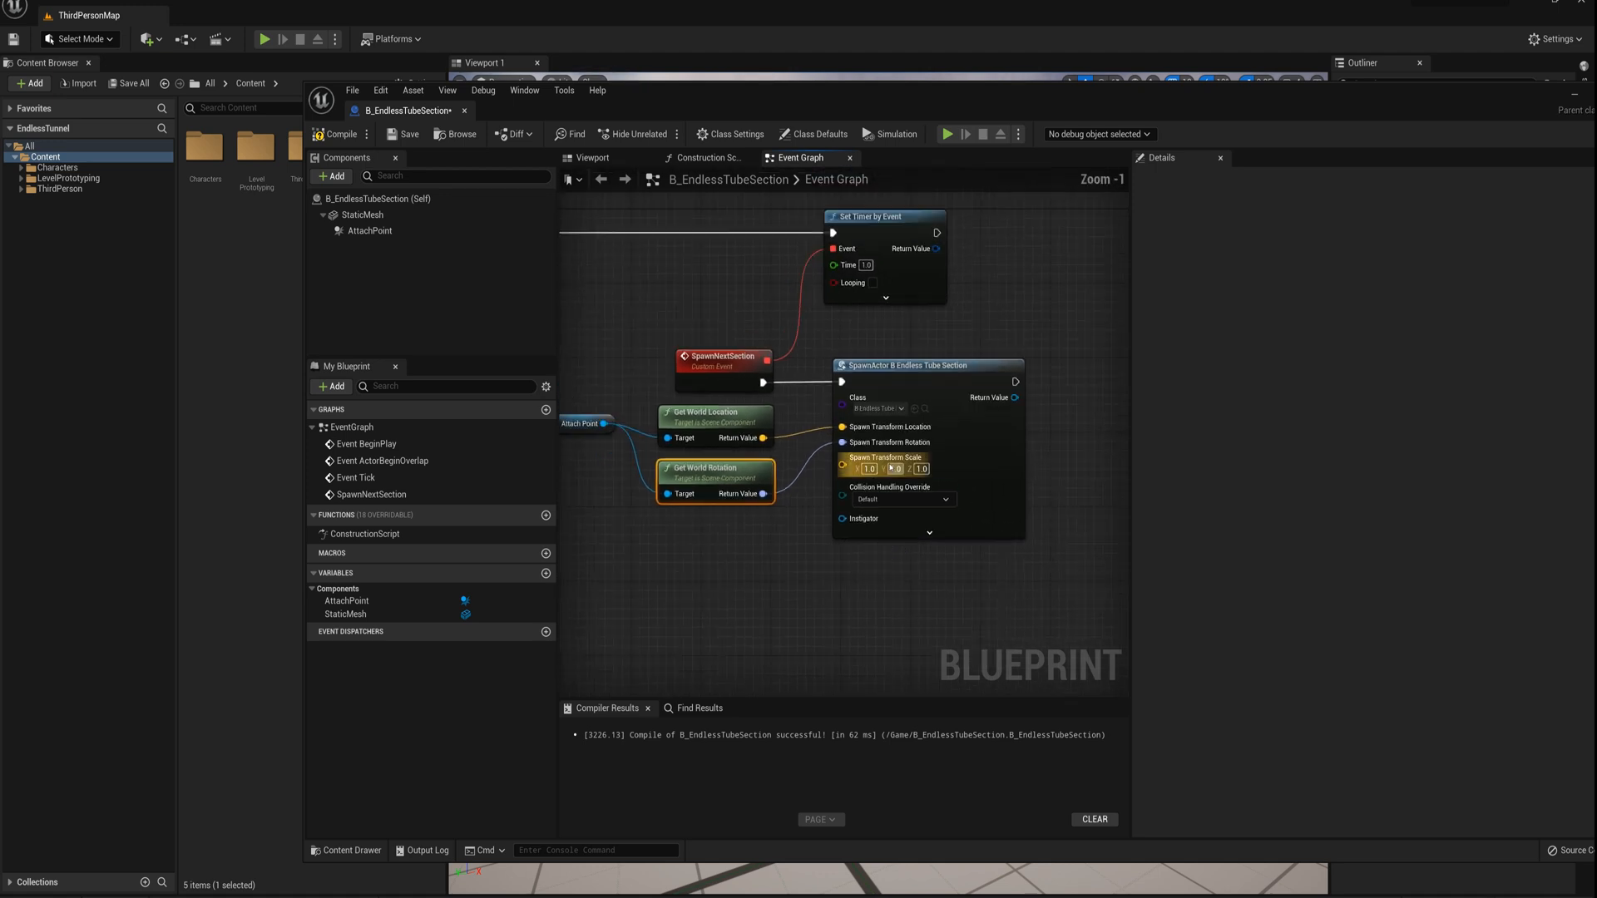
mouse_move(874, 407)
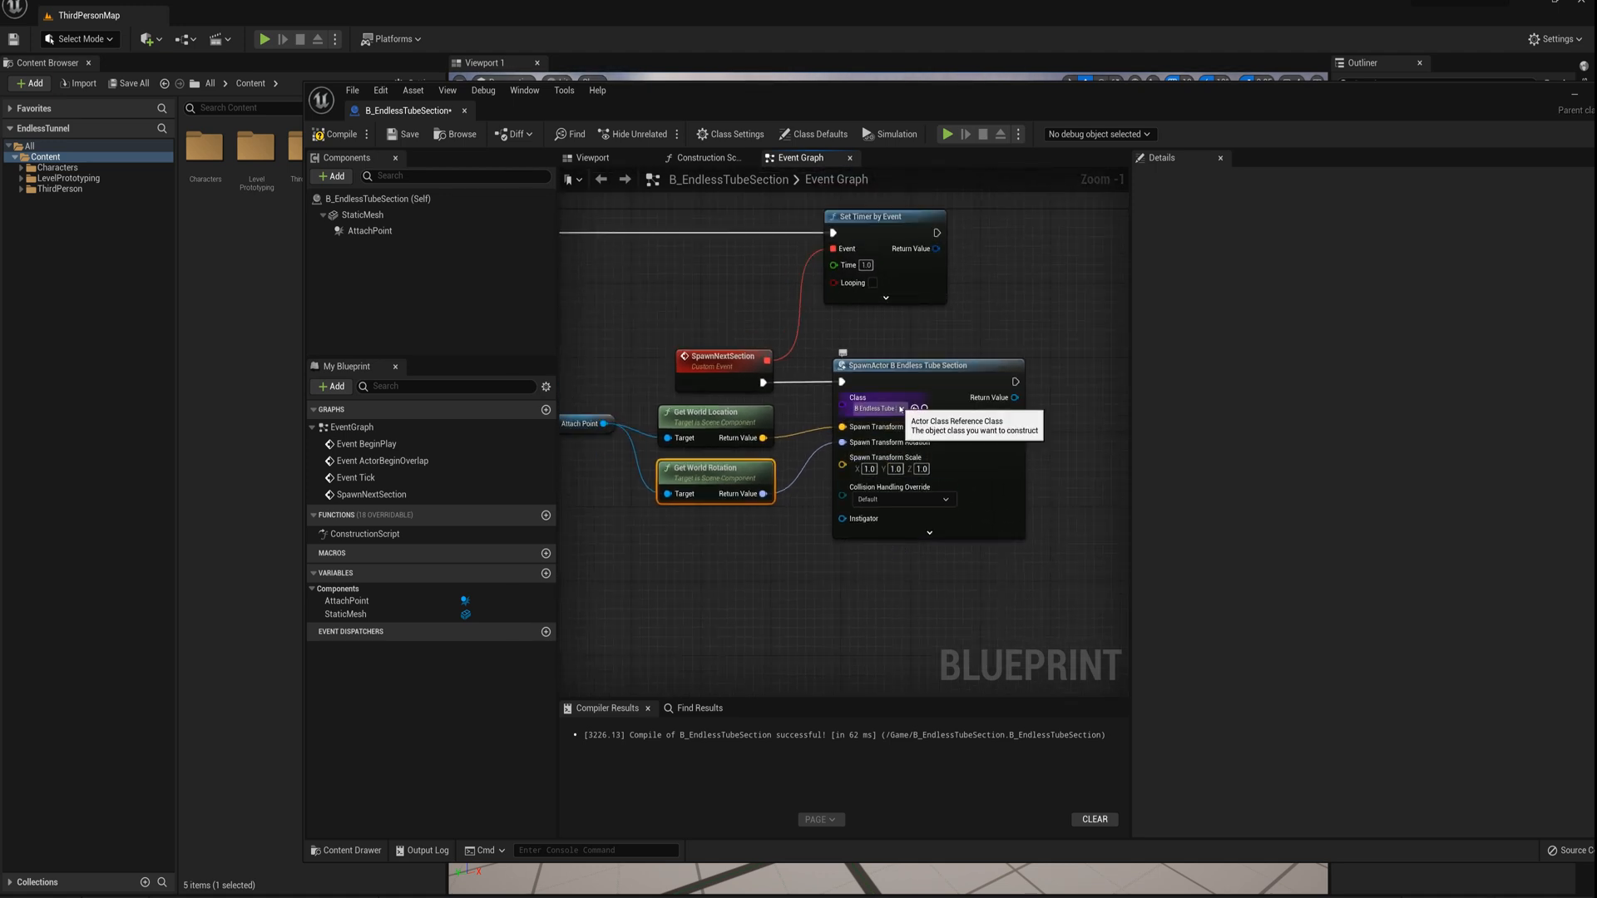
scroll("down", 3)
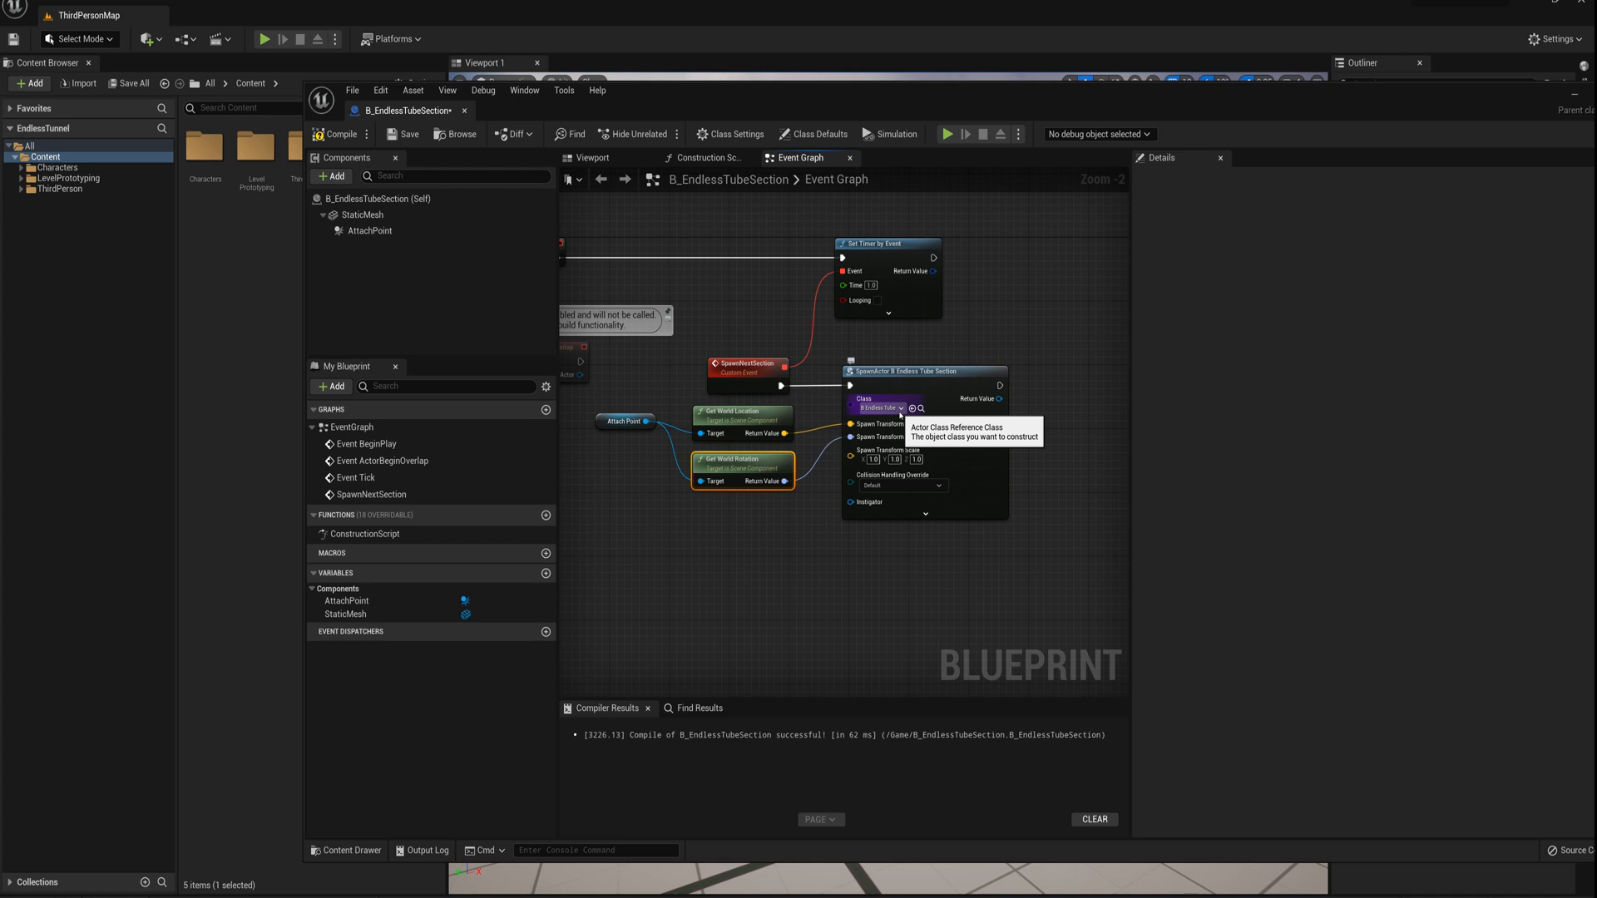
mouse_move(990, 372)
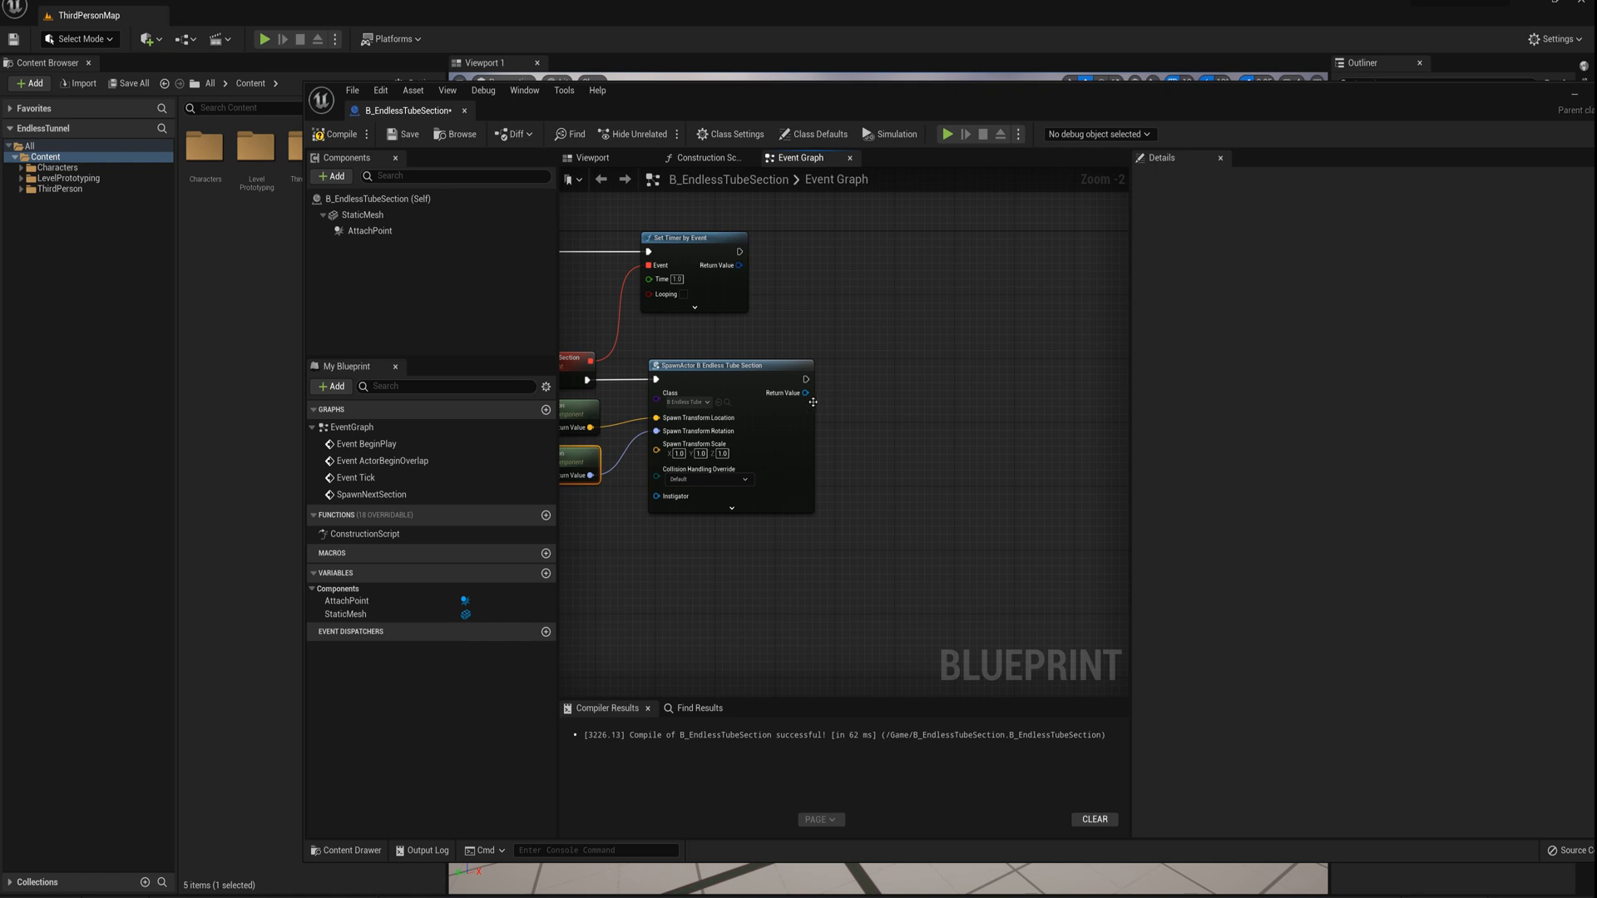
Add Add Actor Local Rotation to the spawned section and split its Delta Rotation into roll, pitch, yaw.
scroll("up", 3)
type("add actor loc")
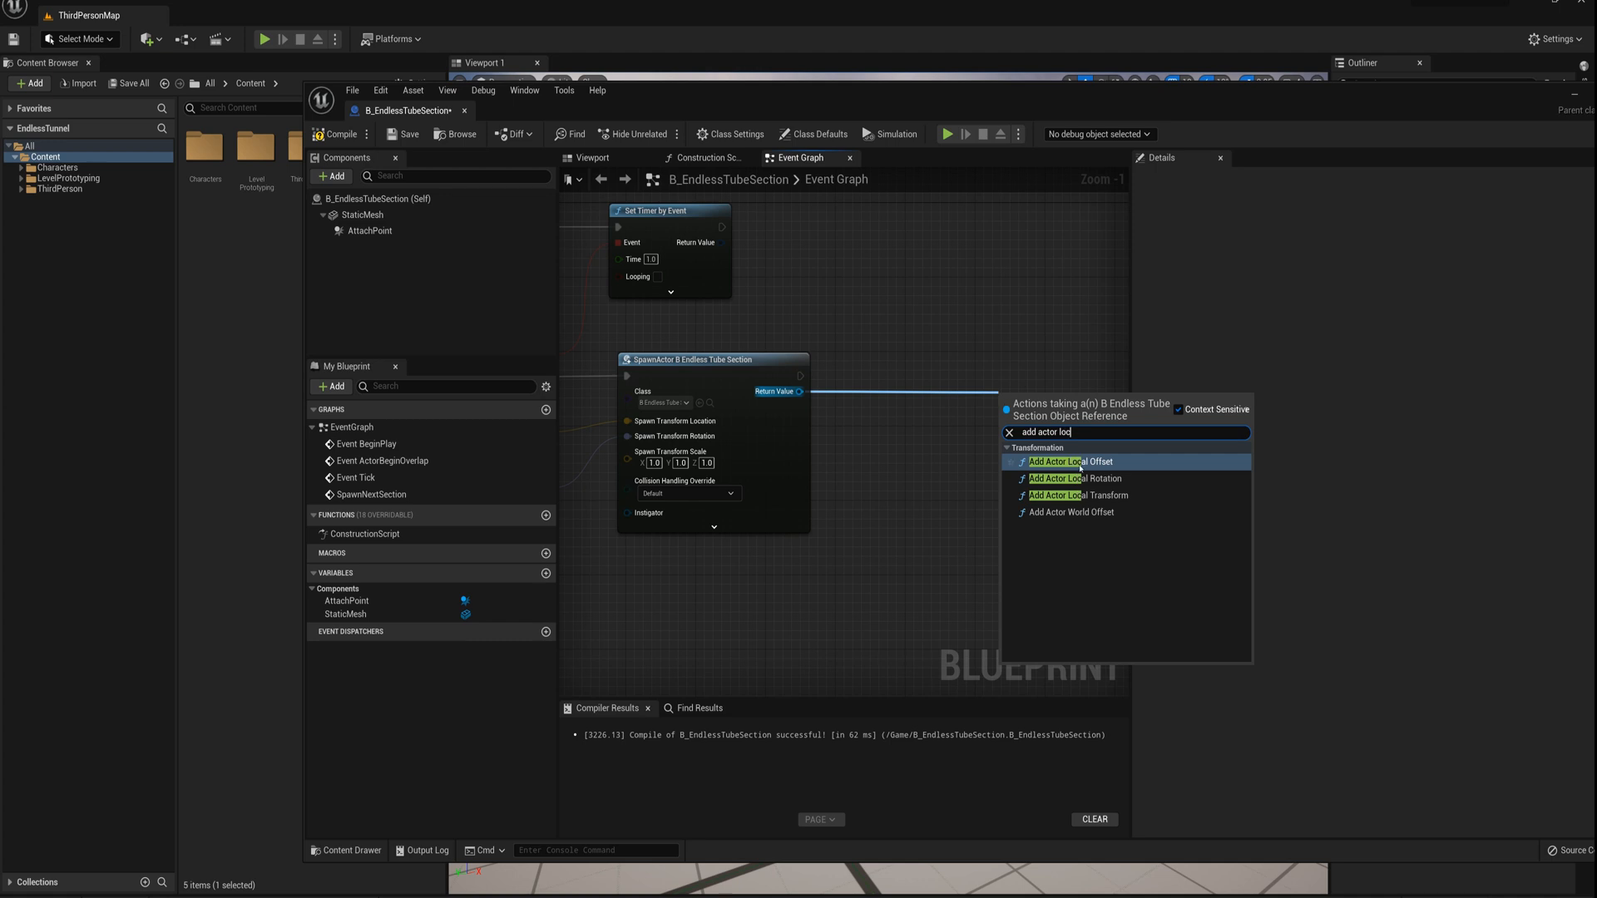
left_click(1076, 479)
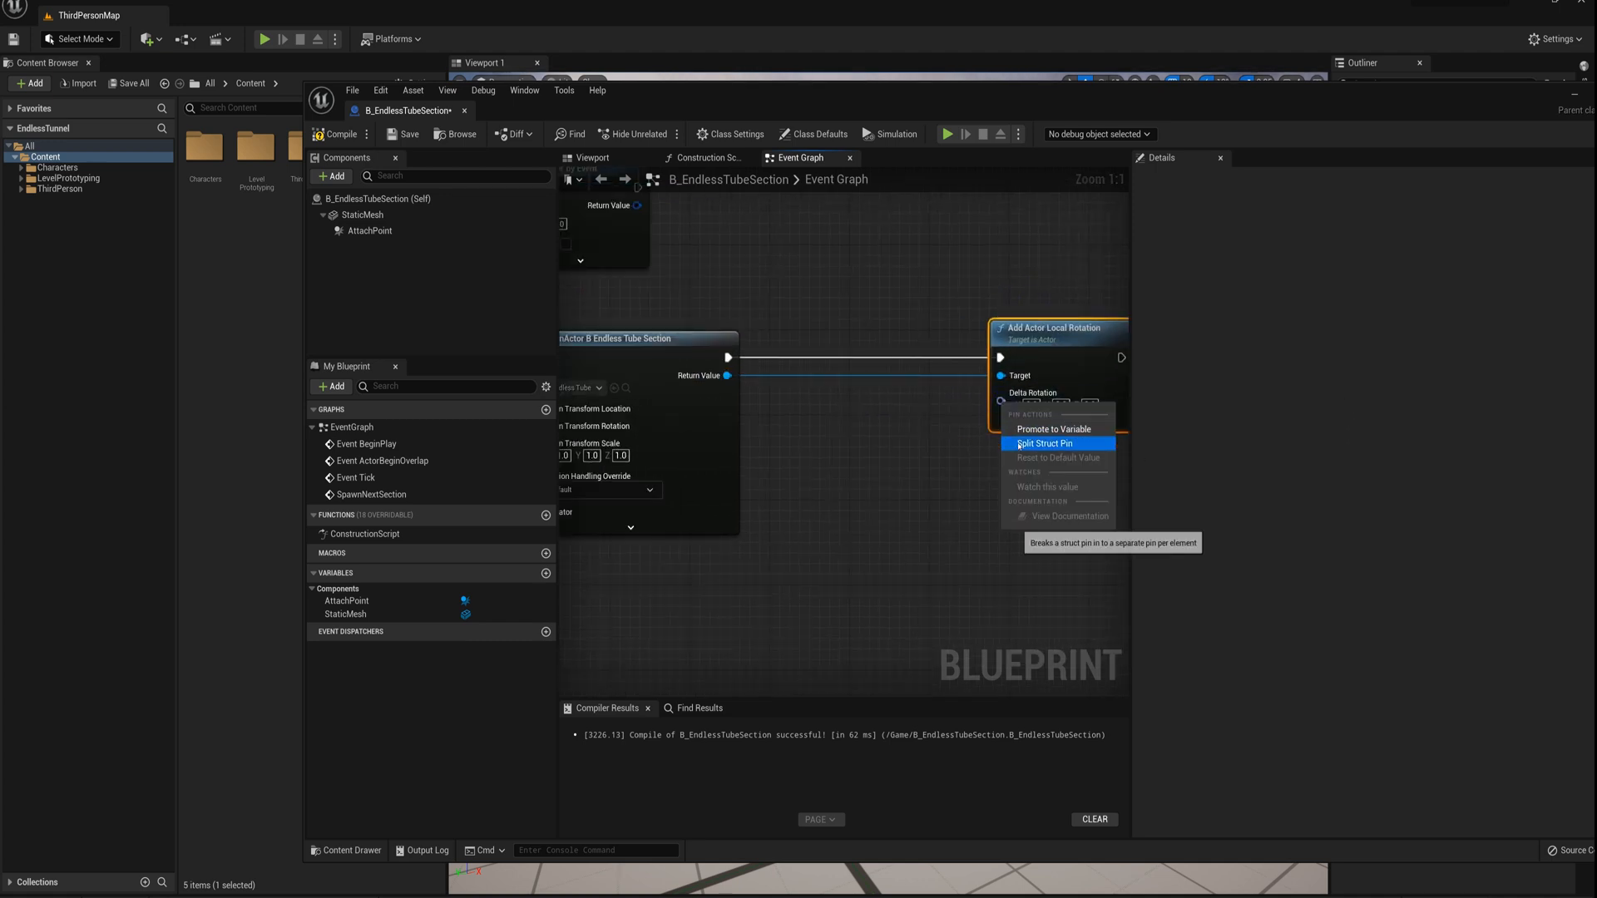
left_click(1044, 443)
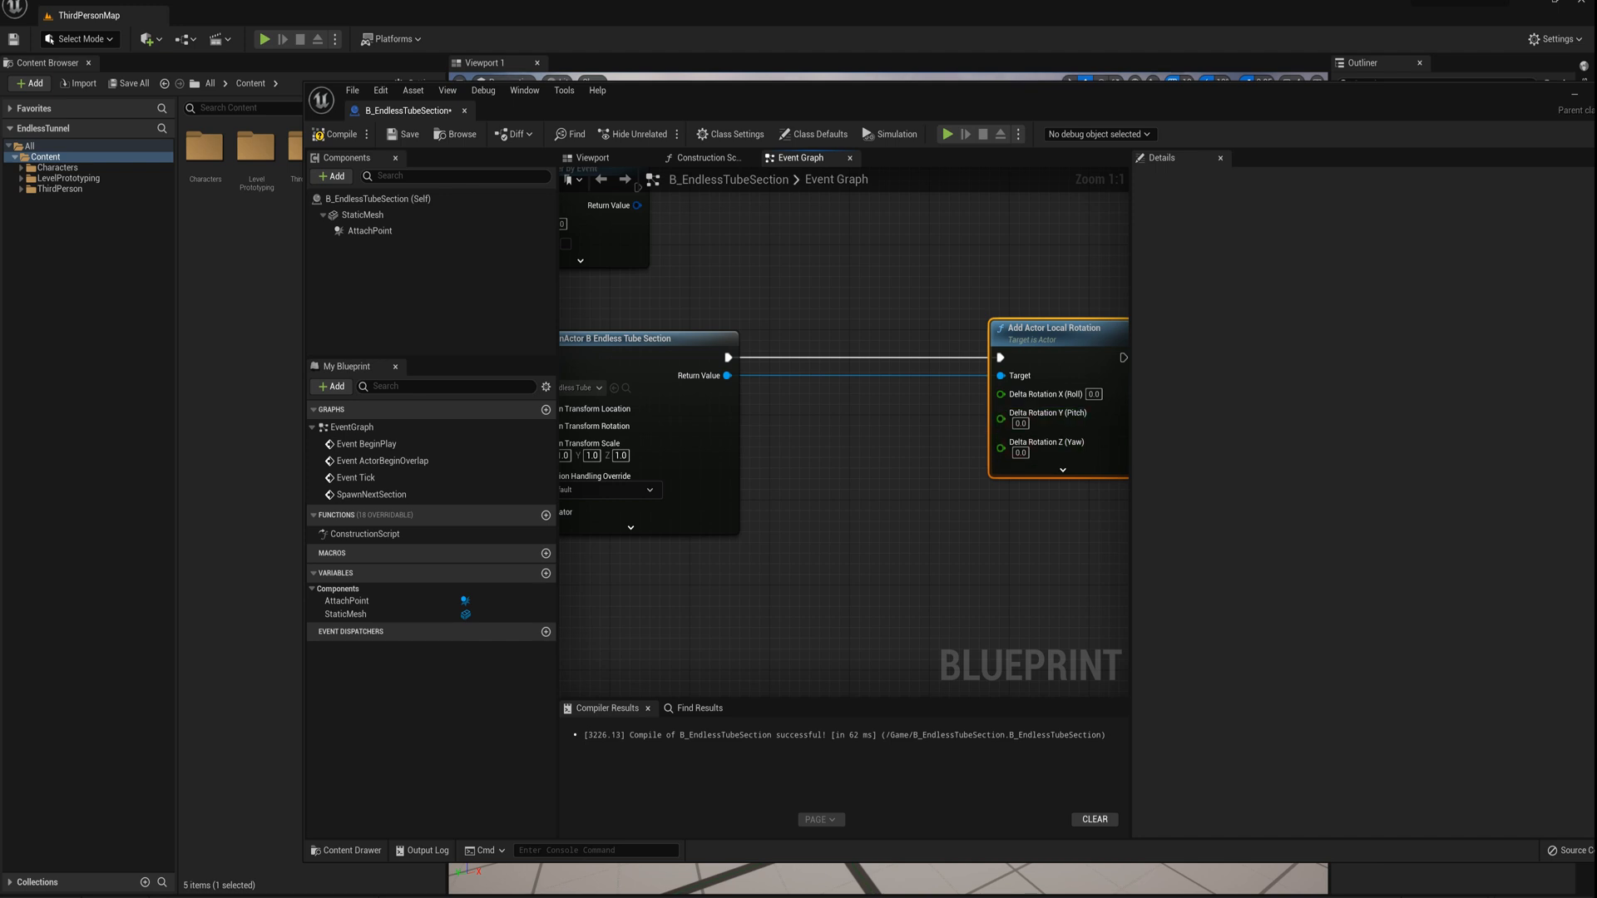
mouse_move(958, 413)
type("G")
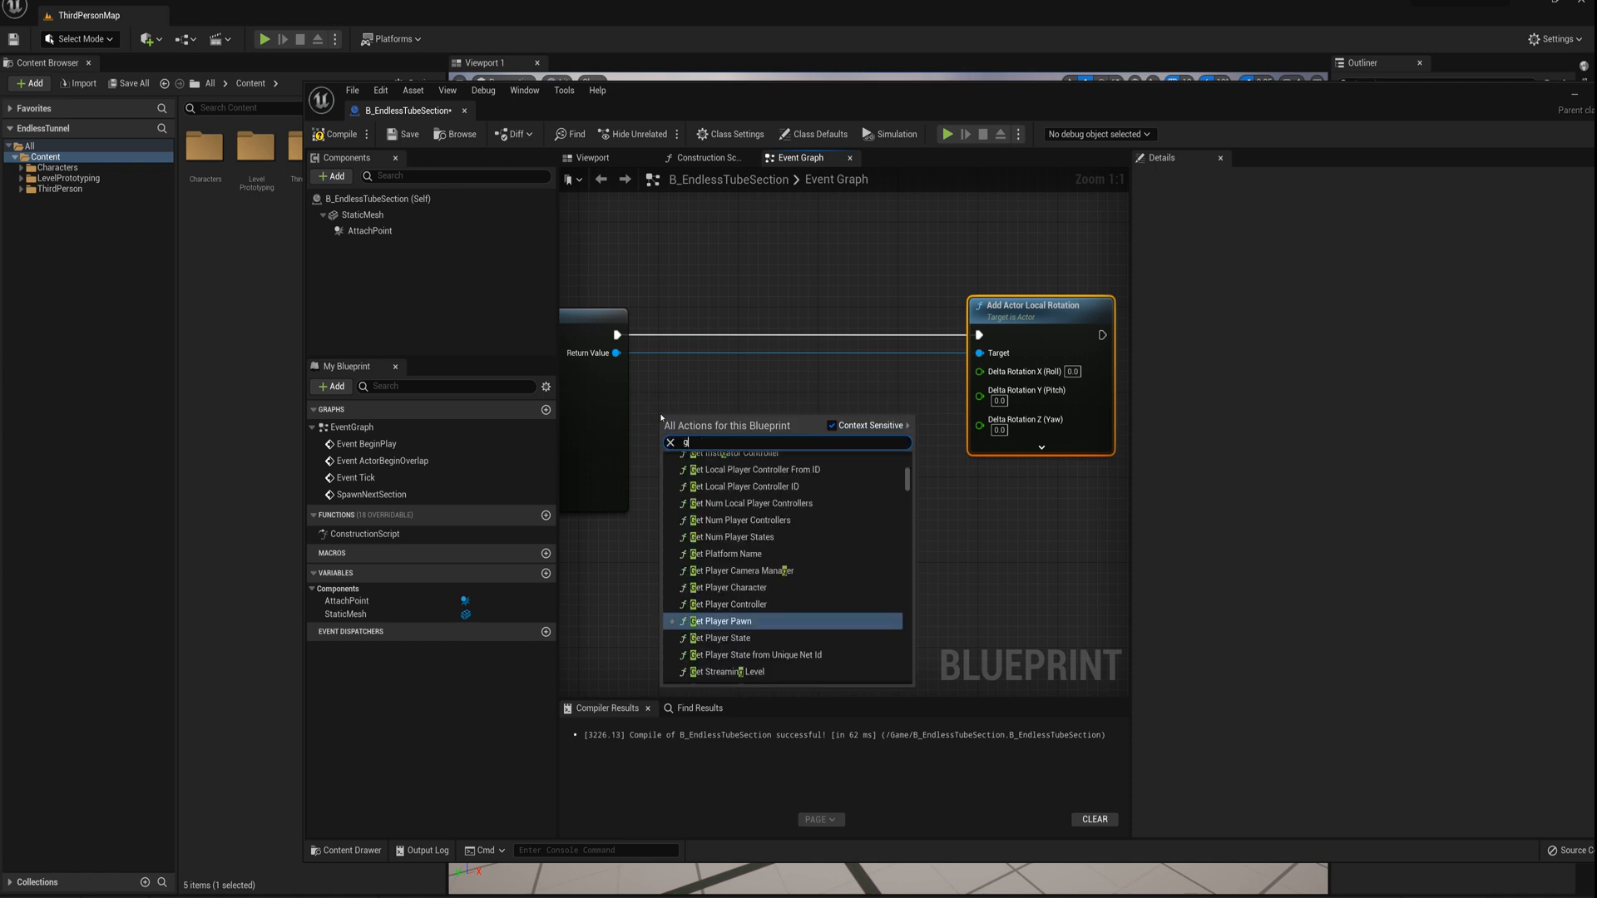
Add a Random Integer in Range node to drive the rotation.
type("et")
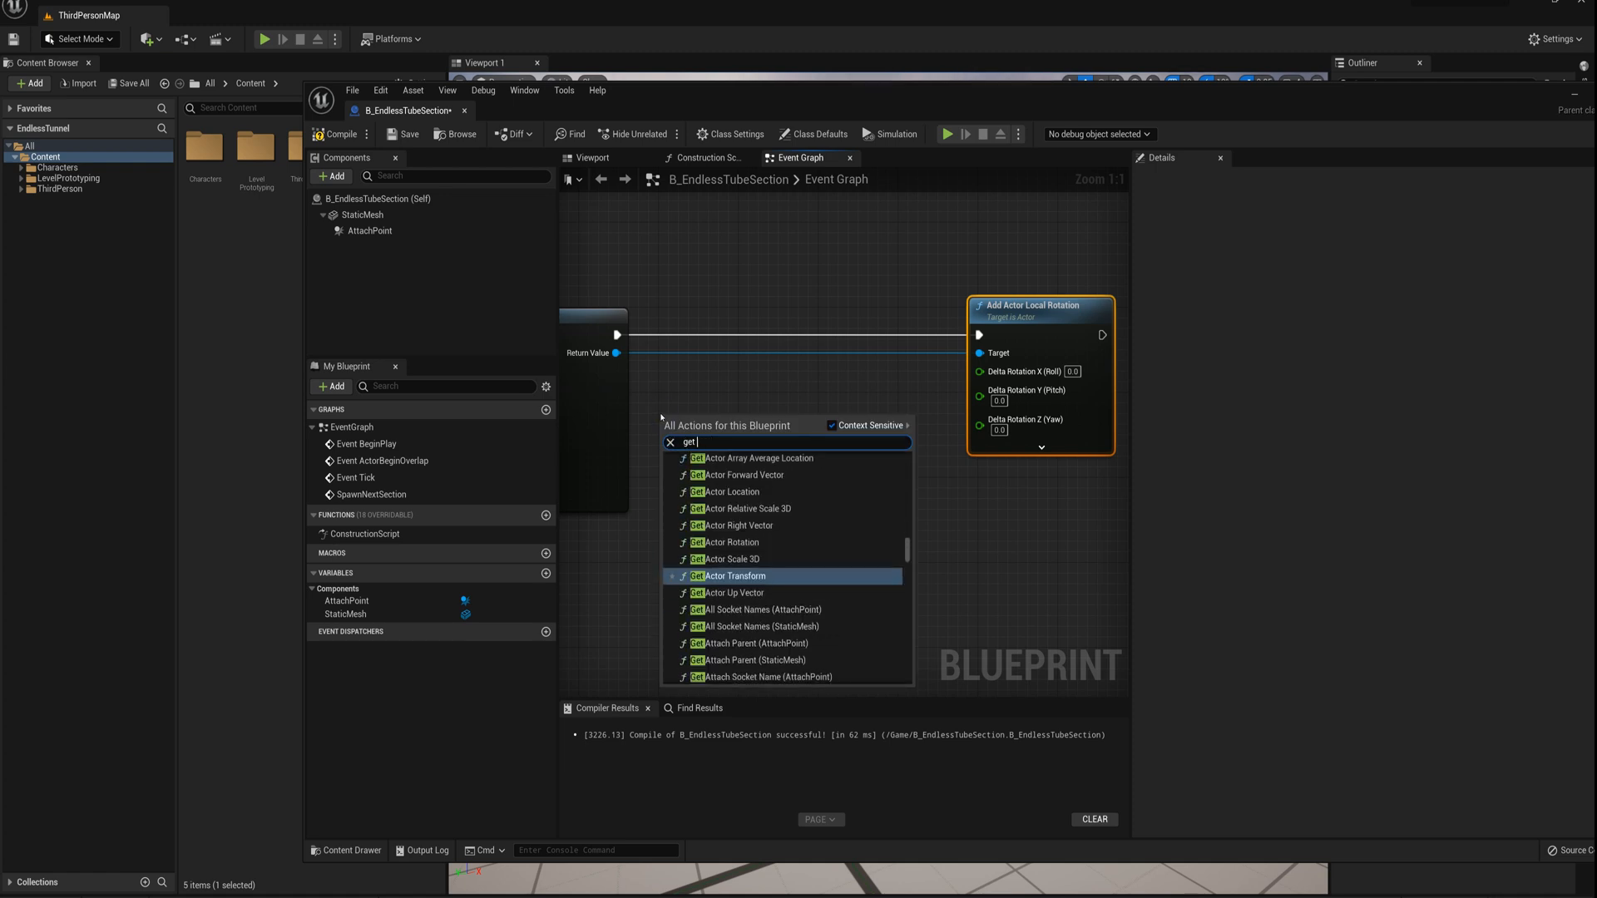
type("random inte")
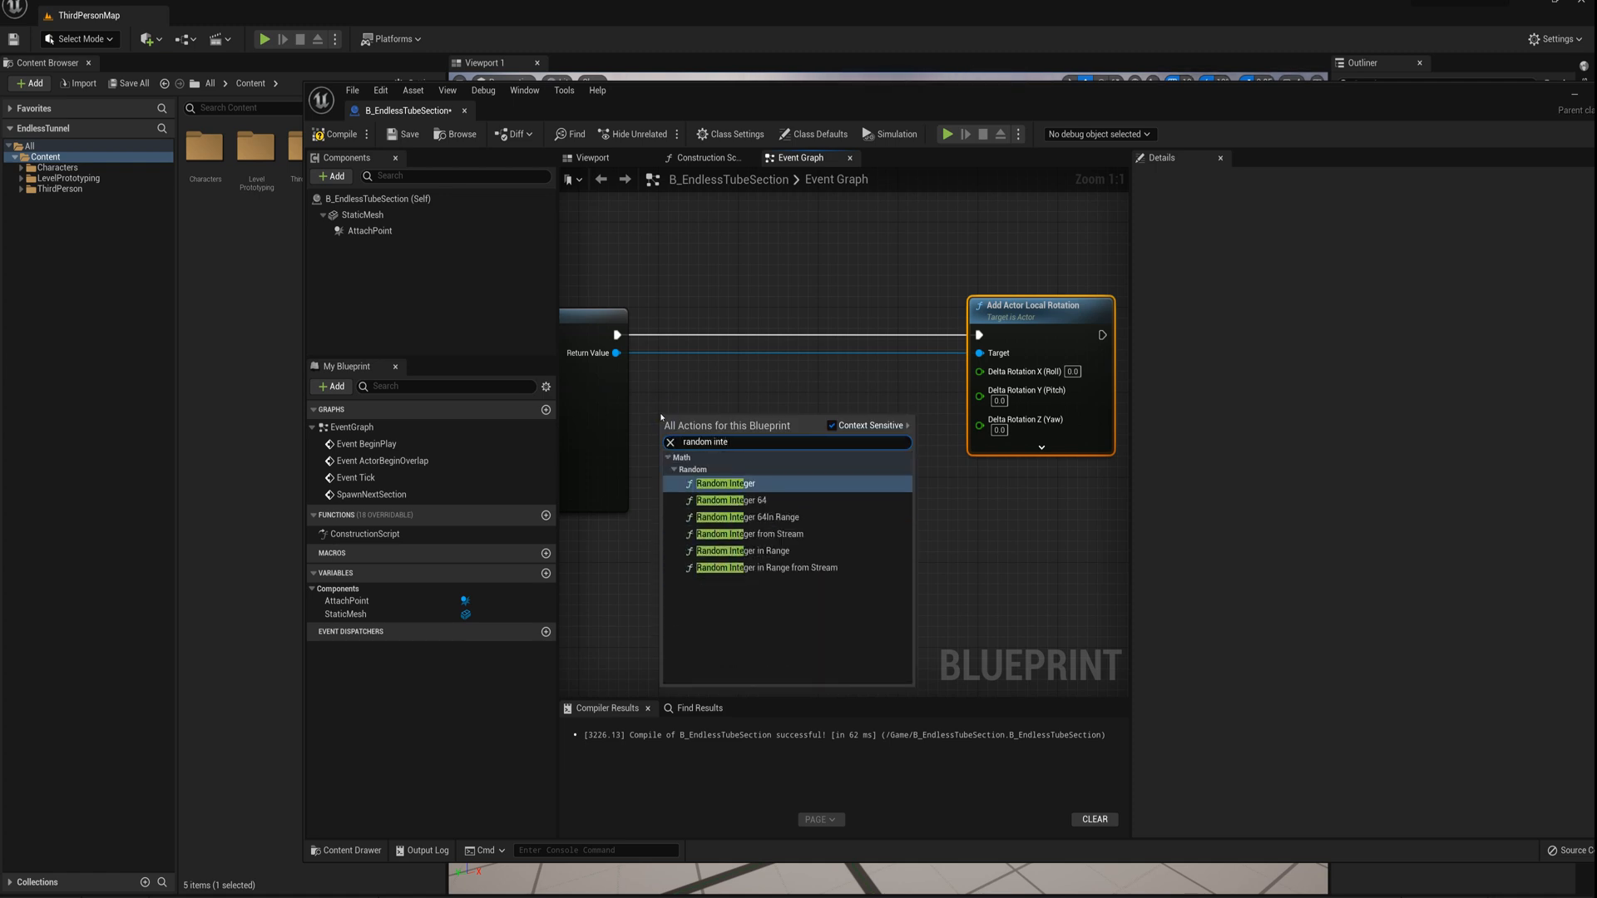
left_click(742, 550)
type("45")
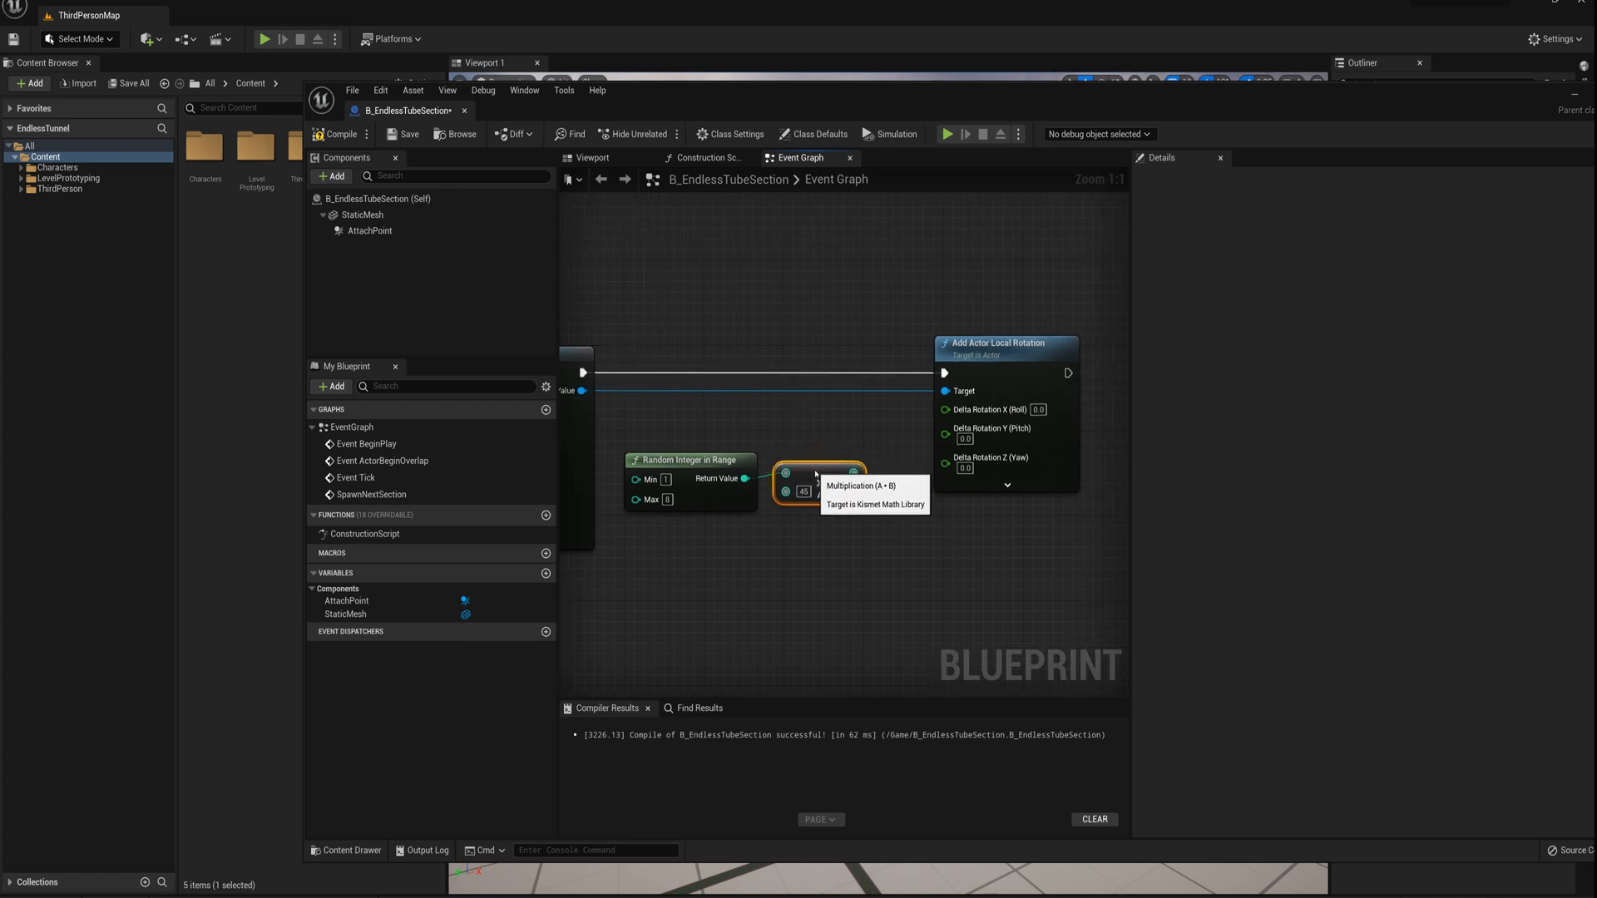
mouse_move(649, 499)
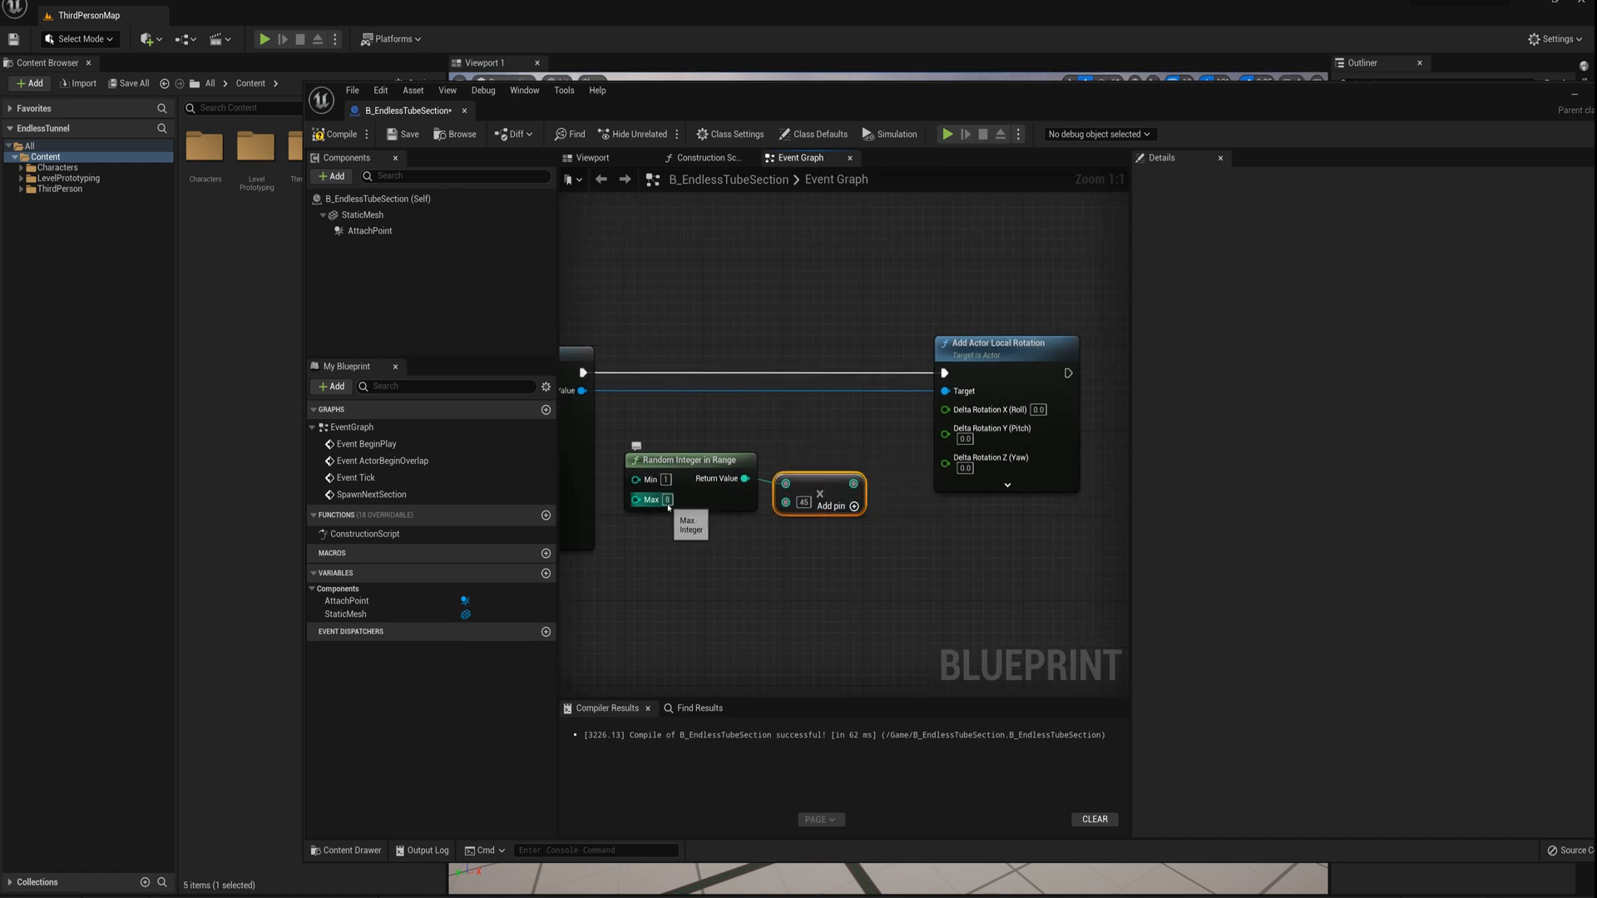
mouse_move(786, 501)
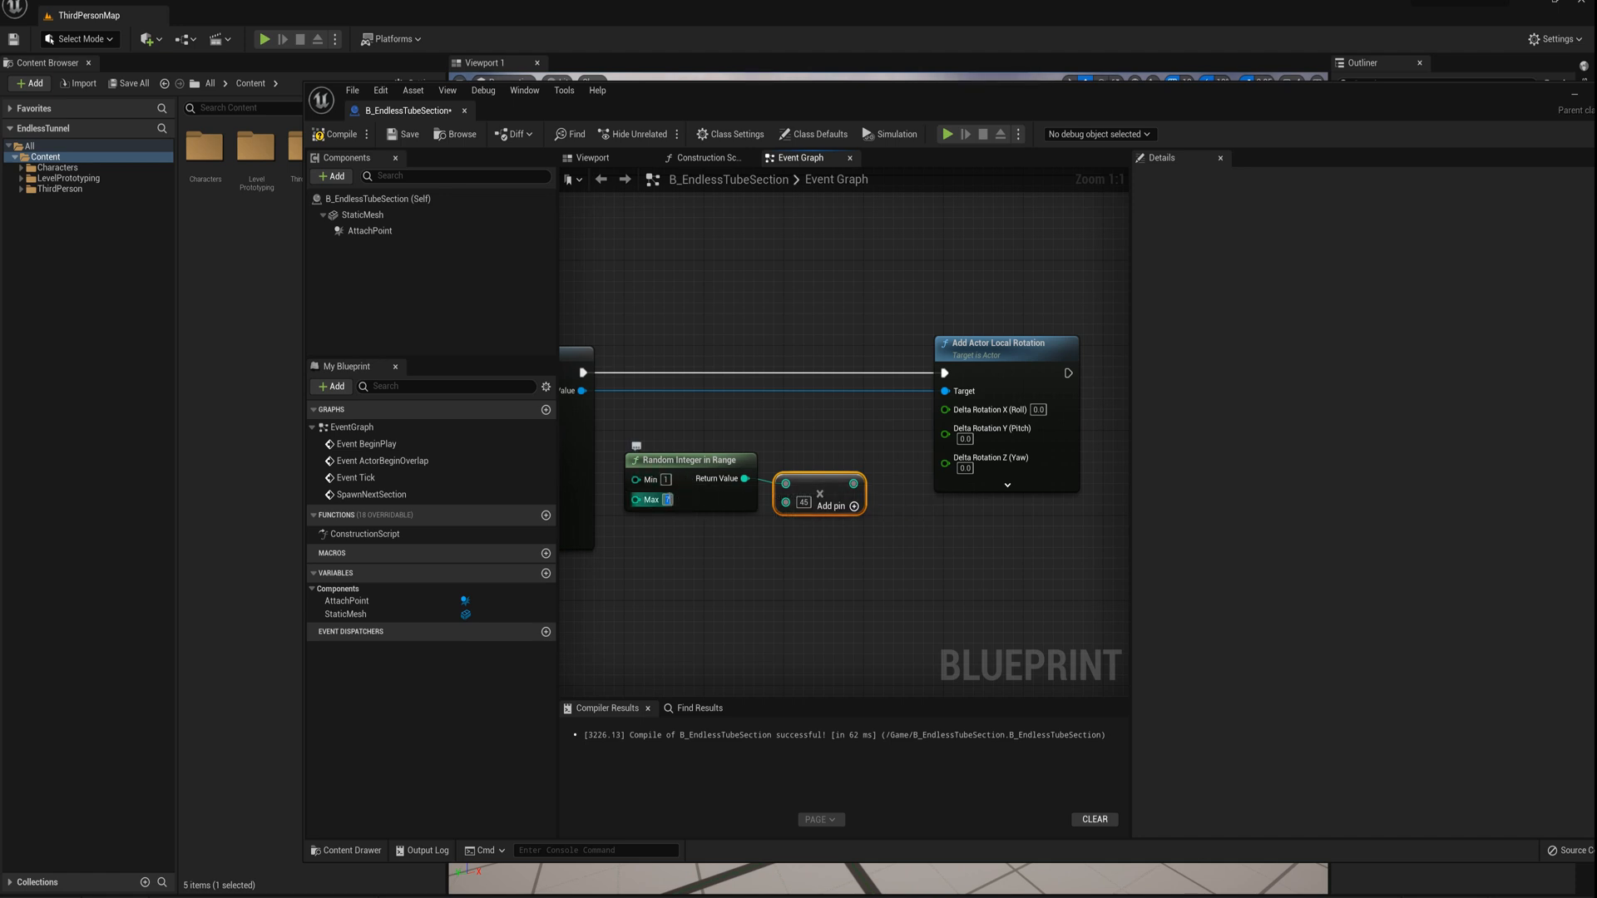
mouse_move(666, 499)
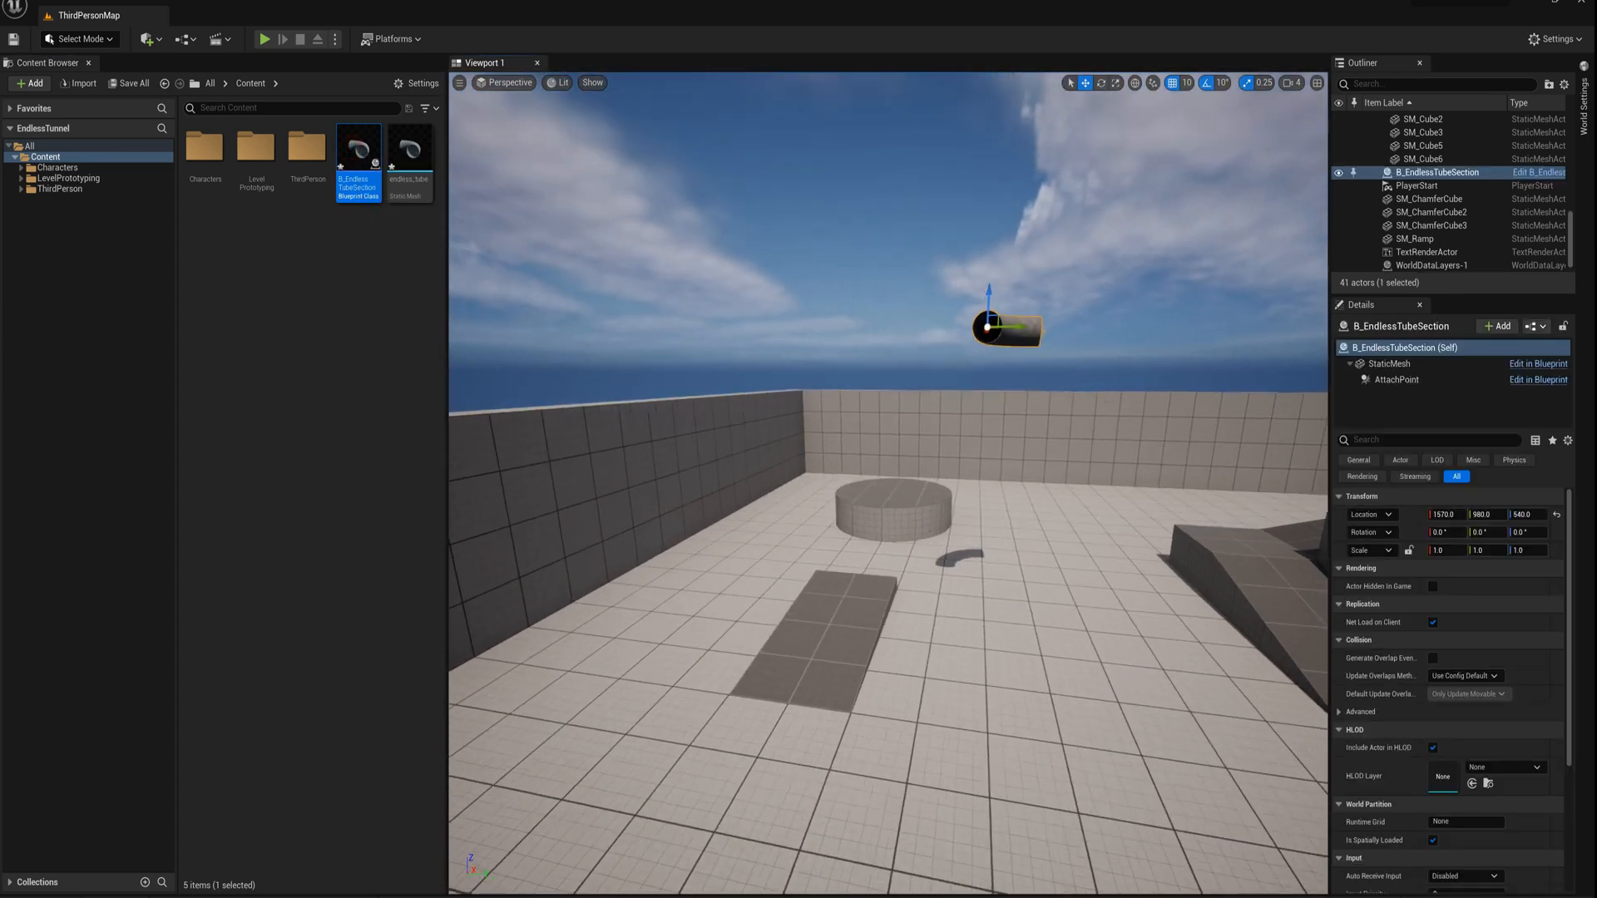
mouse_move(264, 39)
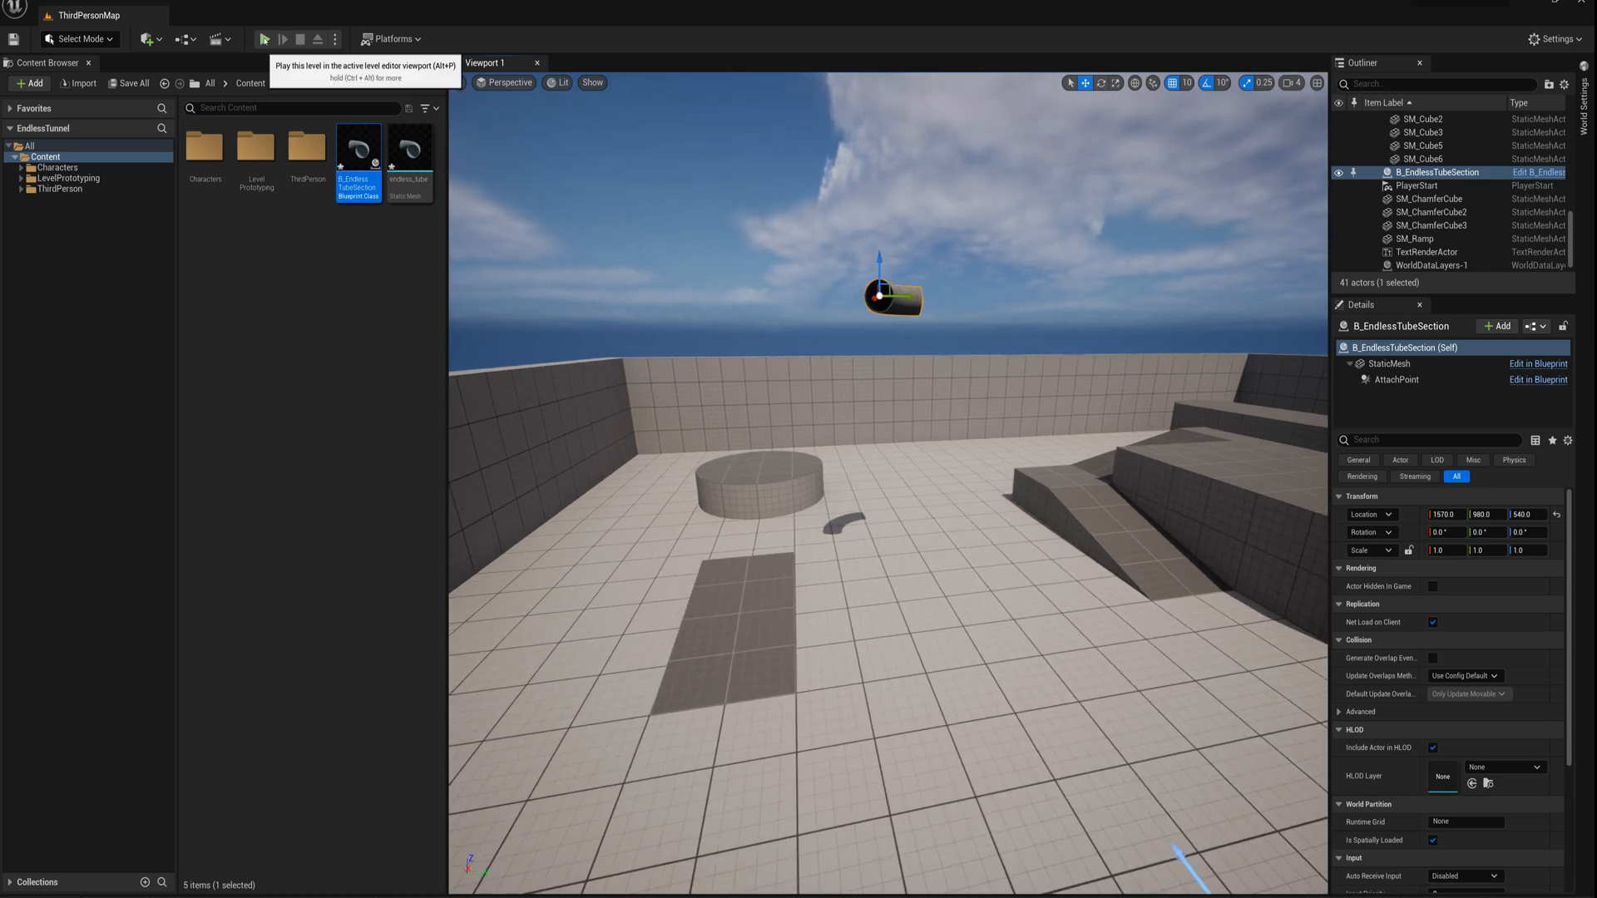
Play the level to watch the tube grow, stop, then play it again.
left_click(264, 39)
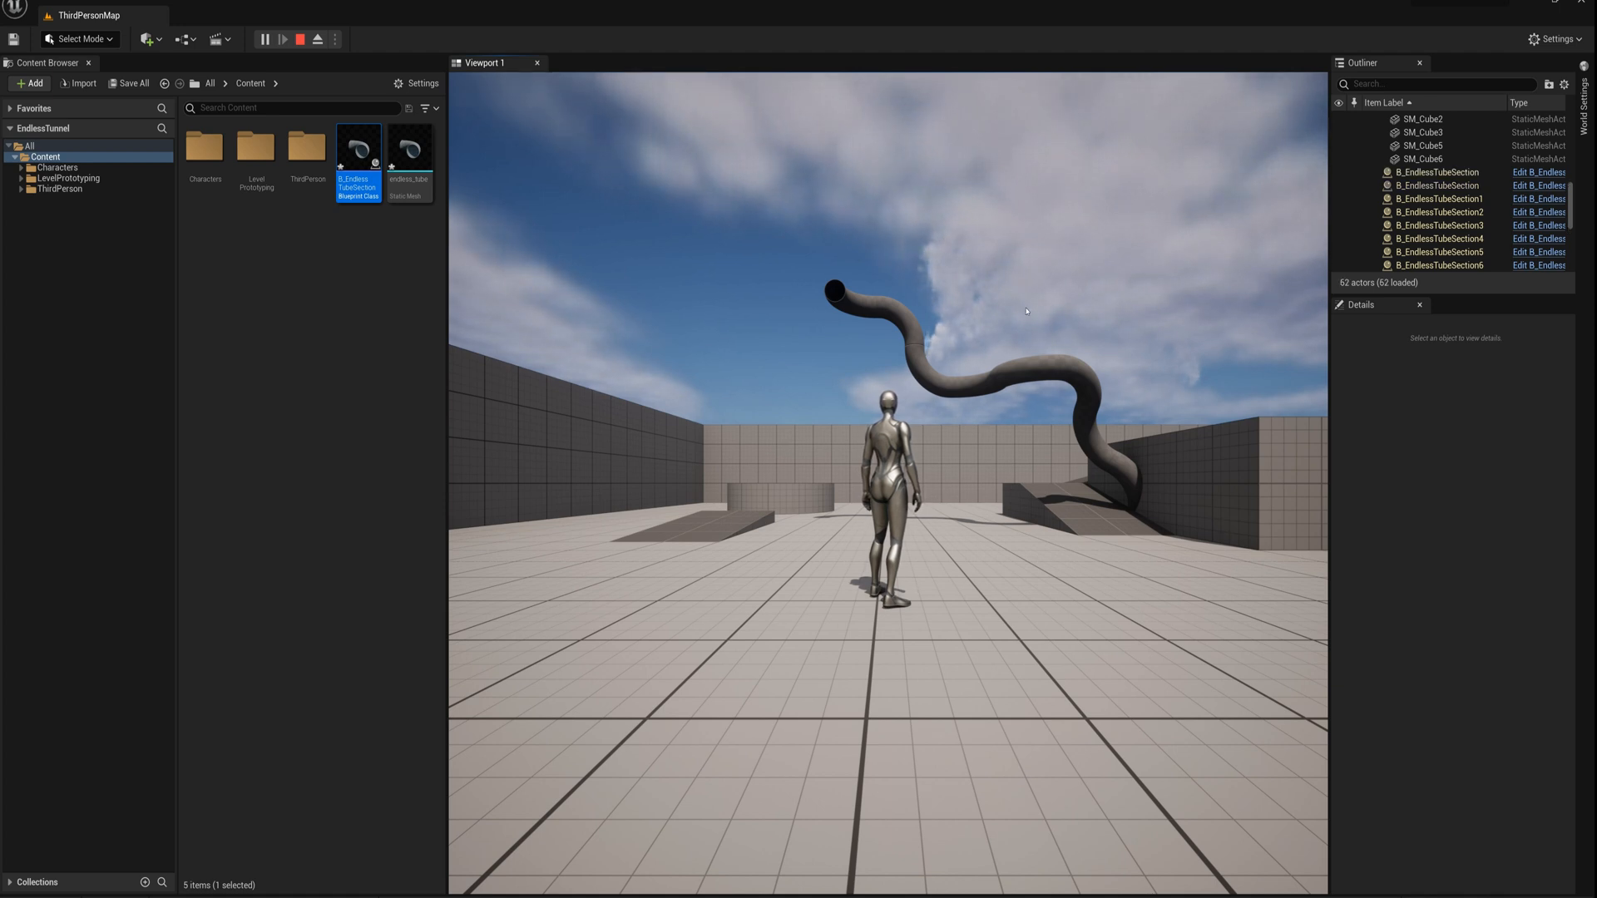
left_click(284, 39)
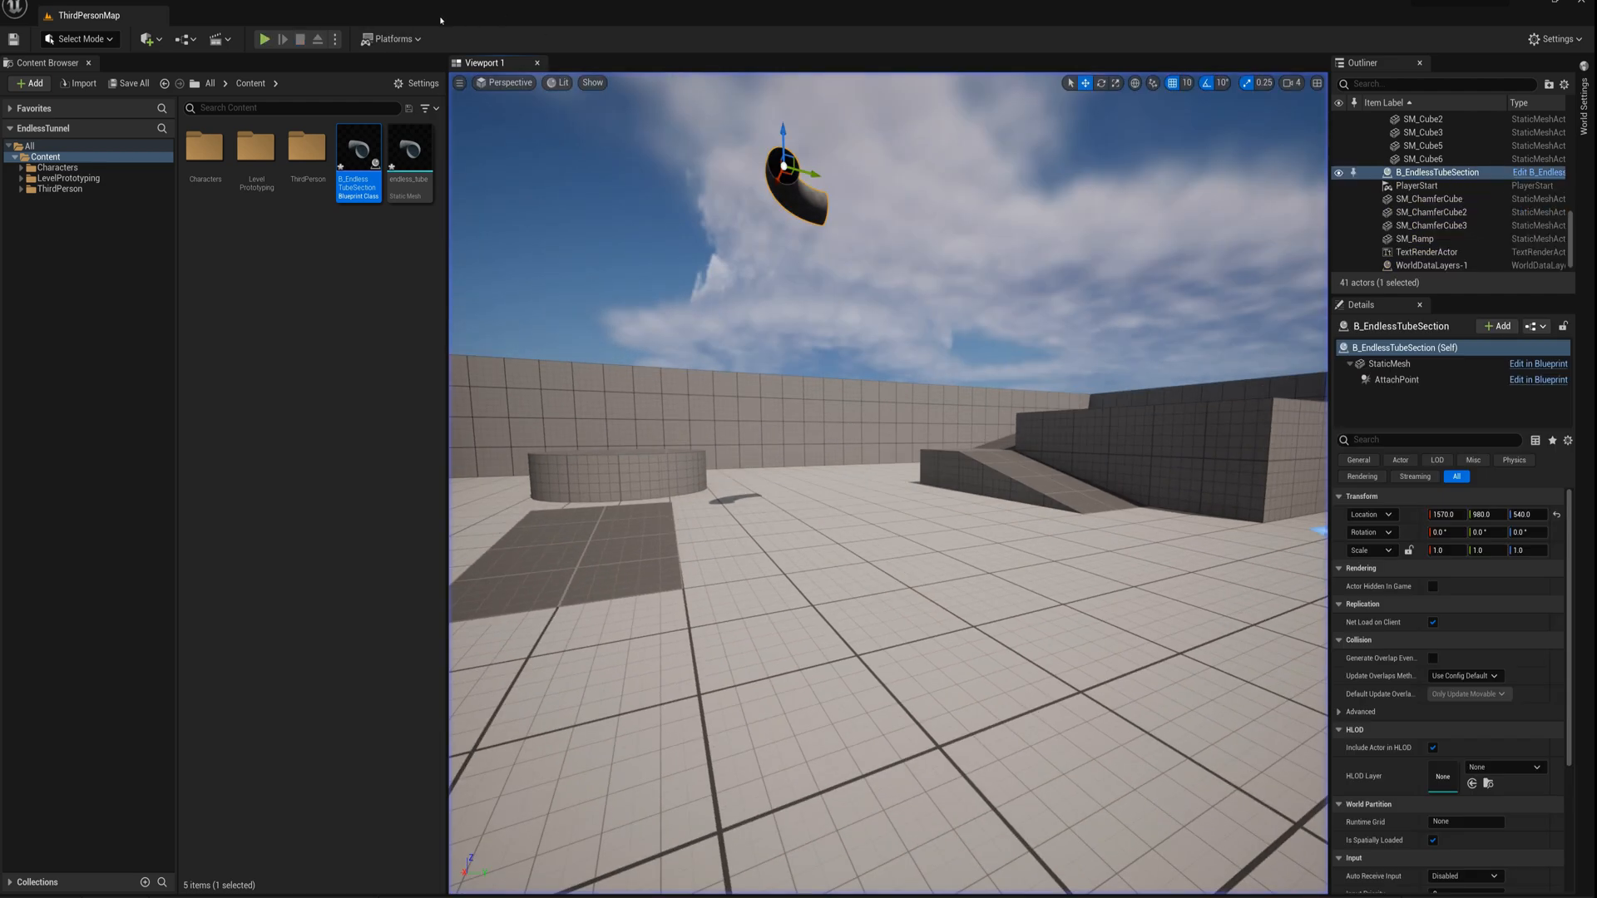
left_click(264, 39)
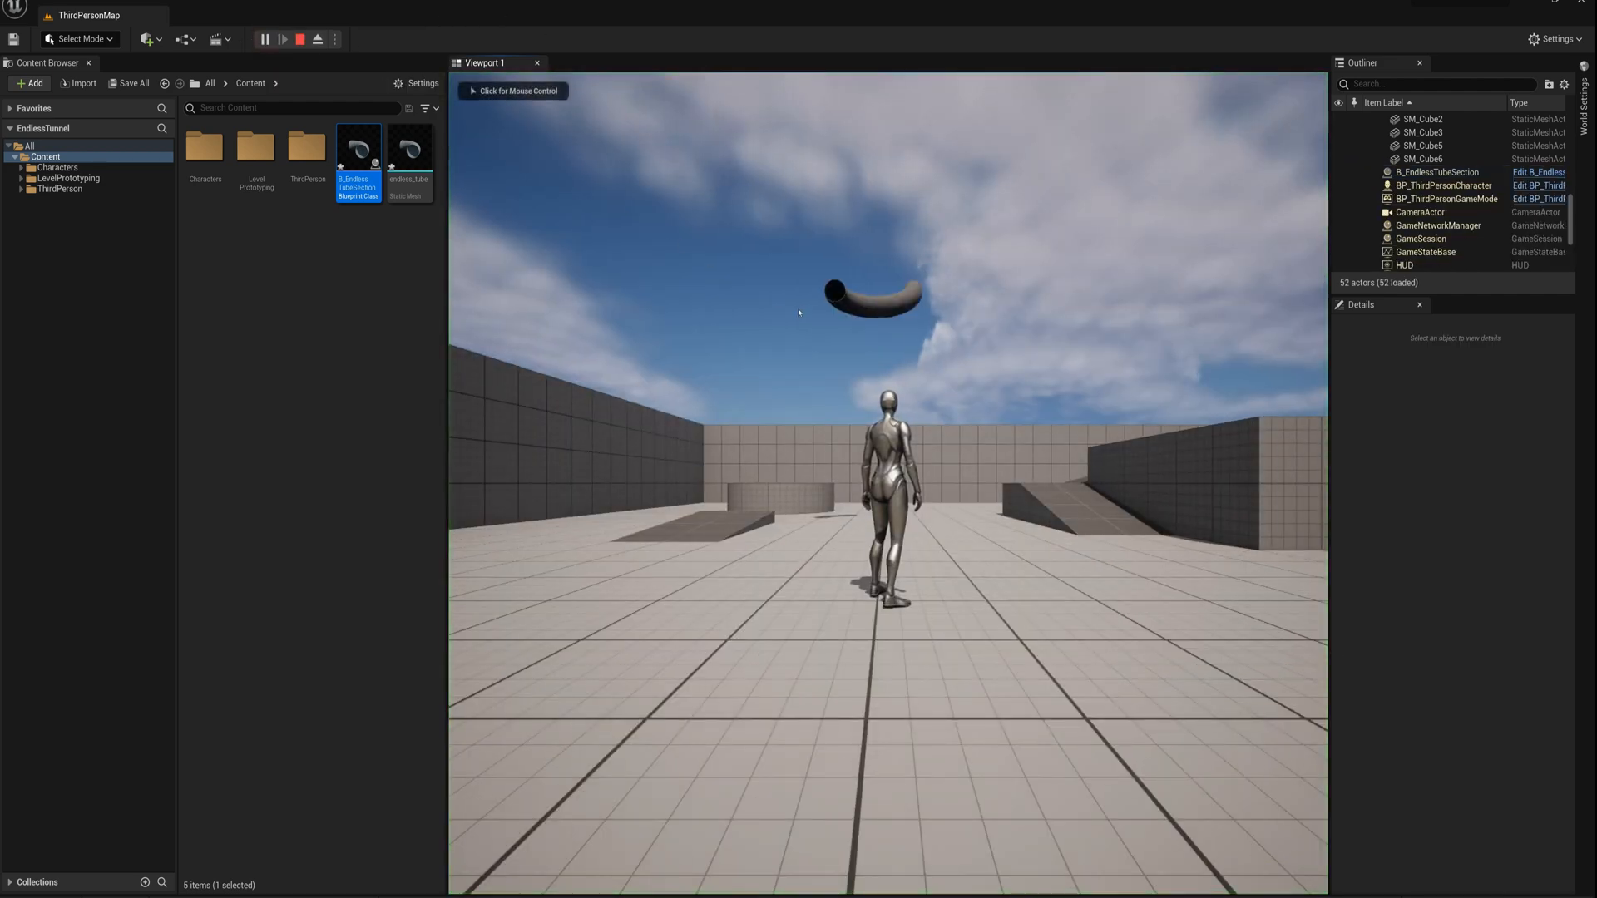